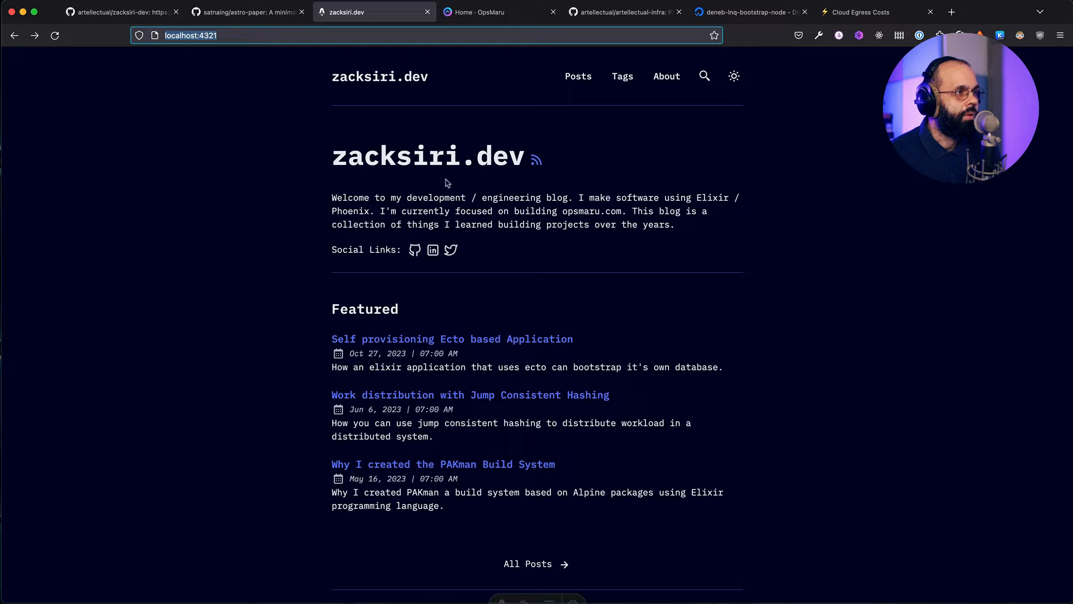
# Read through the astro-paper template README's features and project structure on GitHub.
pyautogui.click(249, 12)
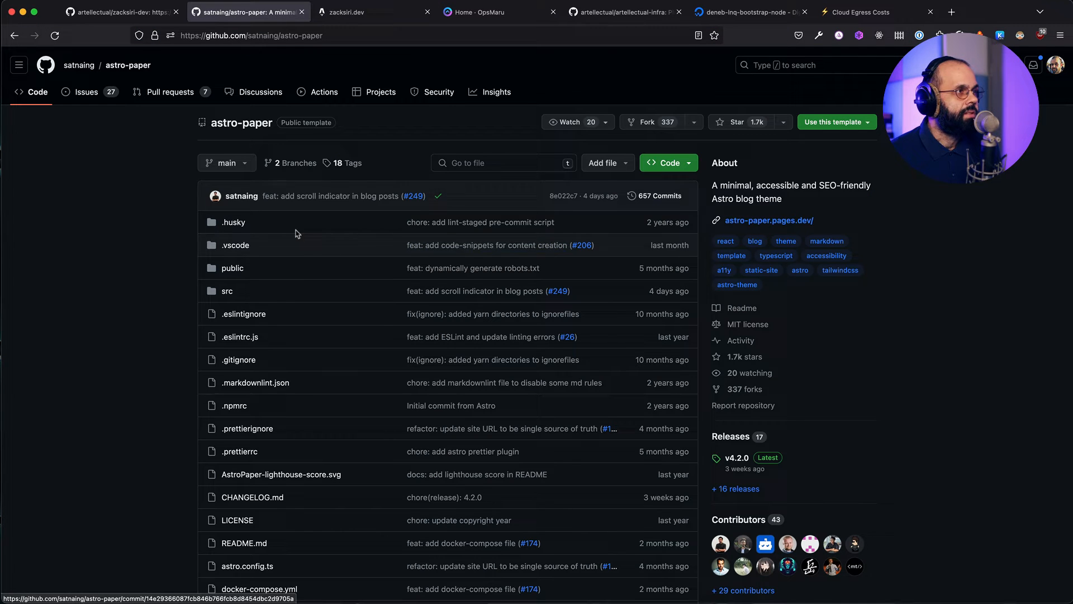
pyautogui.moveTo(364, 124)
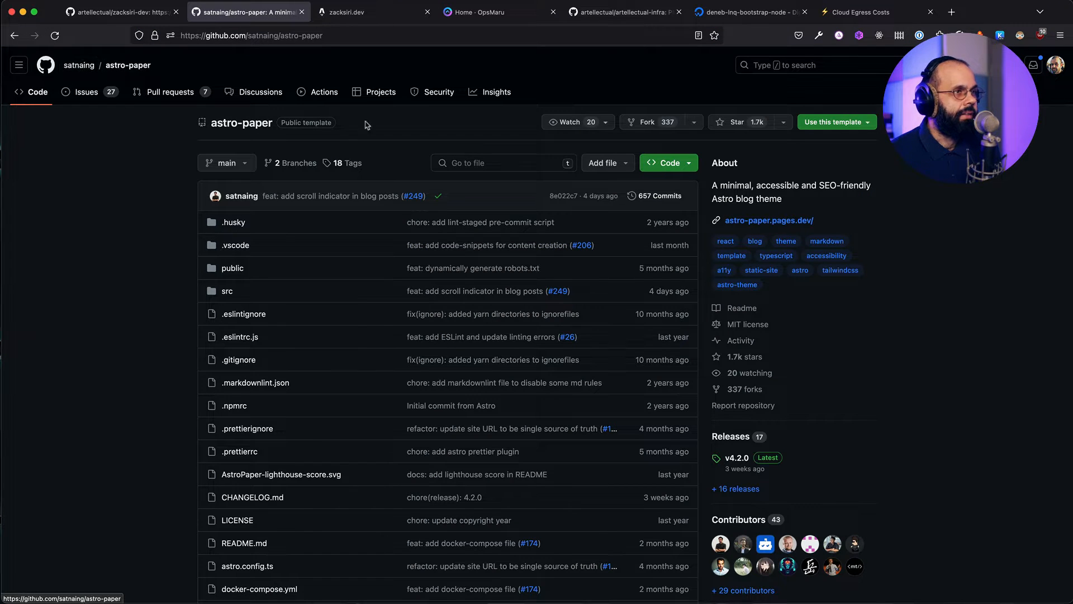
pyautogui.moveTo(491, 327)
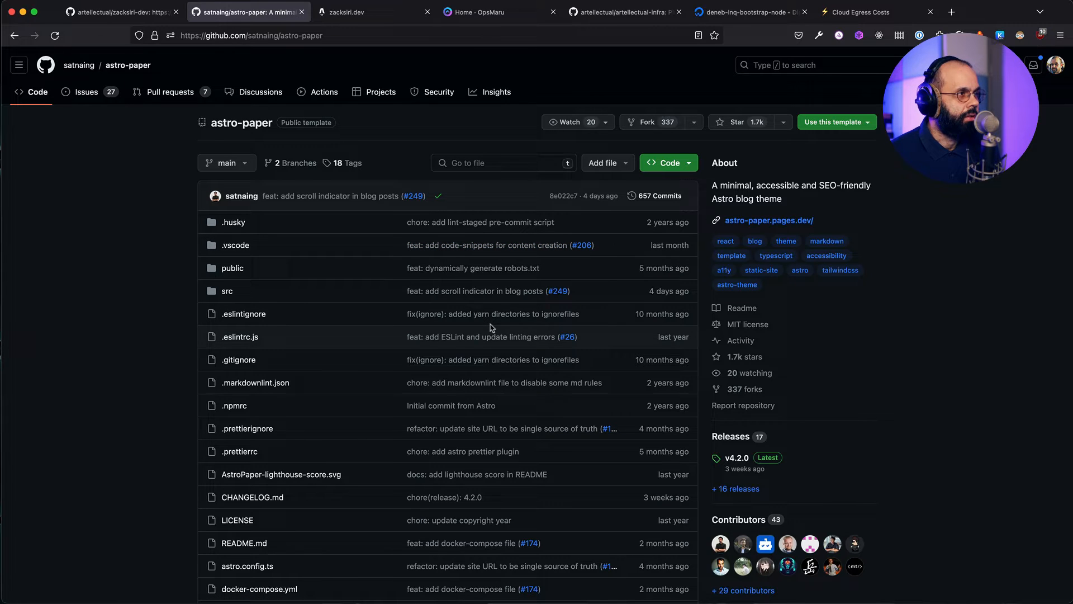
pyautogui.moveTo(241, 123)
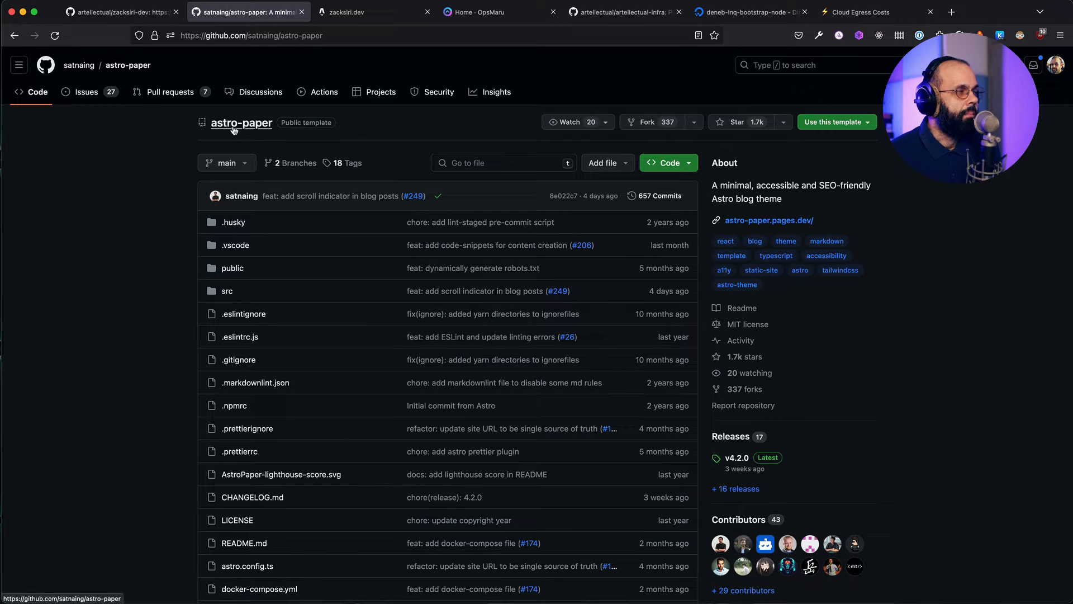
pyautogui.moveTo(245, 130)
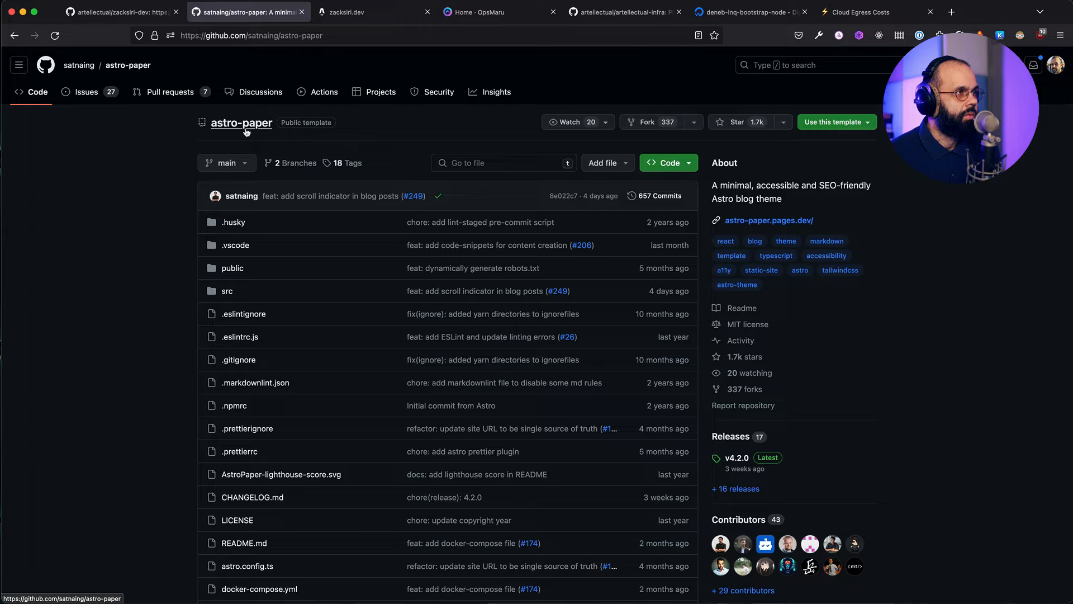
pyautogui.scroll(-3)
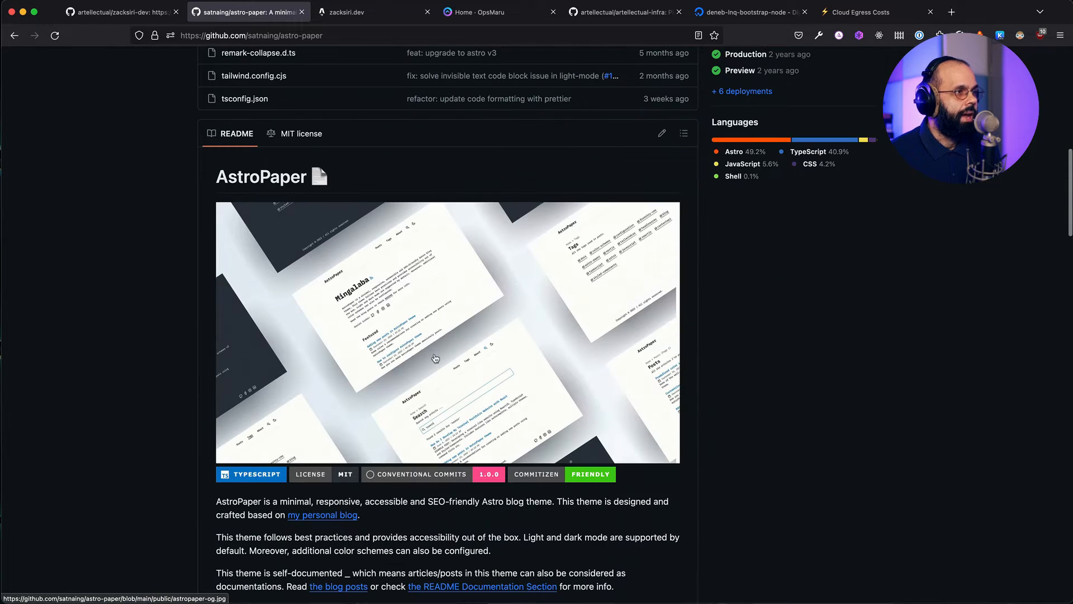
pyautogui.scroll(-3)
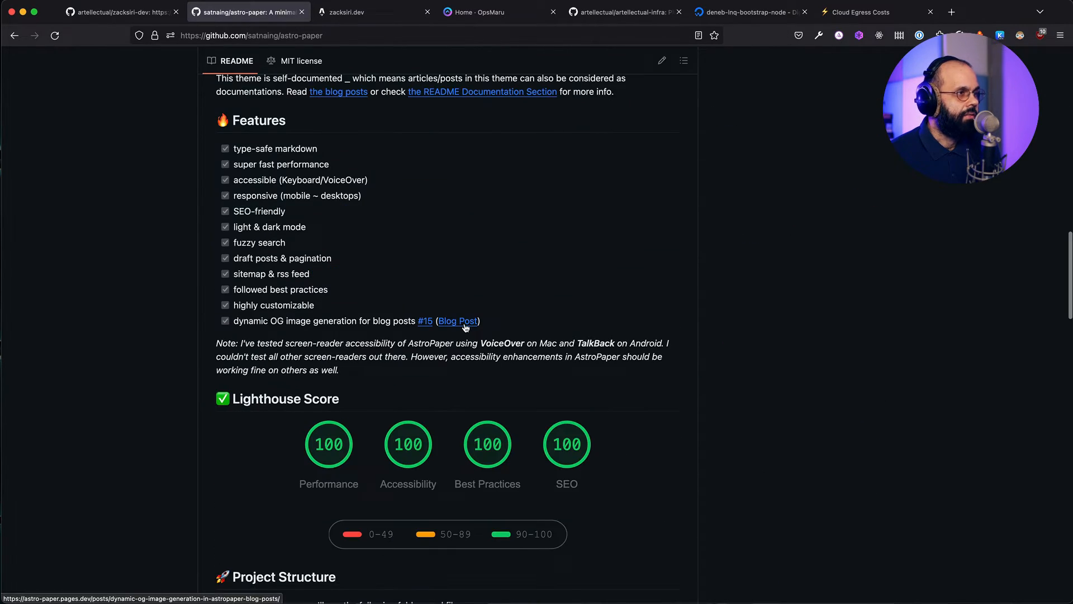
pyautogui.scroll(-3)
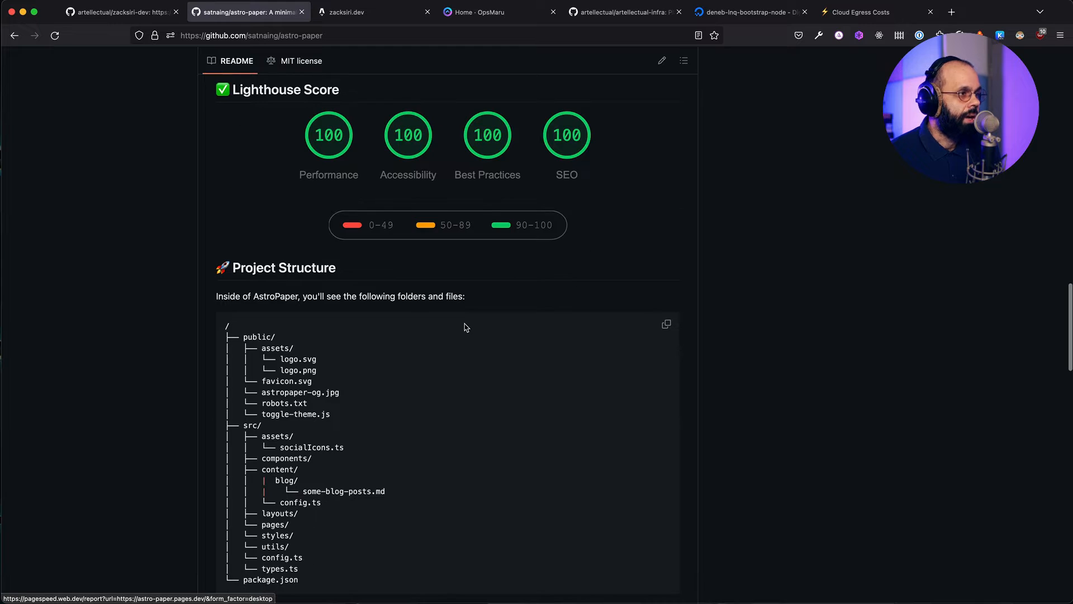
pyautogui.scroll(-3)
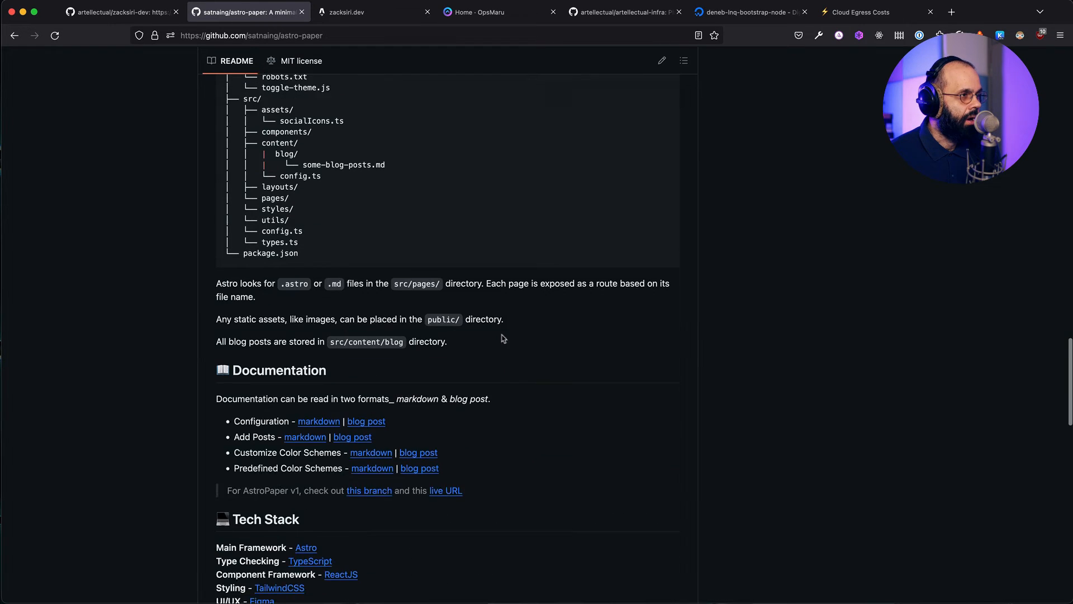
pyautogui.scroll(-3)
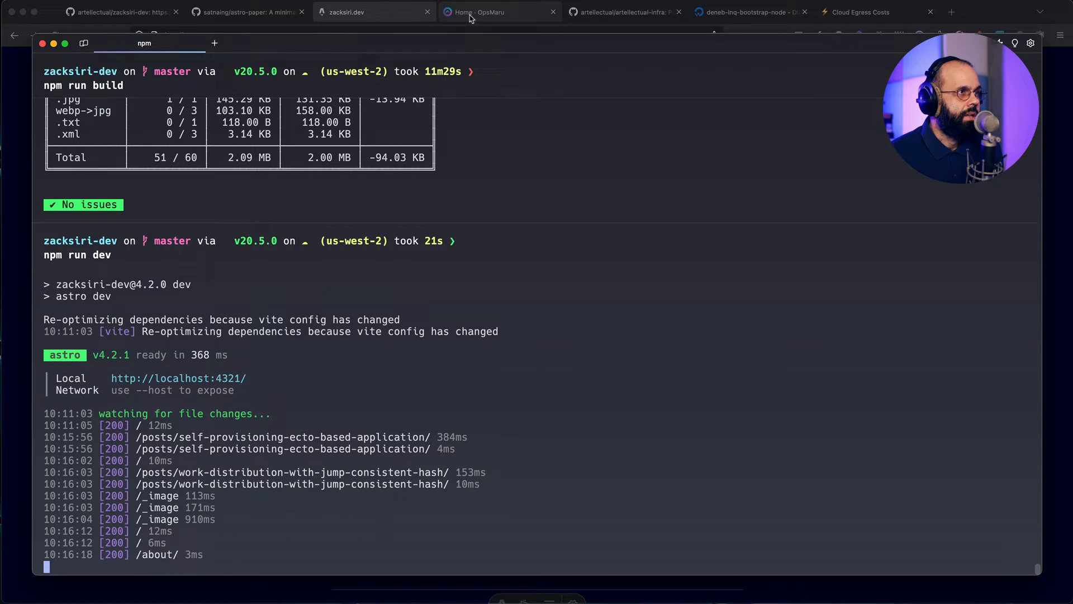
pyautogui.moveTo(534, 20)
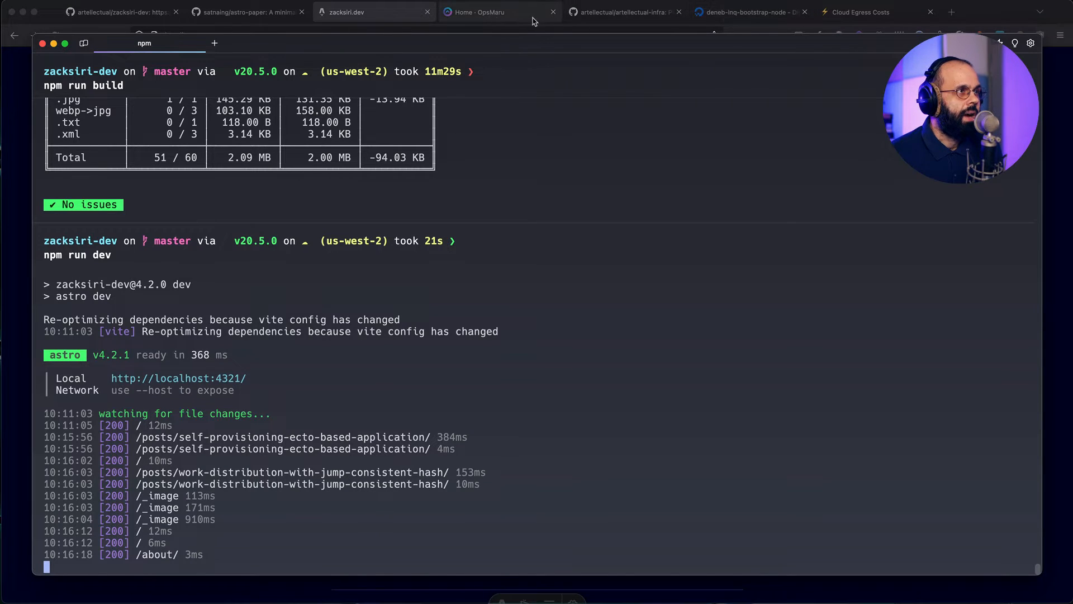
# Enter the artellectual organization's Infrastructure Builder and scroll to My Platforms.
pyautogui.click(480, 11)
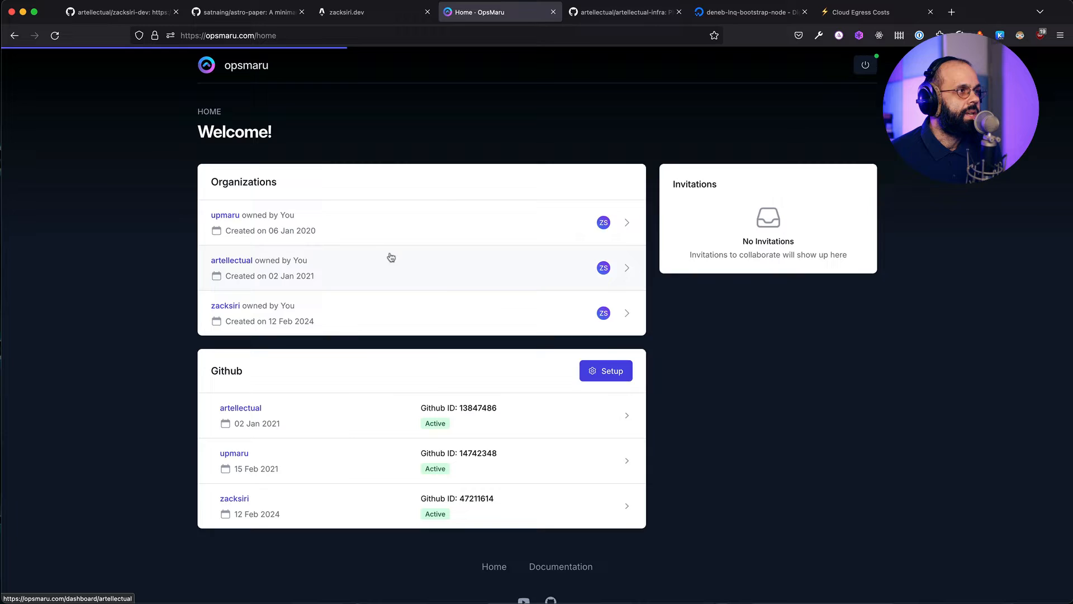
pyautogui.click(232, 261)
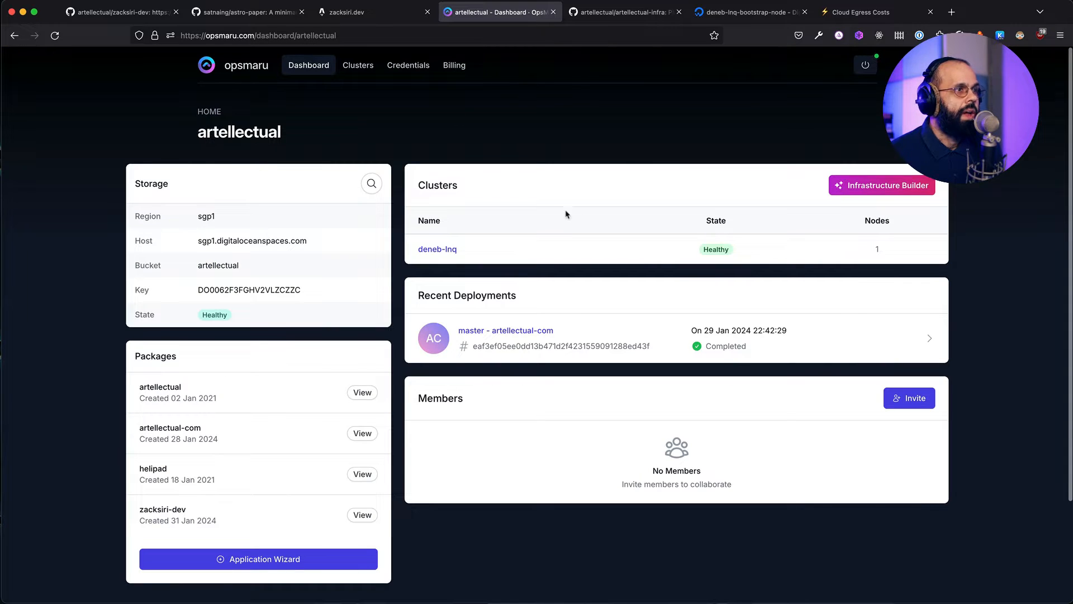
pyautogui.click(881, 184)
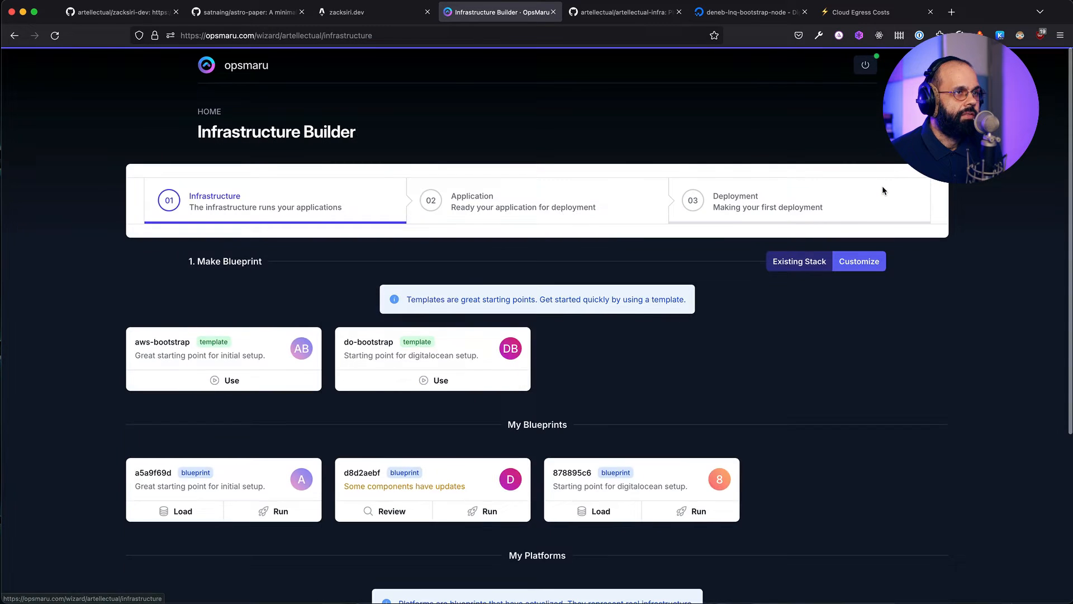
pyautogui.moveTo(425, 239)
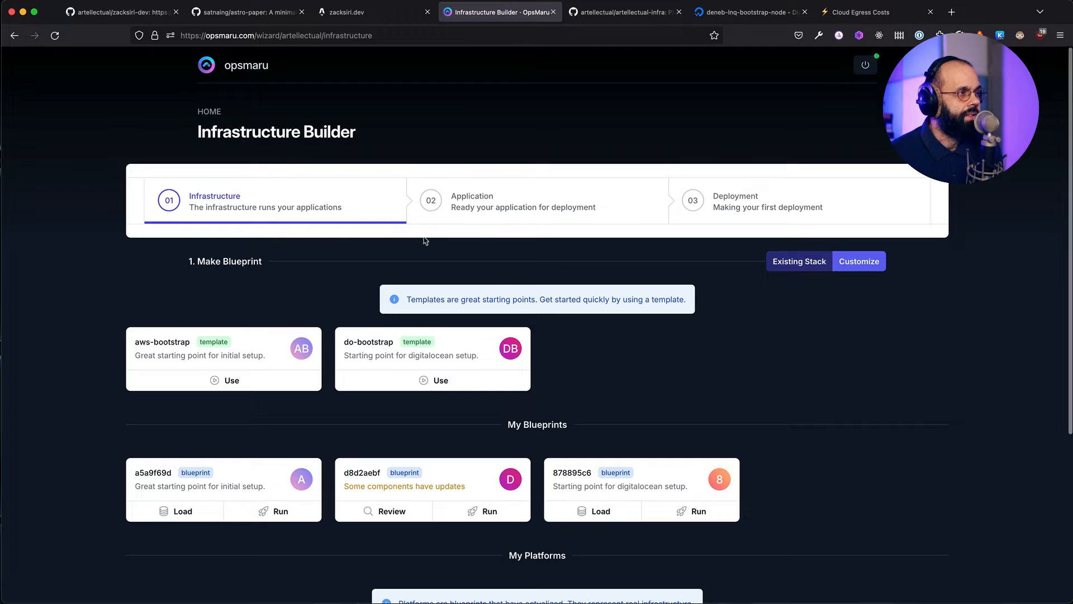
pyautogui.scroll(-3)
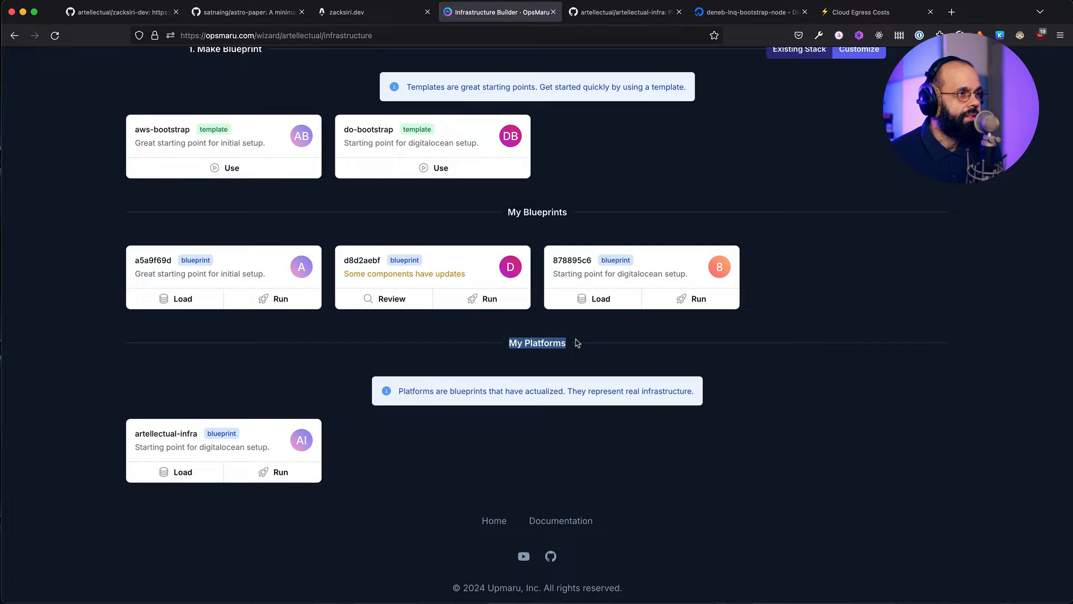
pyautogui.moveTo(168, 475)
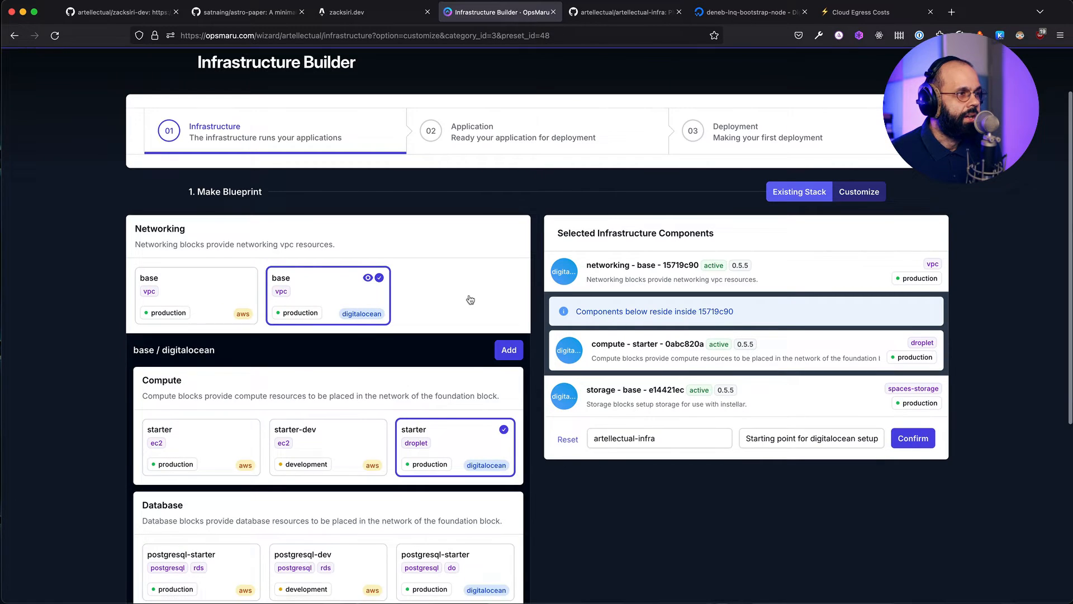
# Confirm the blueprint, show the networking component settings and preview the generated Terraform.
pyautogui.click(913, 438)
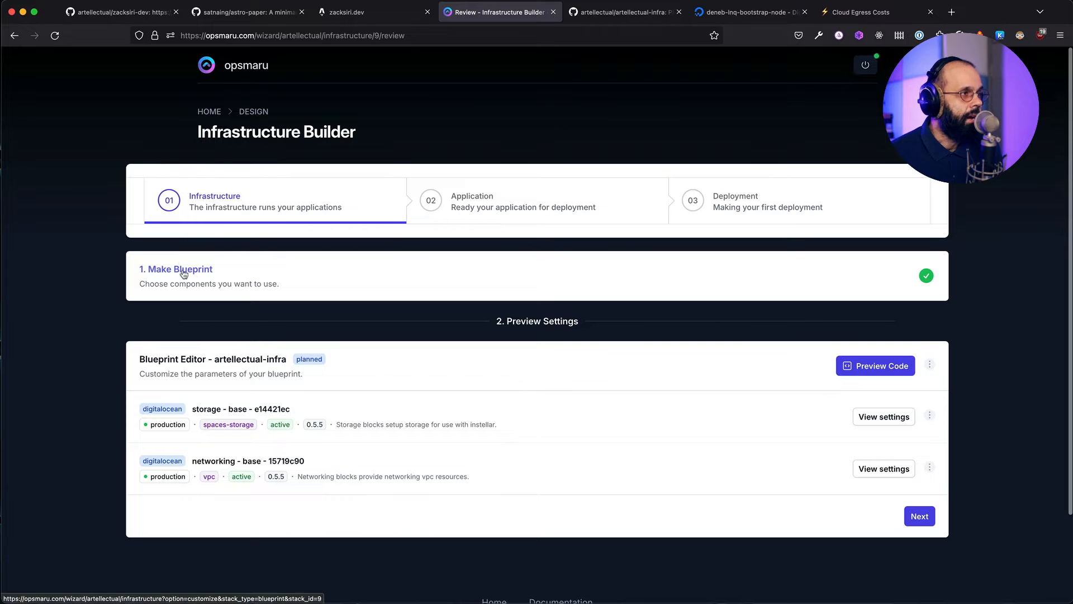
pyautogui.moveTo(889, 479)
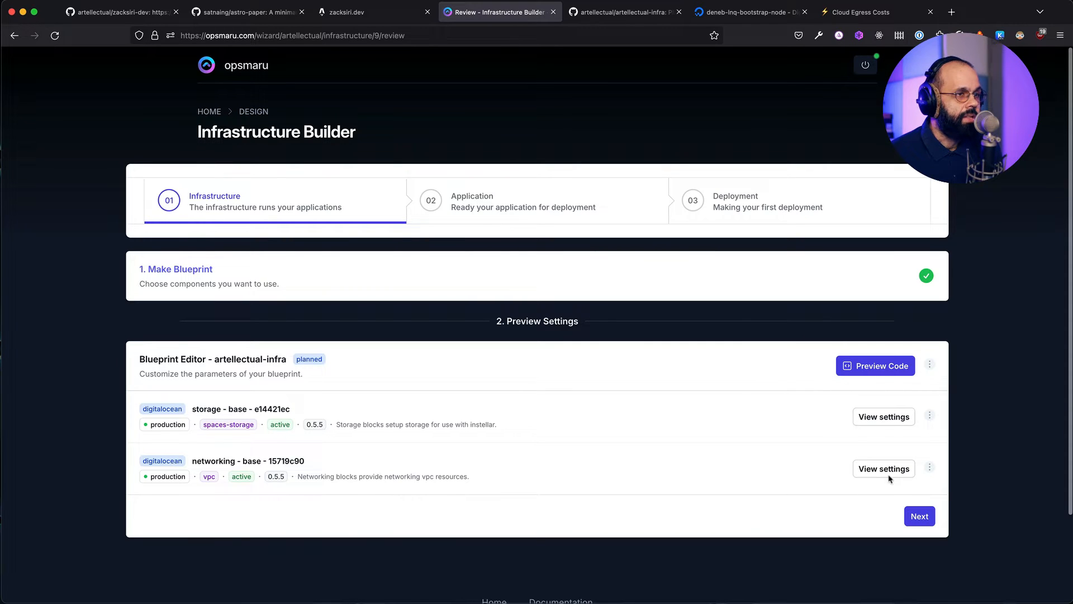
pyautogui.click(883, 468)
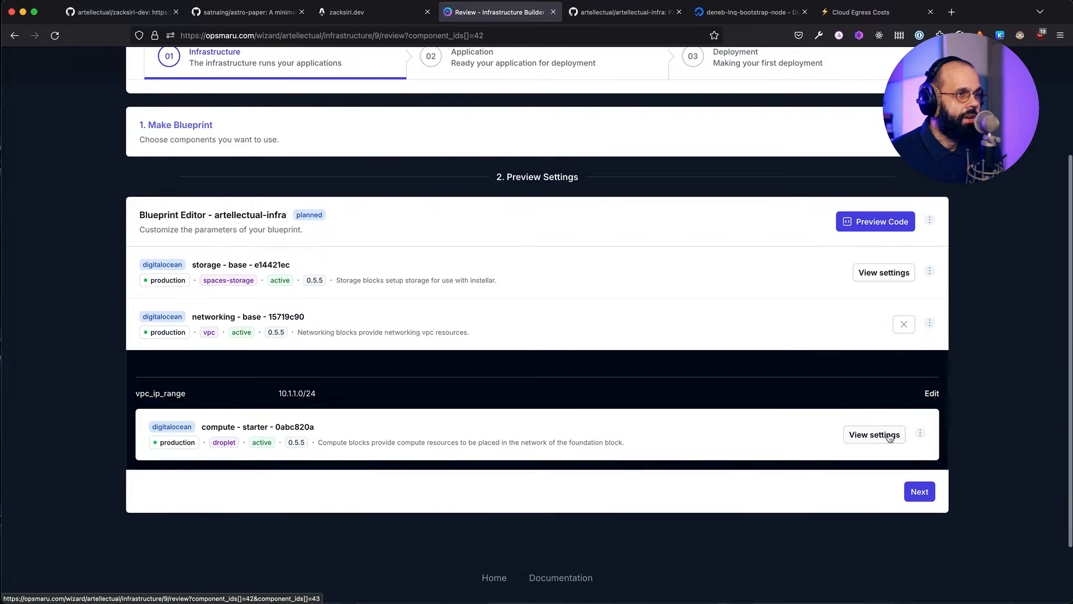
pyautogui.click(874, 221)
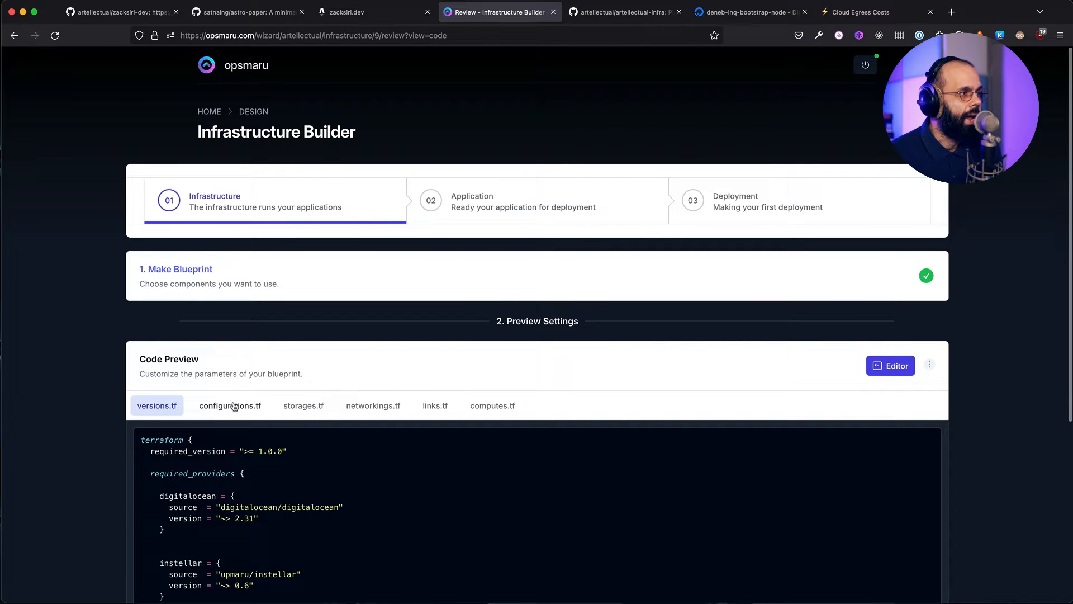
pyautogui.scroll(-3)
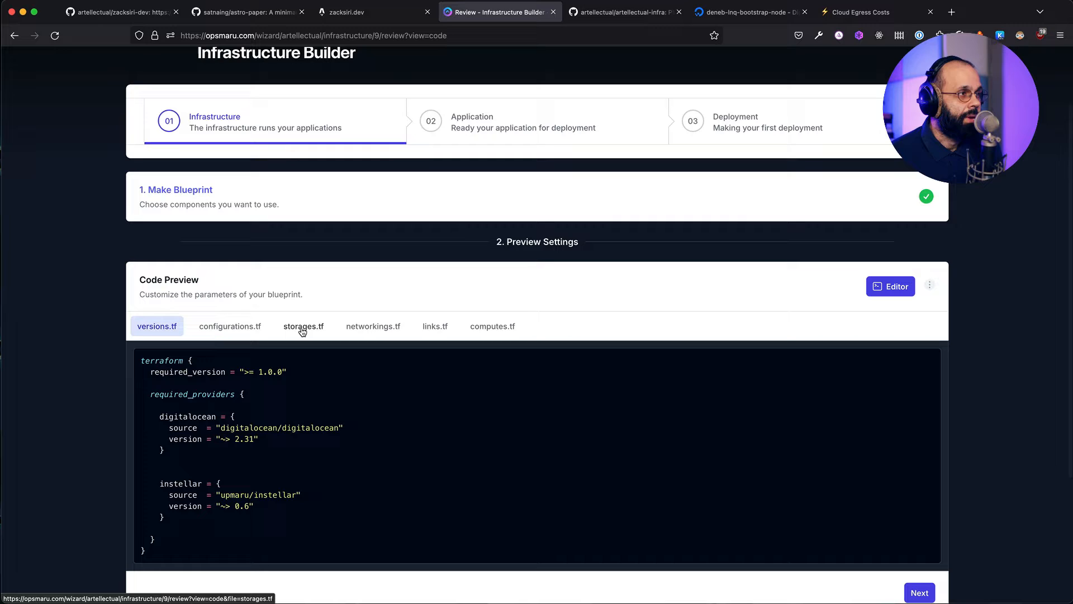
# Review storages.tf, networkings.tf and links.tf, then return to component selection.
pyautogui.click(303, 325)
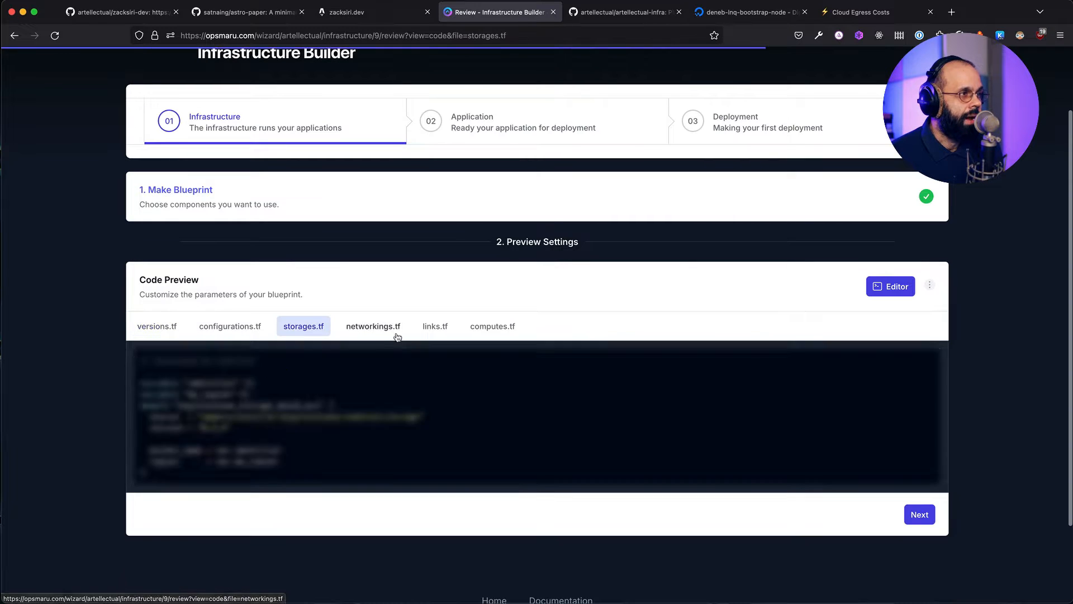
pyautogui.click(372, 326)
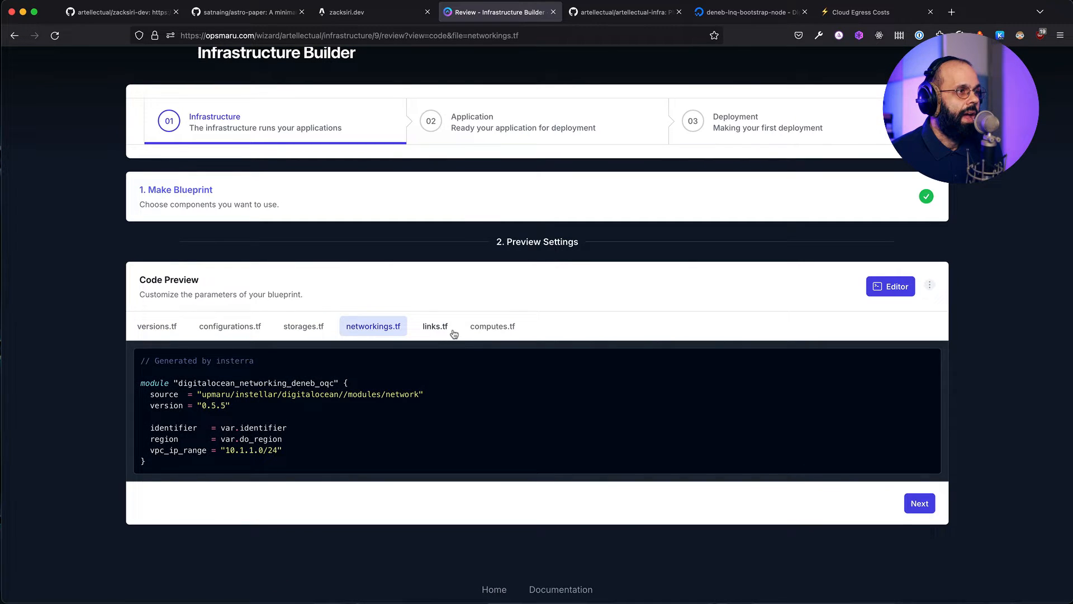
pyautogui.click(435, 326)
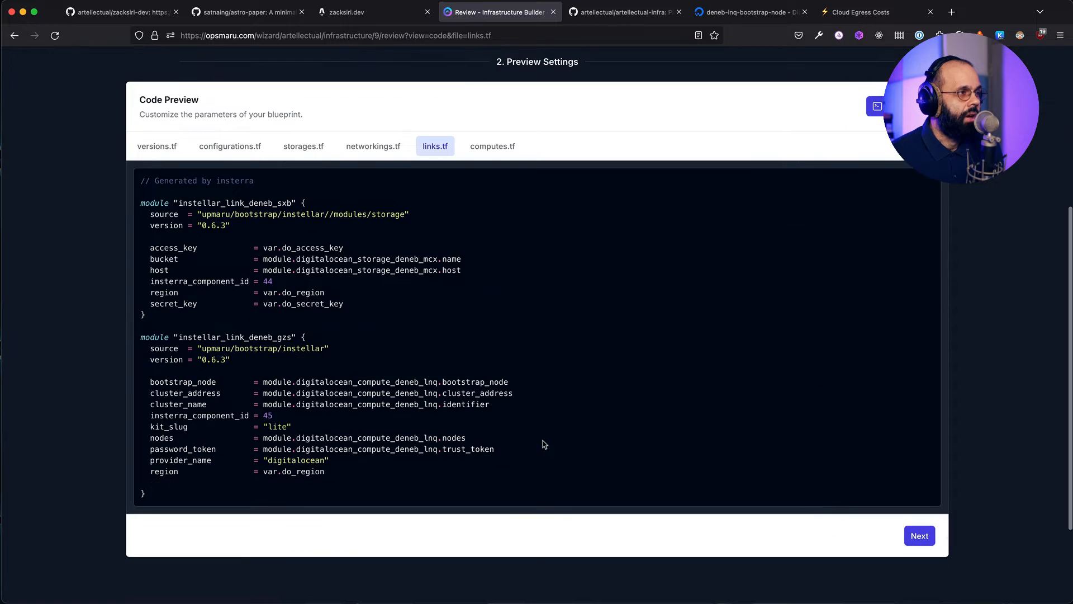
pyautogui.click(492, 145)
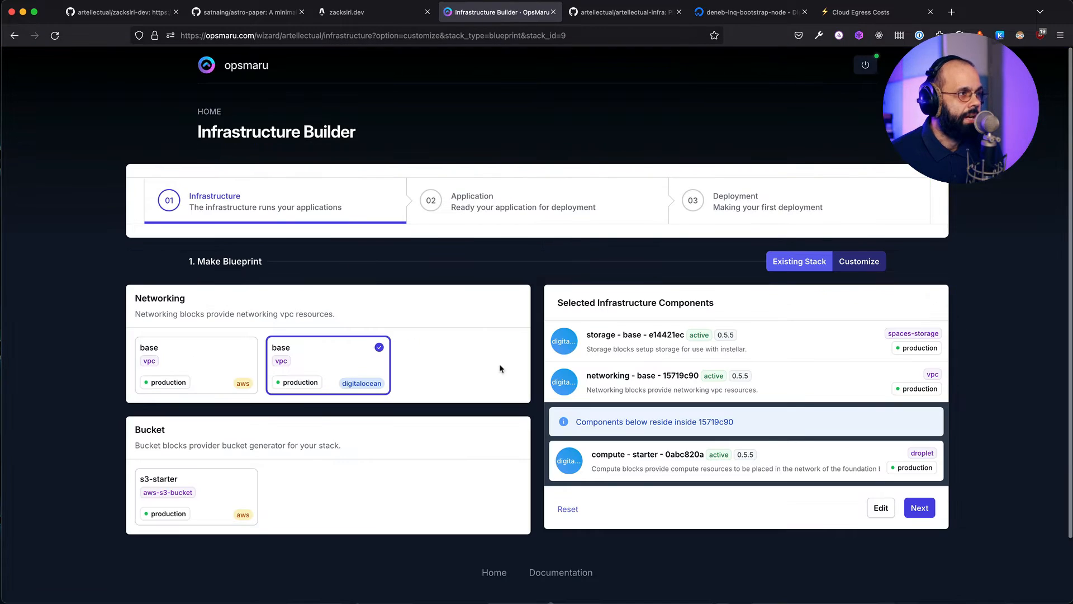
pyautogui.moveTo(480, 203)
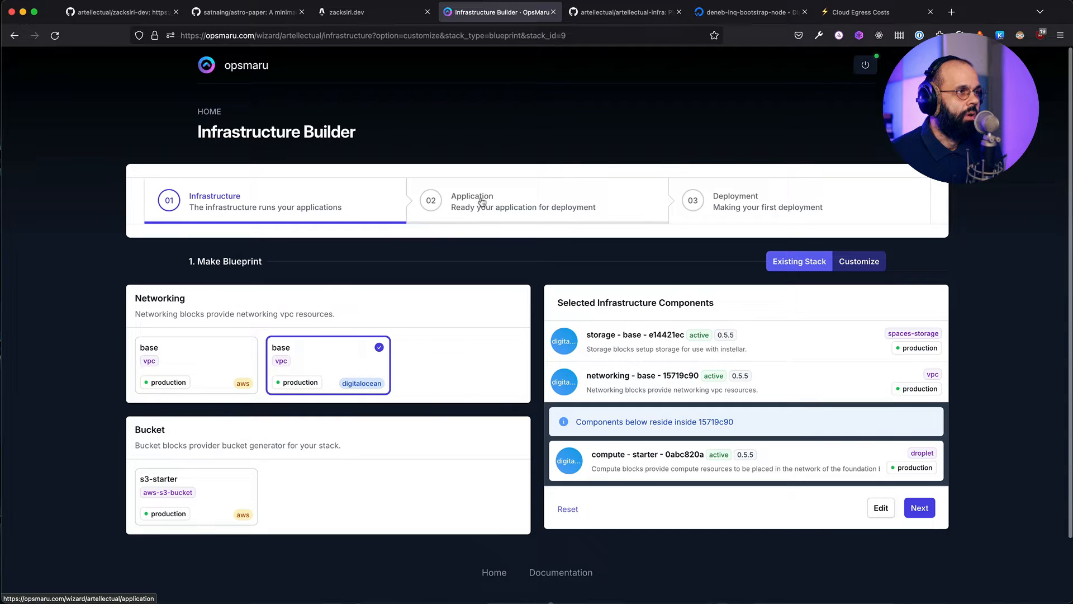
# Peek at the Application Setup step, then return and scroll over the selected infrastructure components.
pyautogui.click(919, 508)
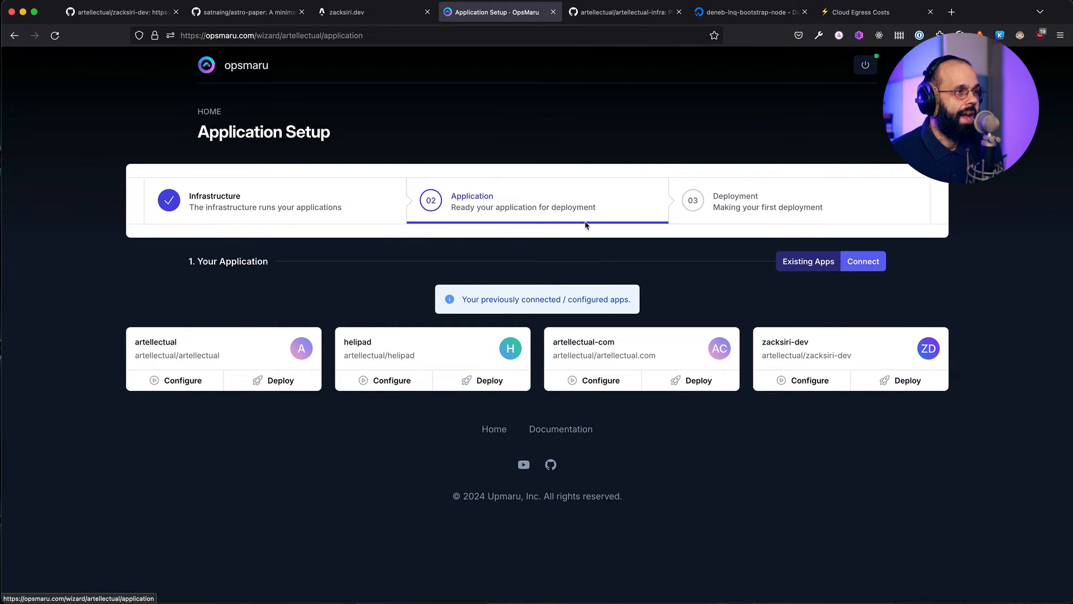
pyautogui.moveTo(617, 366)
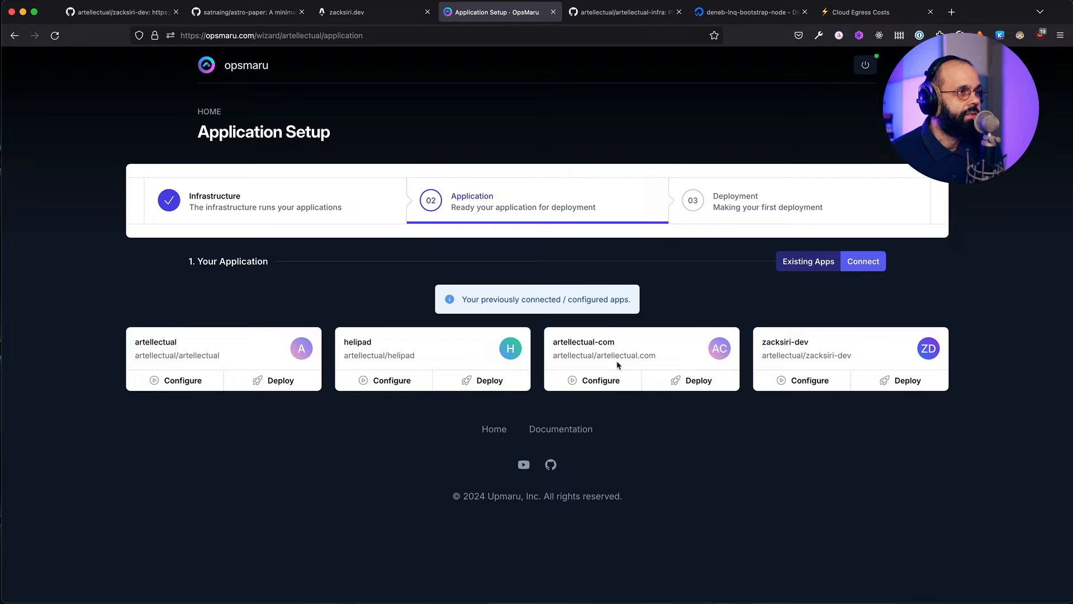
pyautogui.click(215, 195)
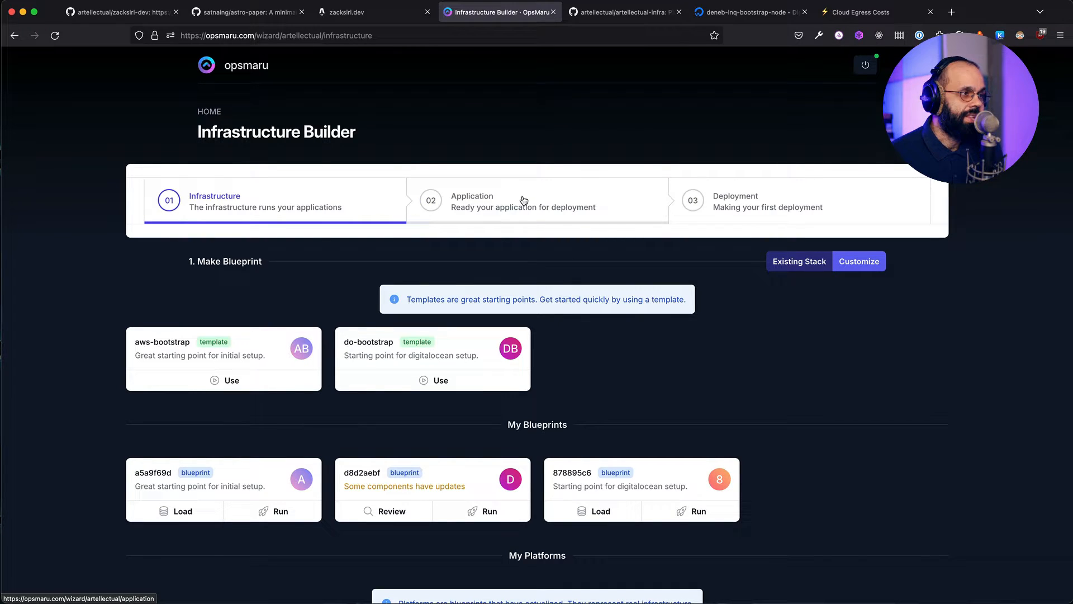
pyautogui.scroll(-3)
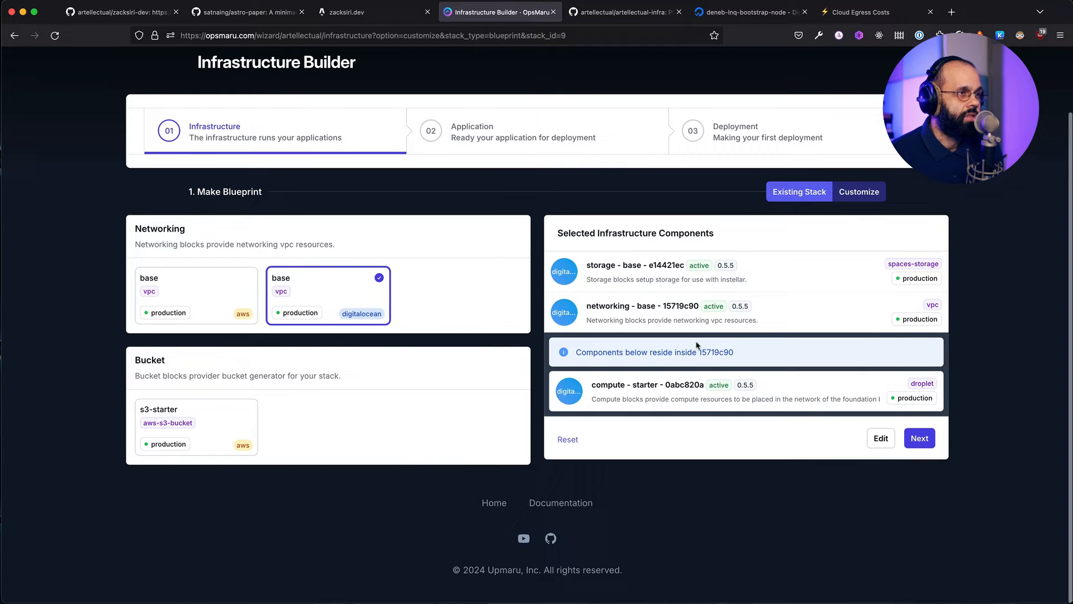
pyautogui.moveTo(796, 306)
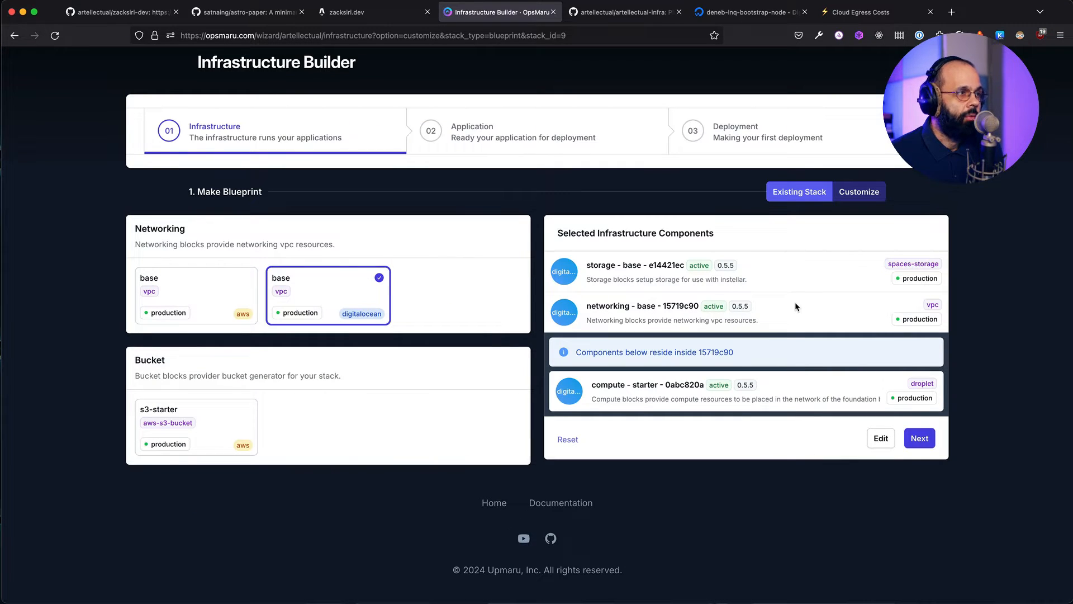
pyautogui.moveTo(548, 142)
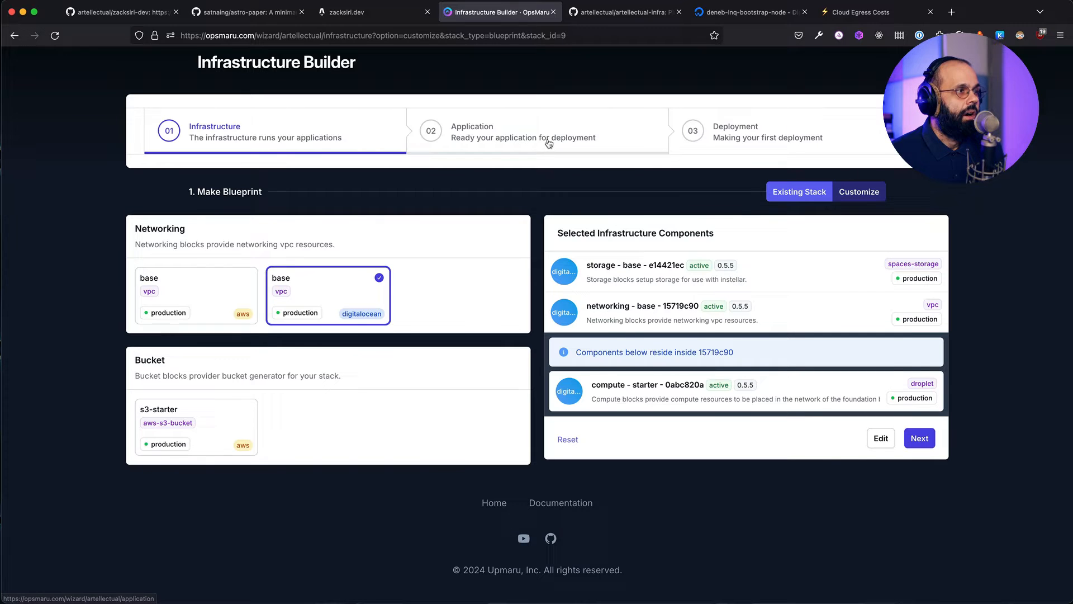
pyautogui.scroll(3)
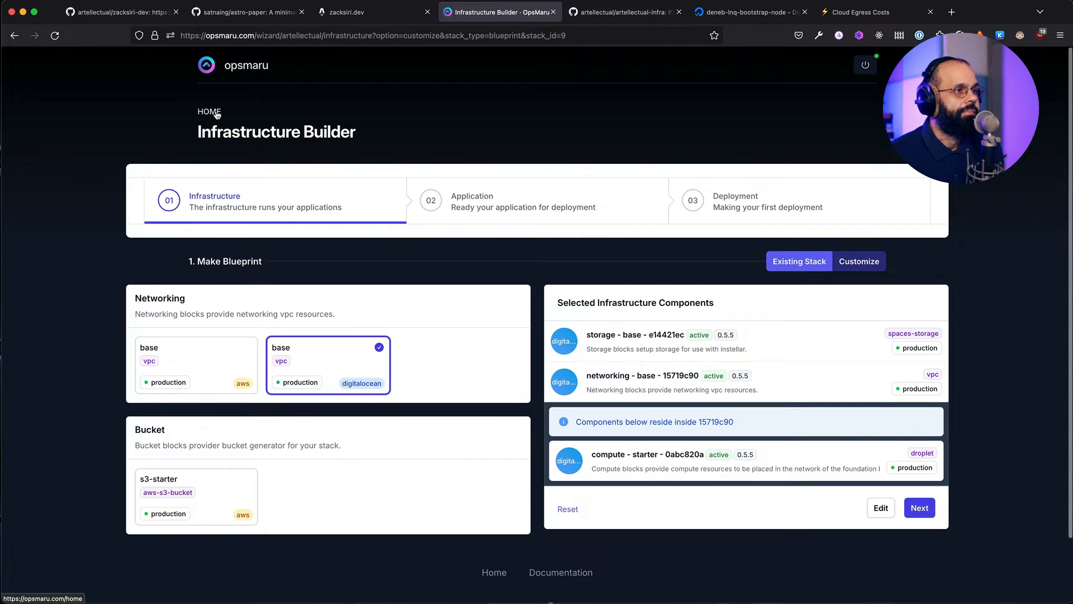
# Start the artellectual Application Wizard from Home, then look over the zacksiri-dev GitHub repository.
pyautogui.click(209, 112)
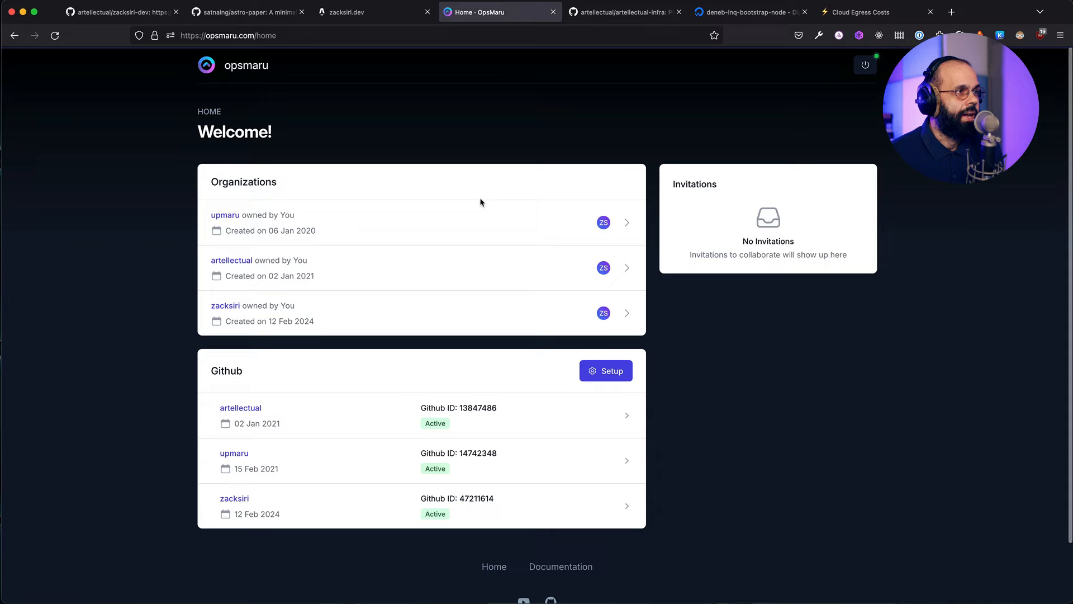
pyautogui.click(232, 260)
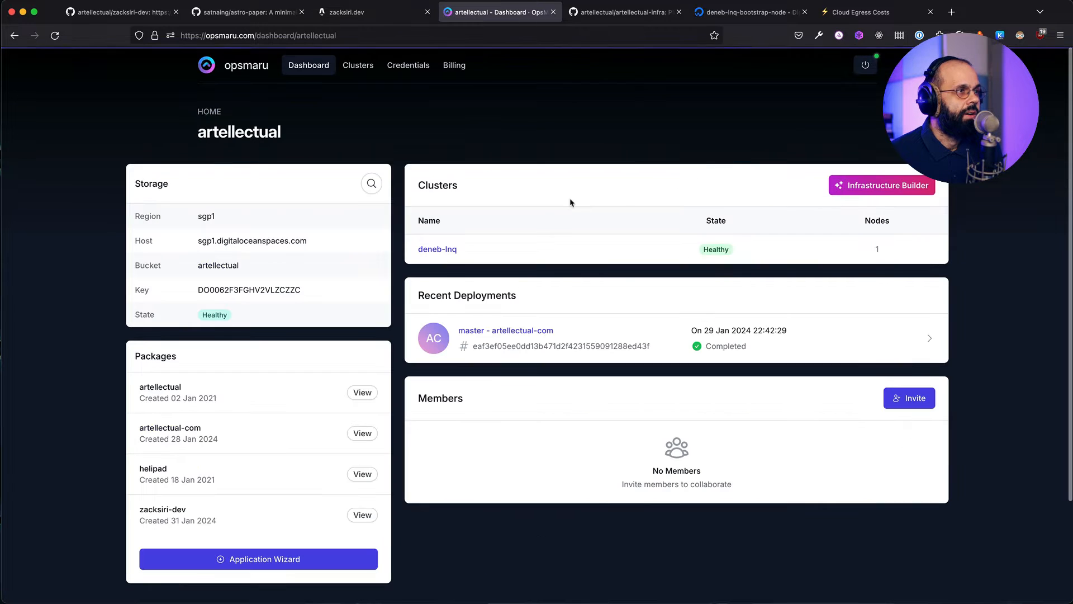
pyautogui.click(258, 559)
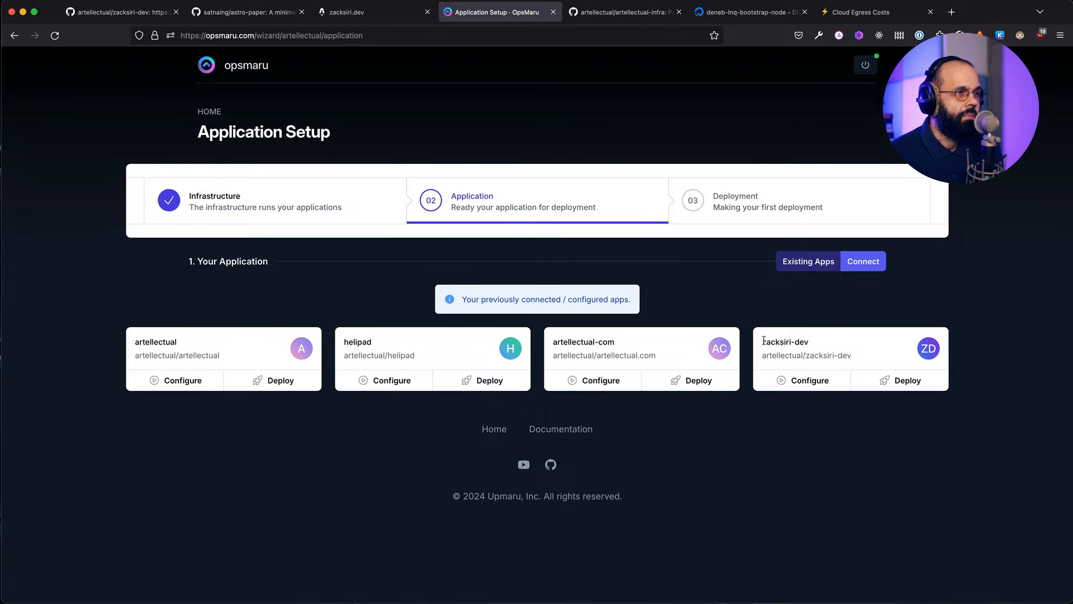
pyautogui.moveTo(702, 32)
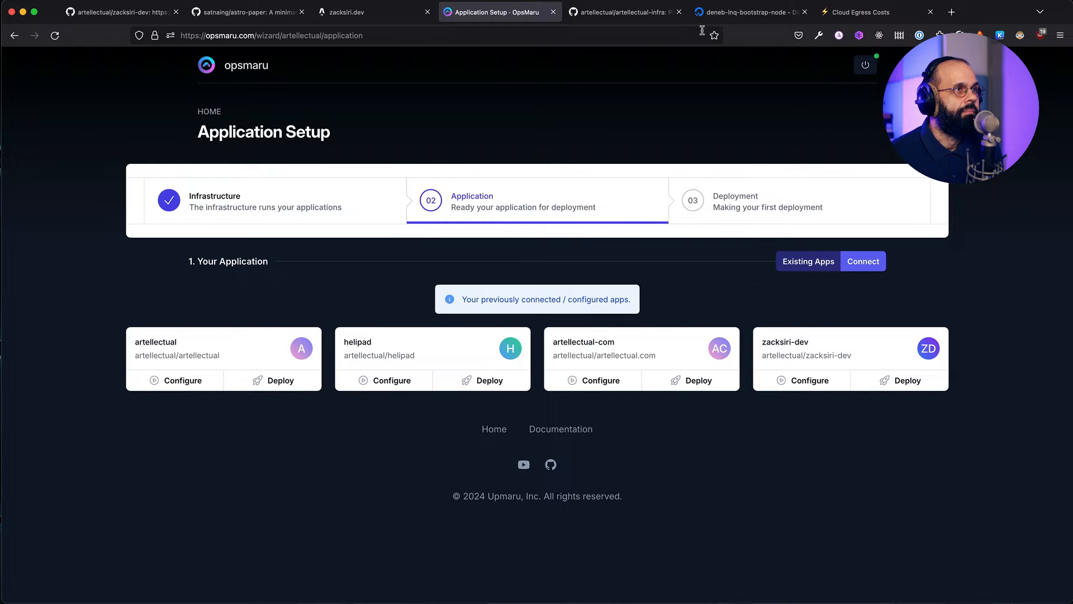
pyautogui.click(622, 11)
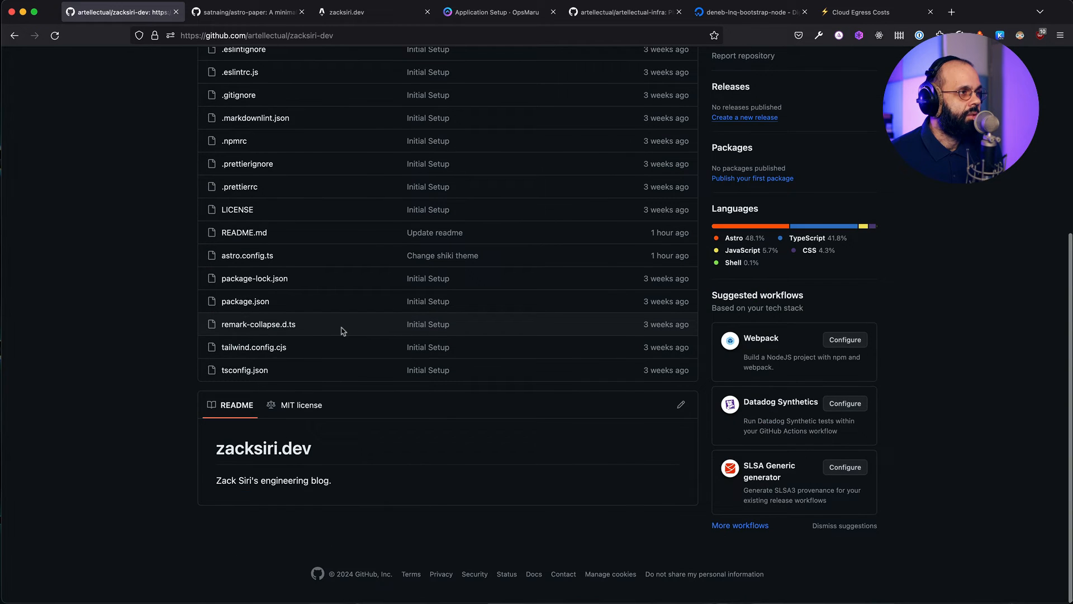
pyautogui.scroll(3)
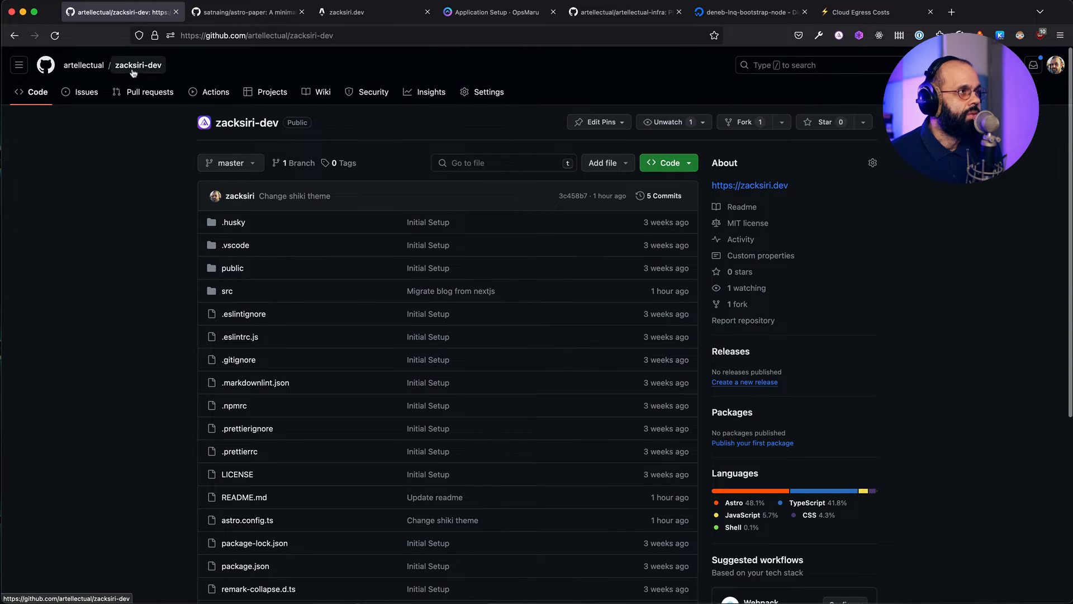
# Begin configuring zacksiri-dev with base-astro-static and nodejs-current 21.4.0 selected.
pyautogui.click(500, 11)
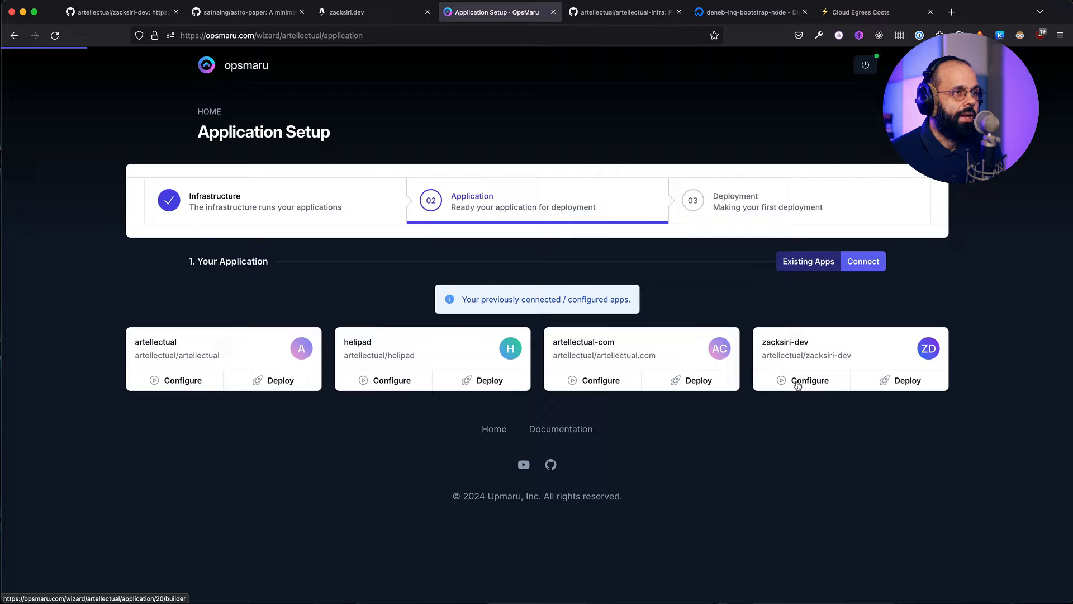
pyautogui.click(810, 380)
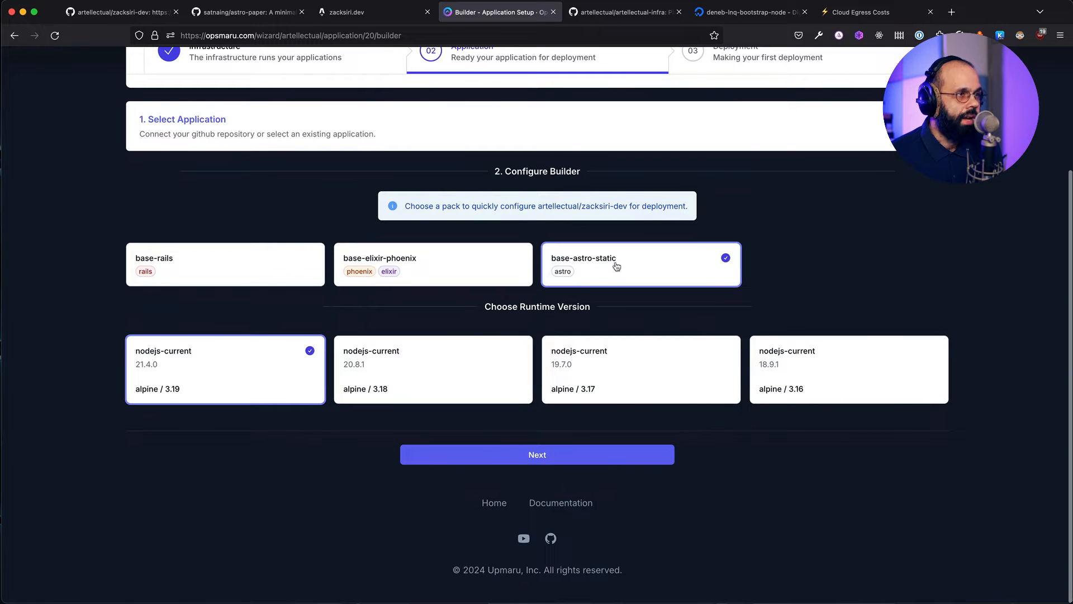
pyautogui.moveTo(612, 269)
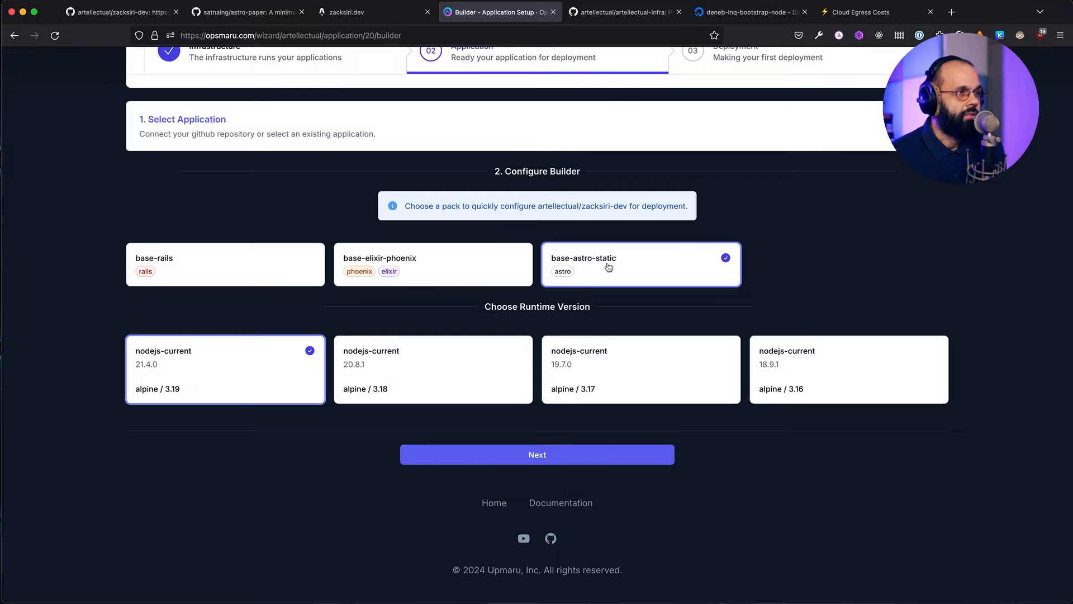
pyautogui.moveTo(154, 379)
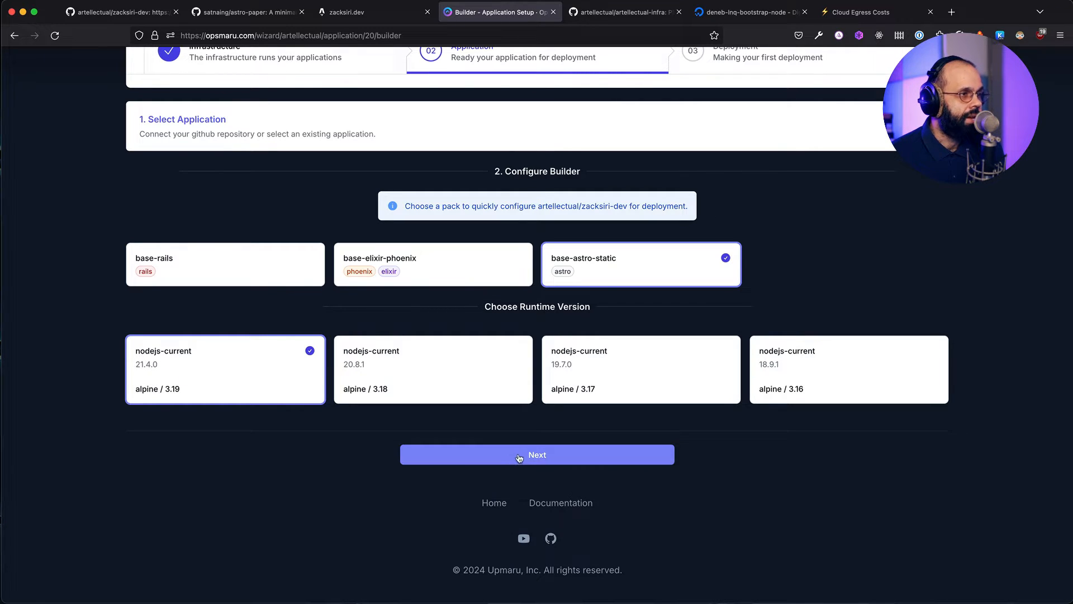
# Review the generated instellar.yml and deployment.yml, scrolling to the Caddyfile snippet.
pyautogui.click(537, 454)
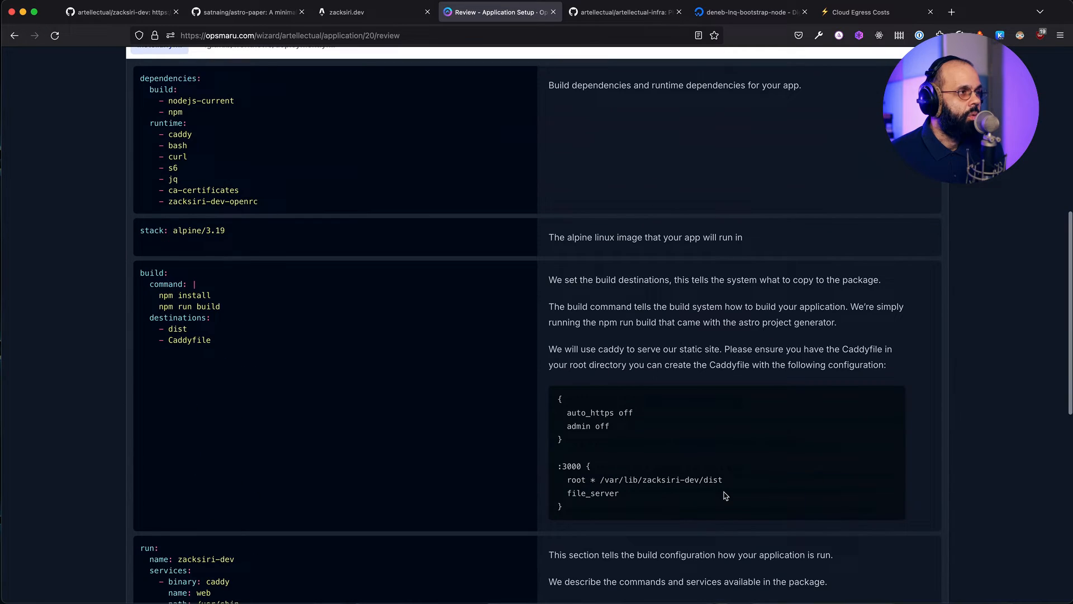
pyautogui.moveTo(781, 437)
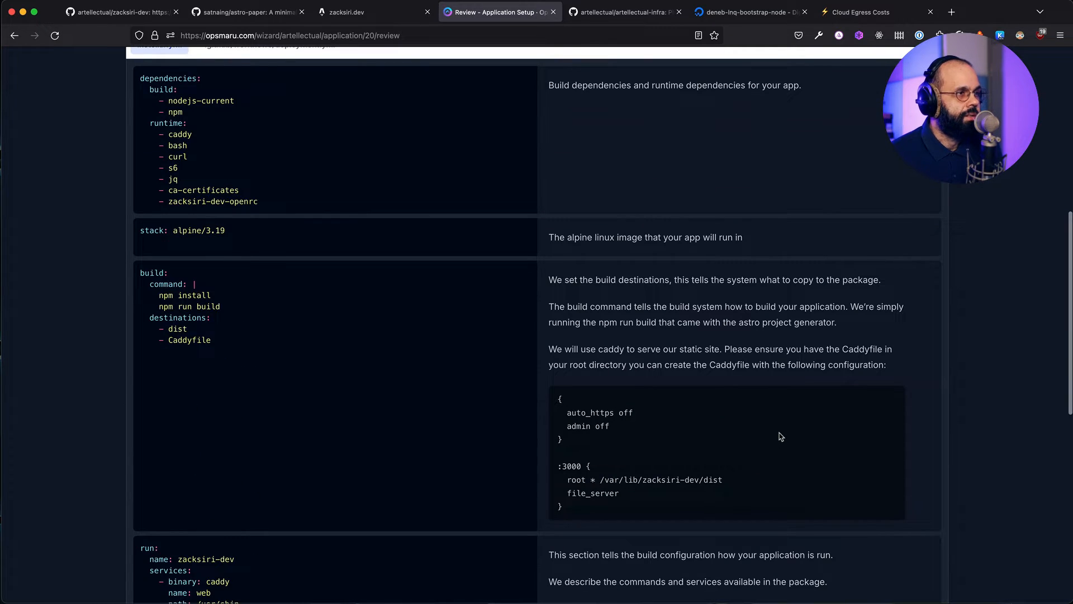
pyautogui.scroll(3)
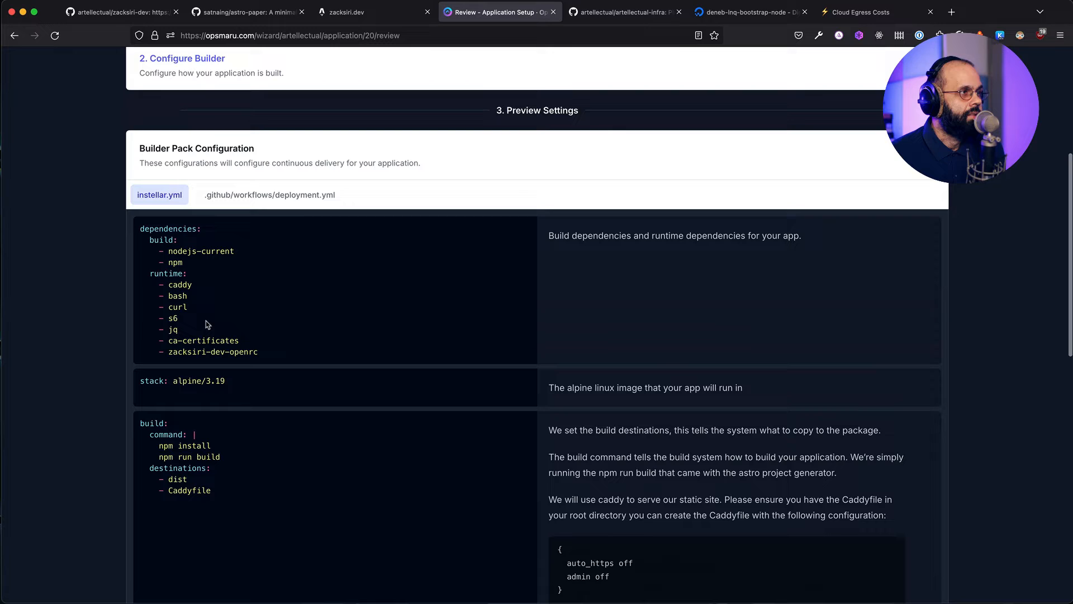
pyautogui.click(269, 195)
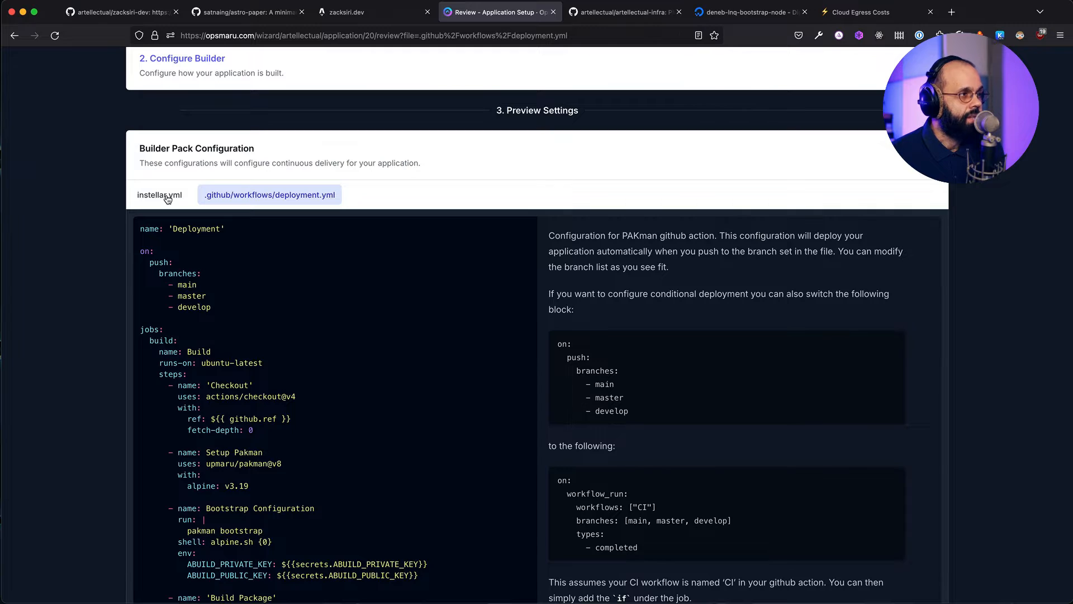
pyautogui.click(160, 194)
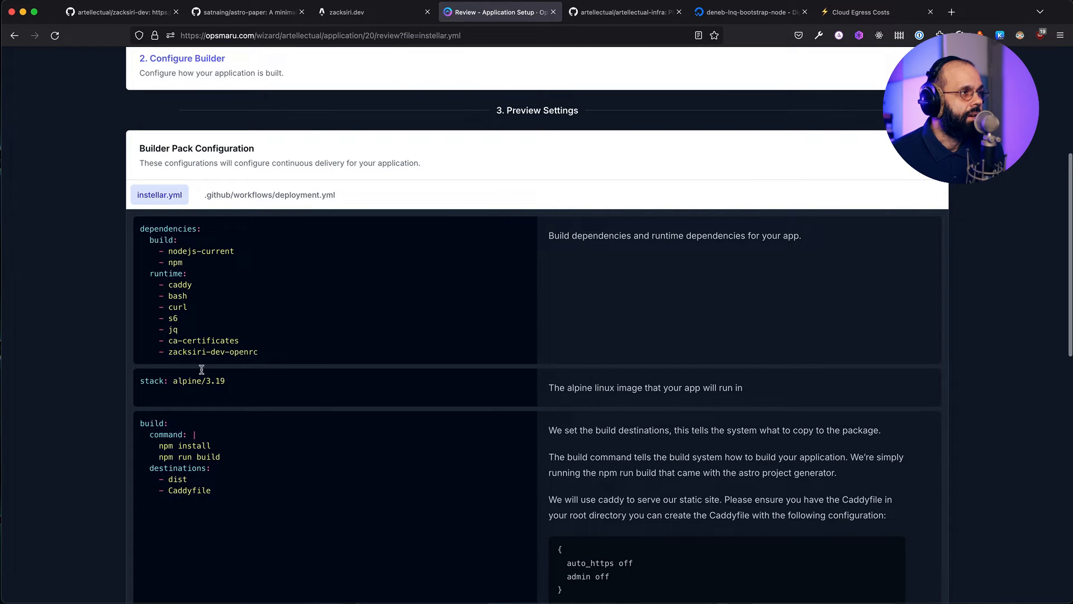
pyautogui.moveTo(357, 370)
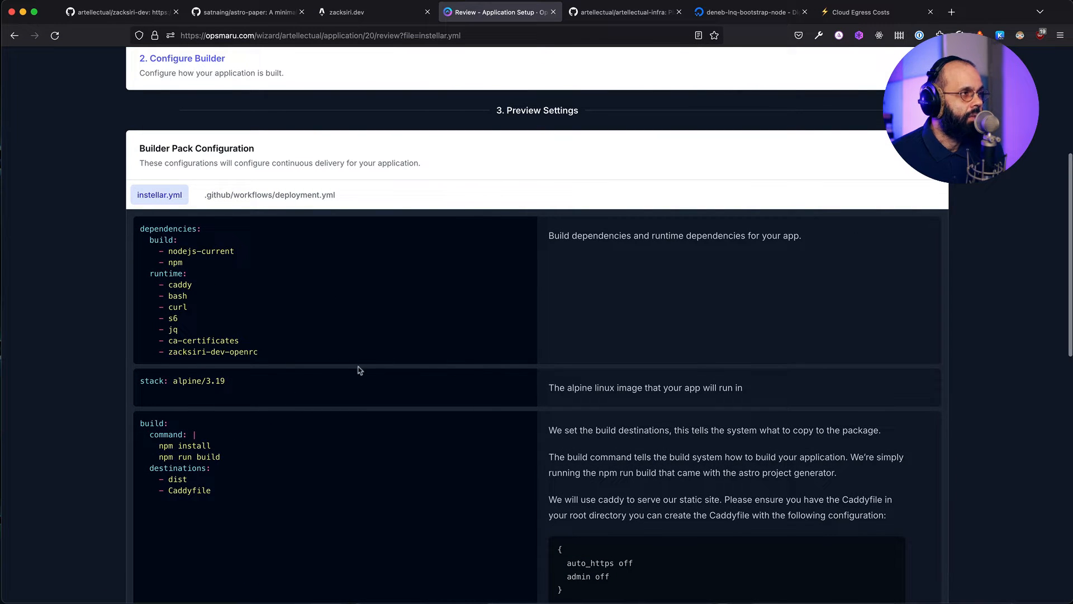
pyautogui.scroll(-3)
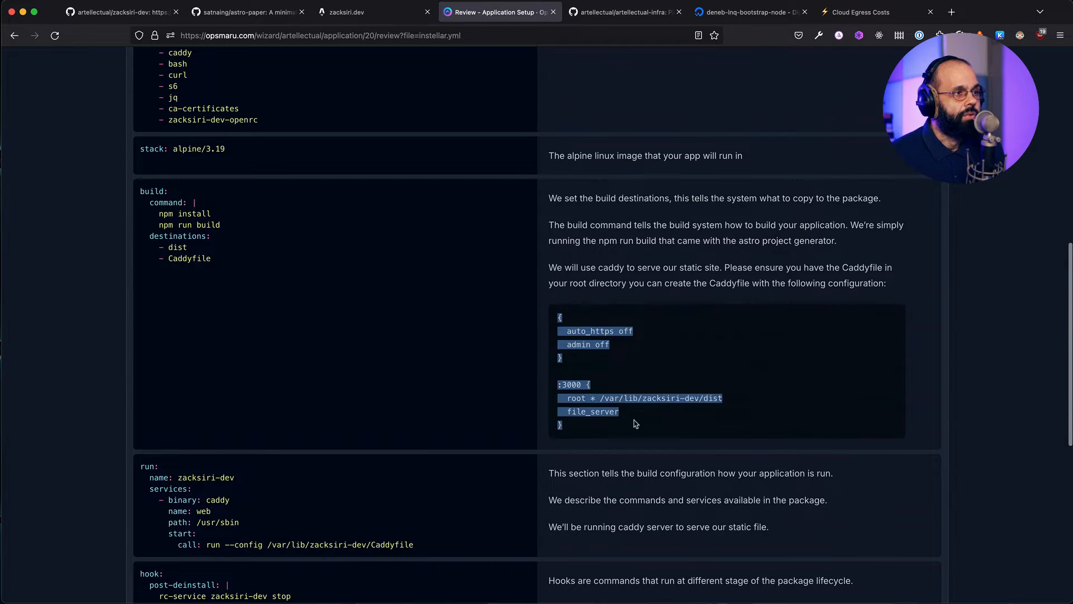
pyautogui.click(180, 270)
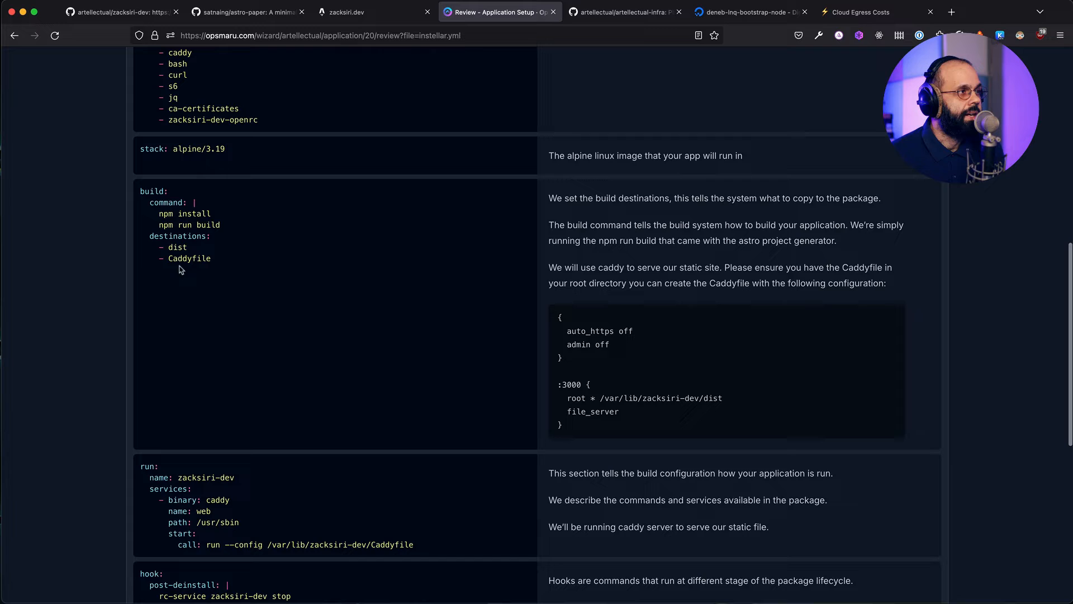
pyautogui.moveTo(561, 315)
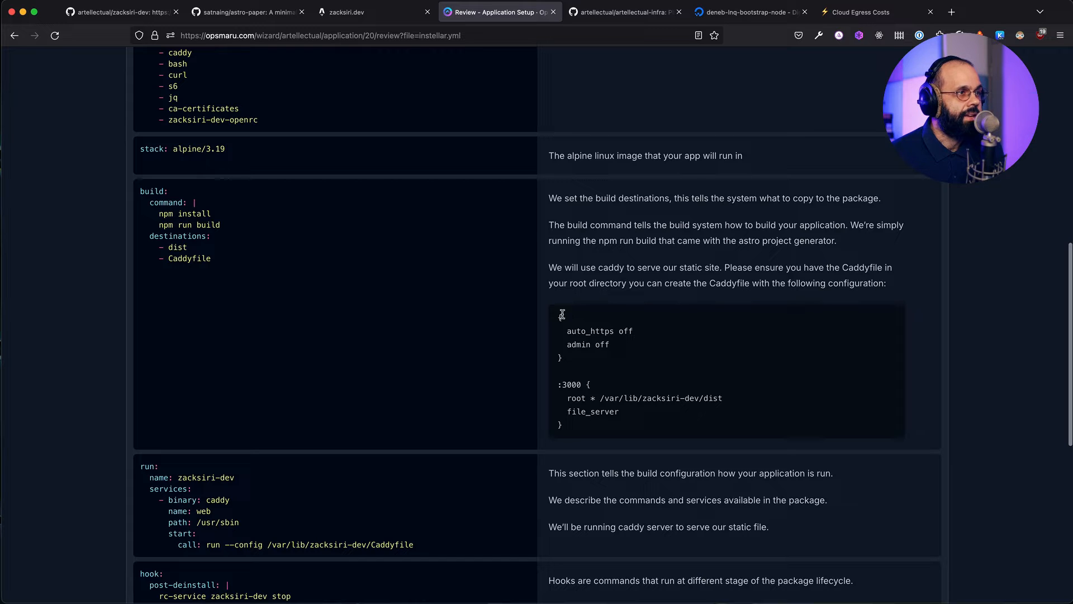
pyautogui.moveTo(559, 315)
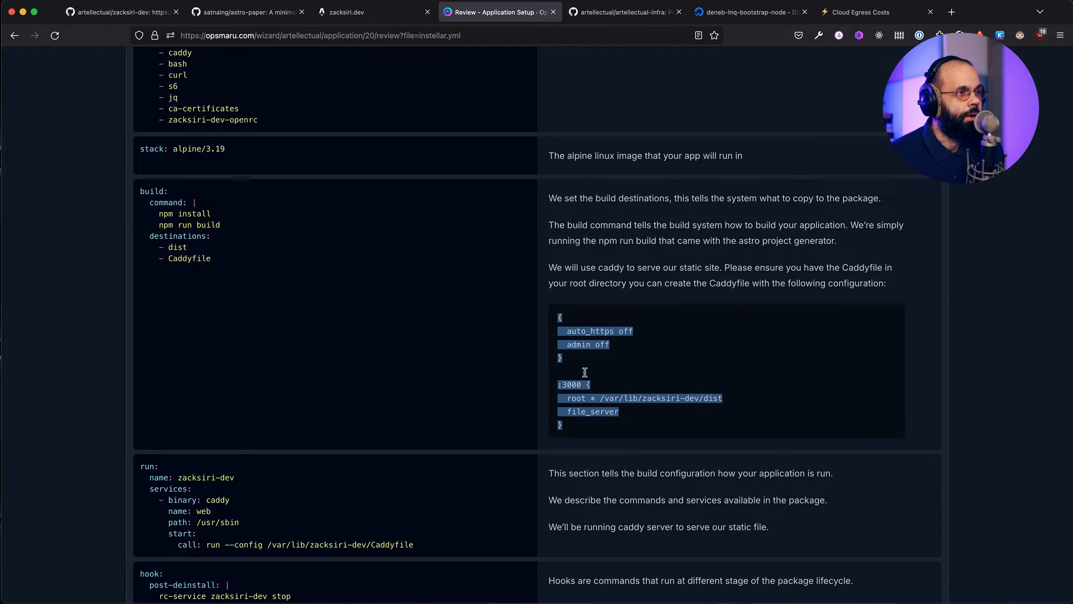
pyautogui.moveTo(593, 340)
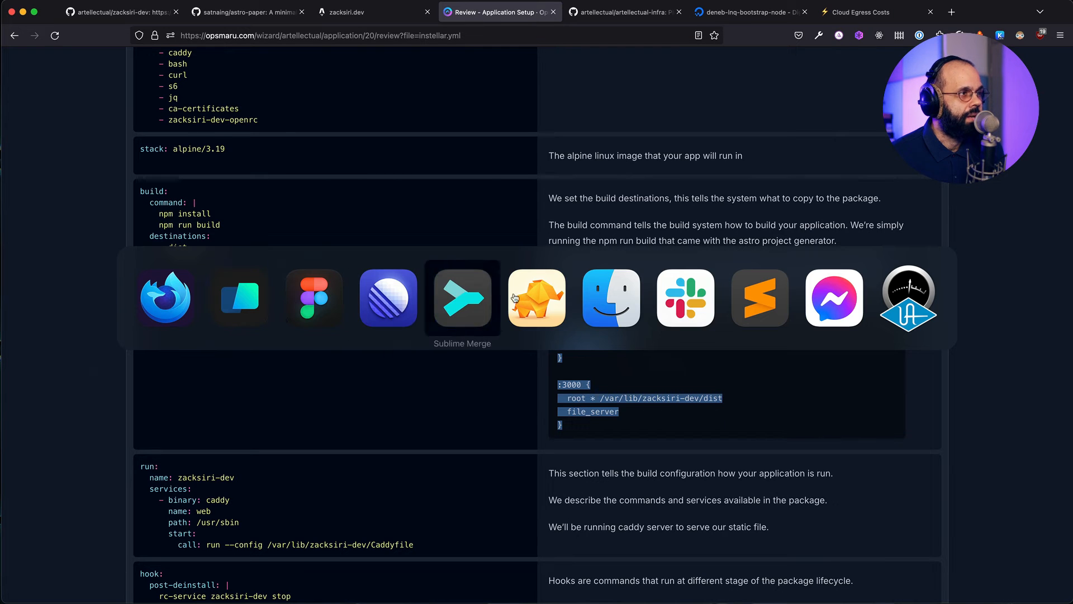
# Create a new Caddyfile in the zacksiri-dev project root in Sublime Text.
pyautogui.click(462, 297)
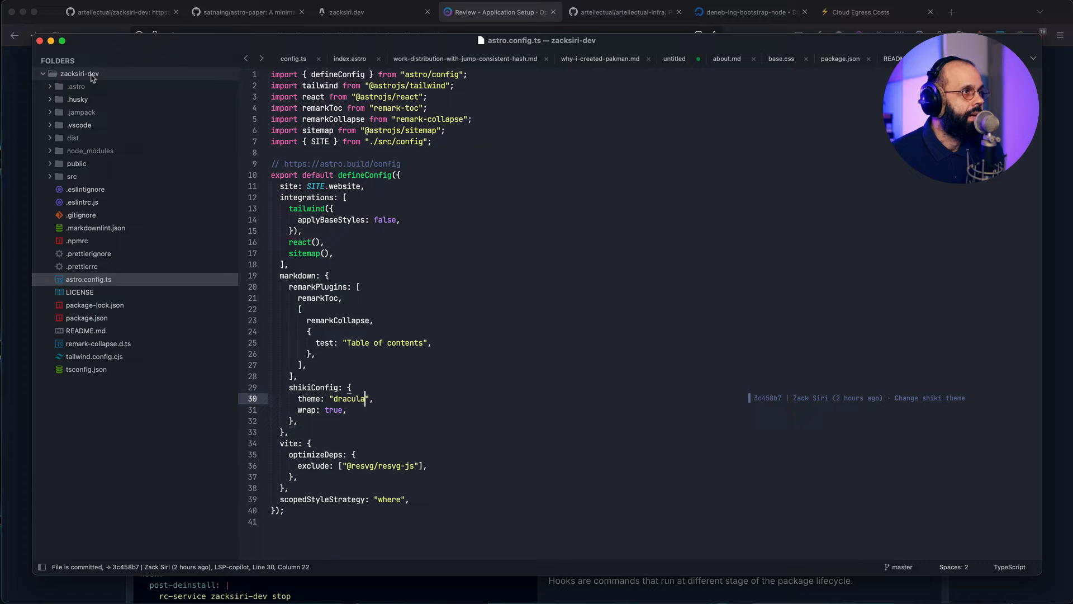
pyautogui.rightClick(78, 74)
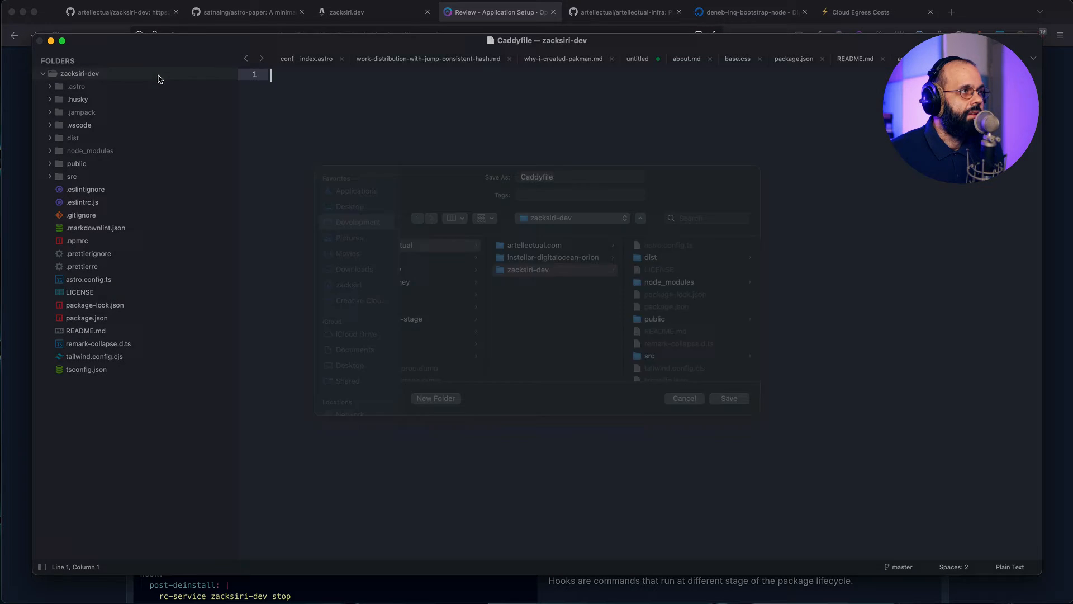
pyautogui.click(728, 398)
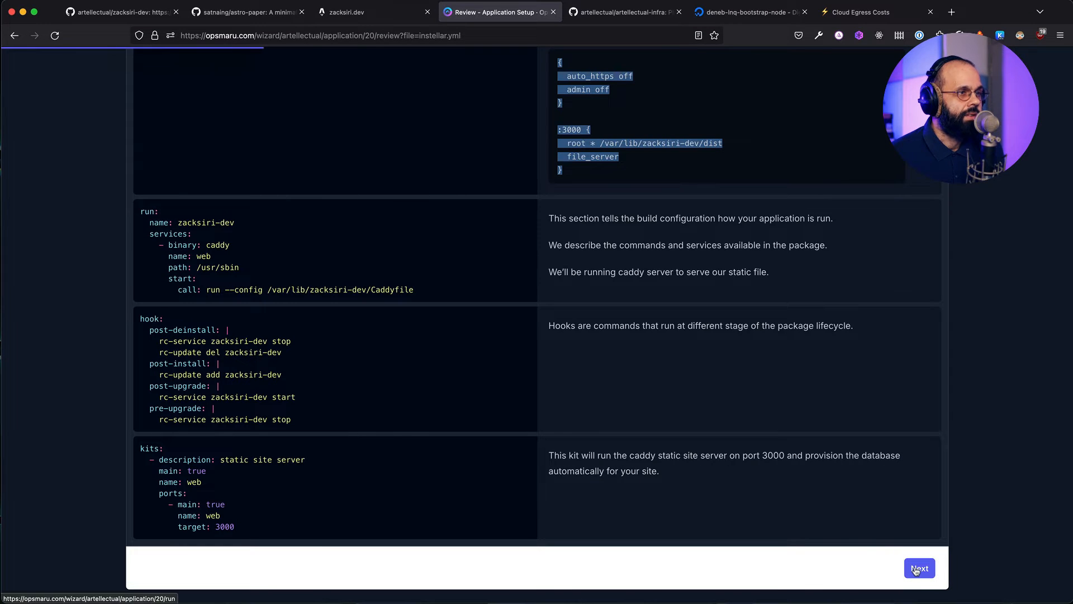
# Re-run the builder step and review the generated configuration again.
pyautogui.click(919, 568)
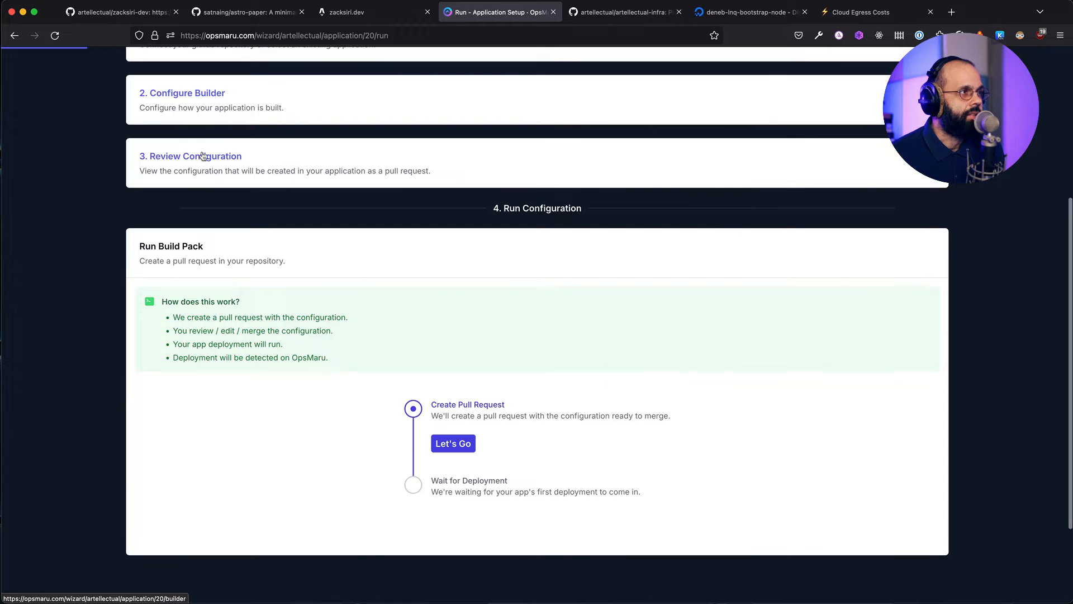
pyautogui.click(182, 93)
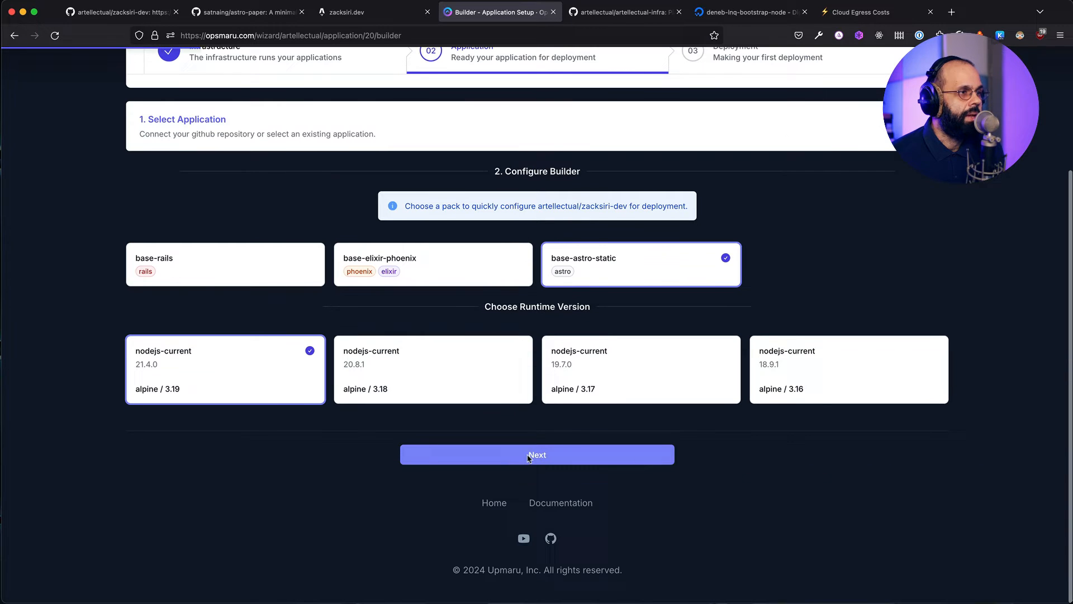
pyautogui.click(537, 454)
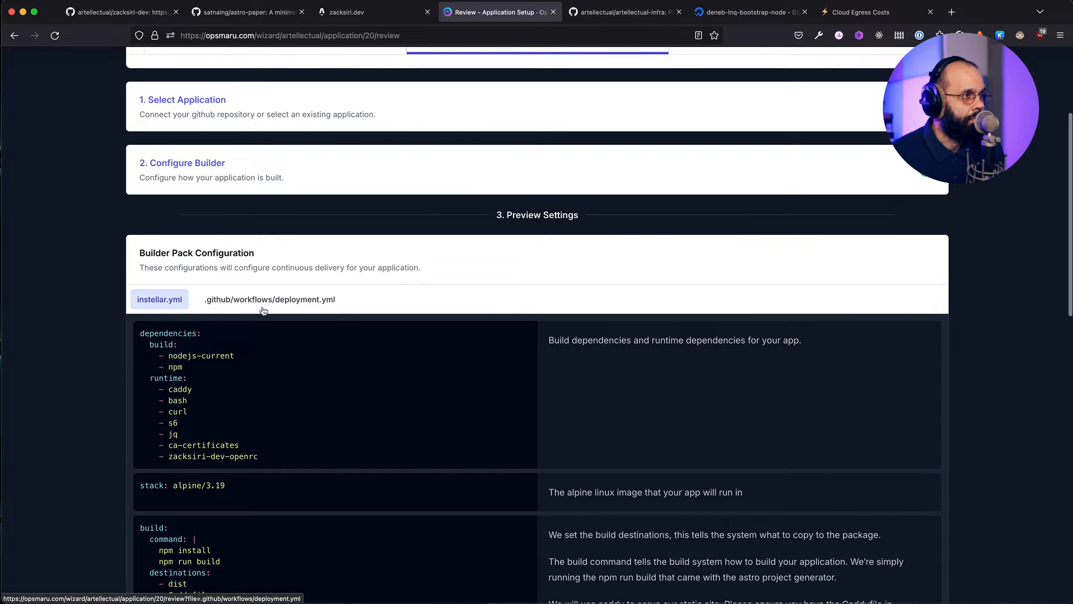
pyautogui.scroll(-3)
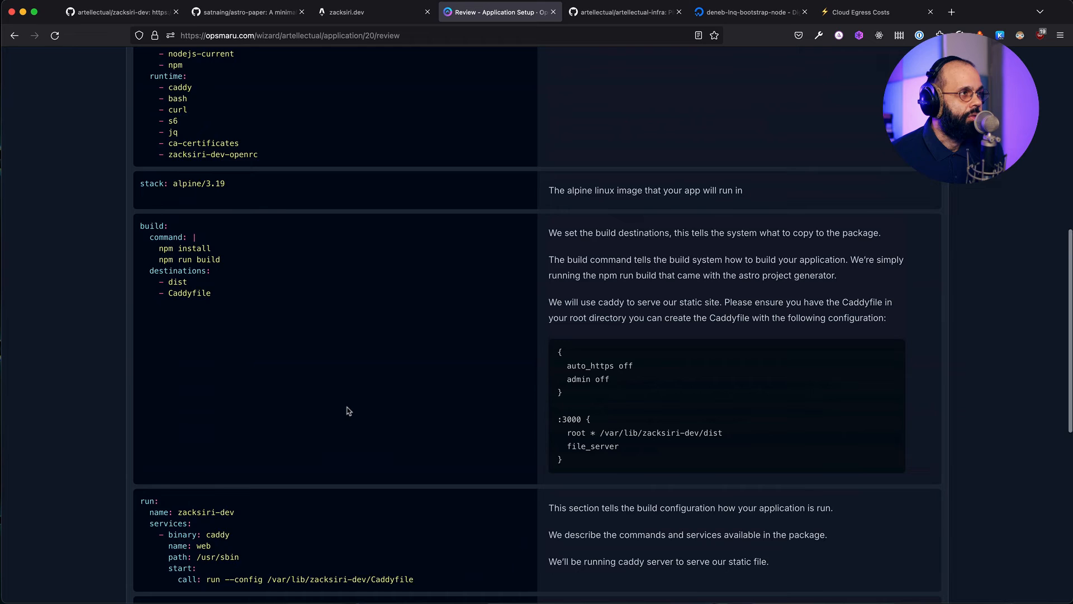
pyautogui.scroll(3)
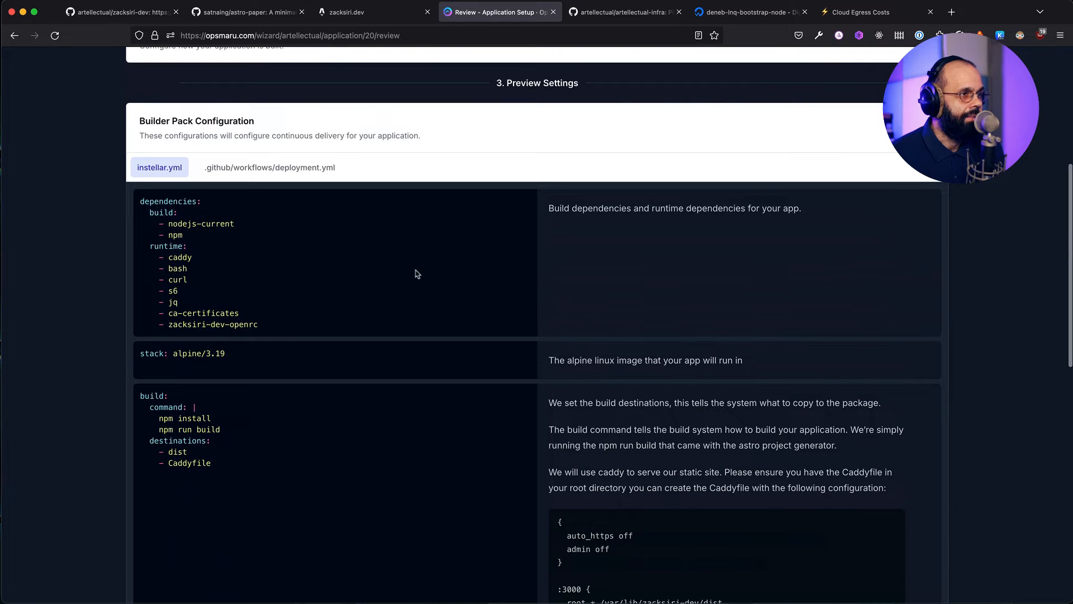
pyautogui.scroll(-3)
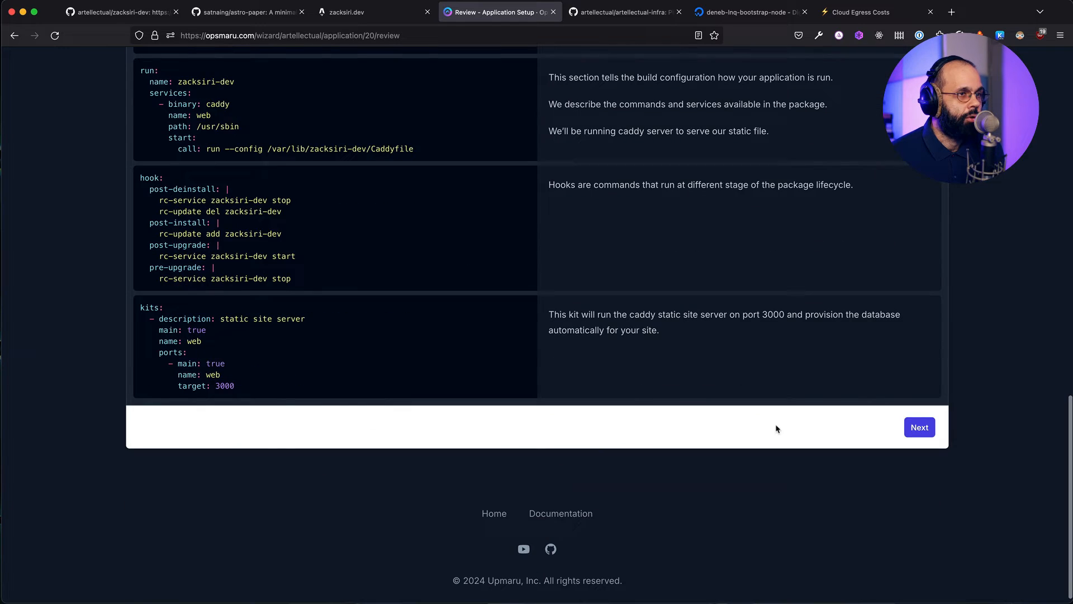
# Create the configuration pull request with Let's Go and go to the zacksiri-dev repository.
pyautogui.click(919, 426)
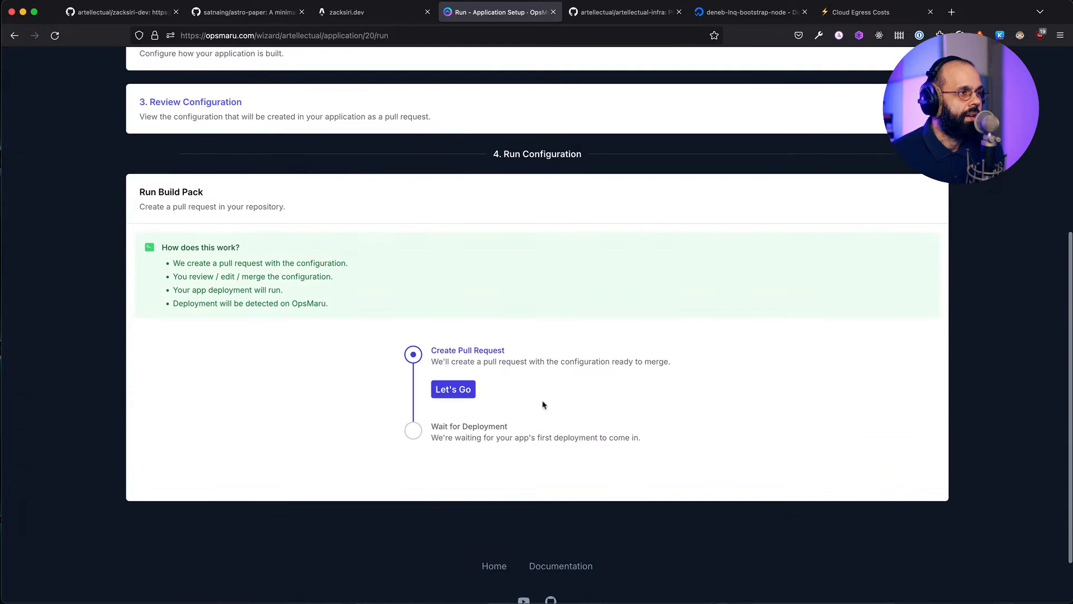
pyautogui.click(453, 389)
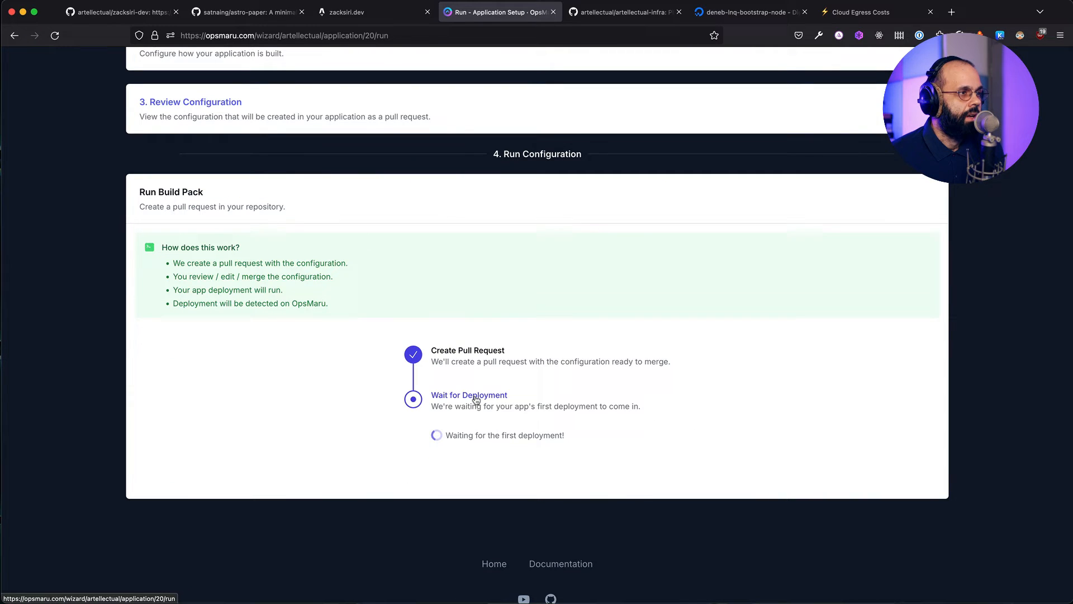
pyautogui.moveTo(492, 364)
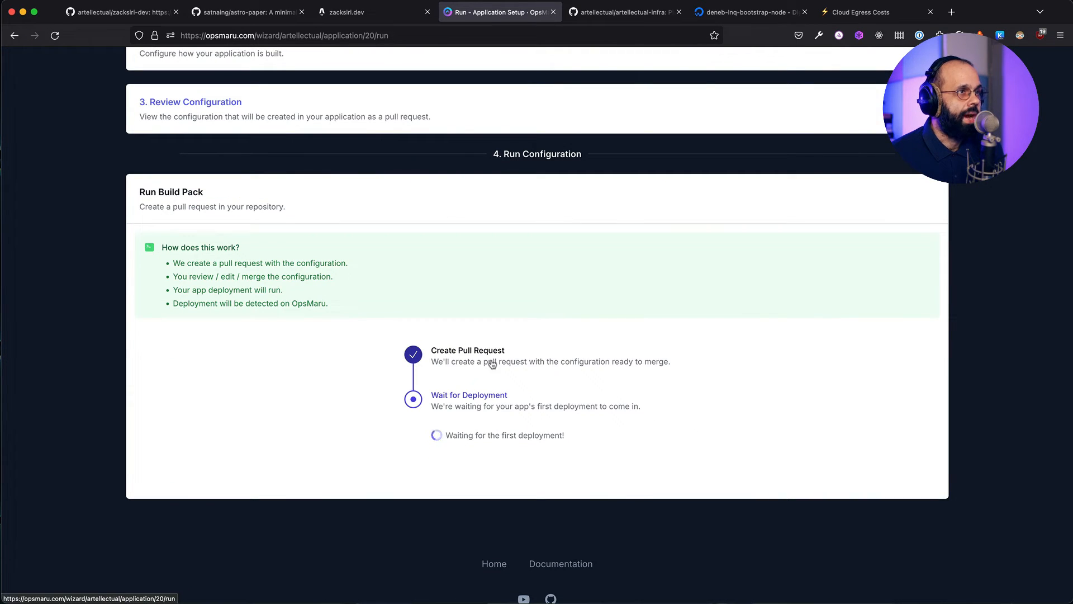
pyautogui.click(122, 11)
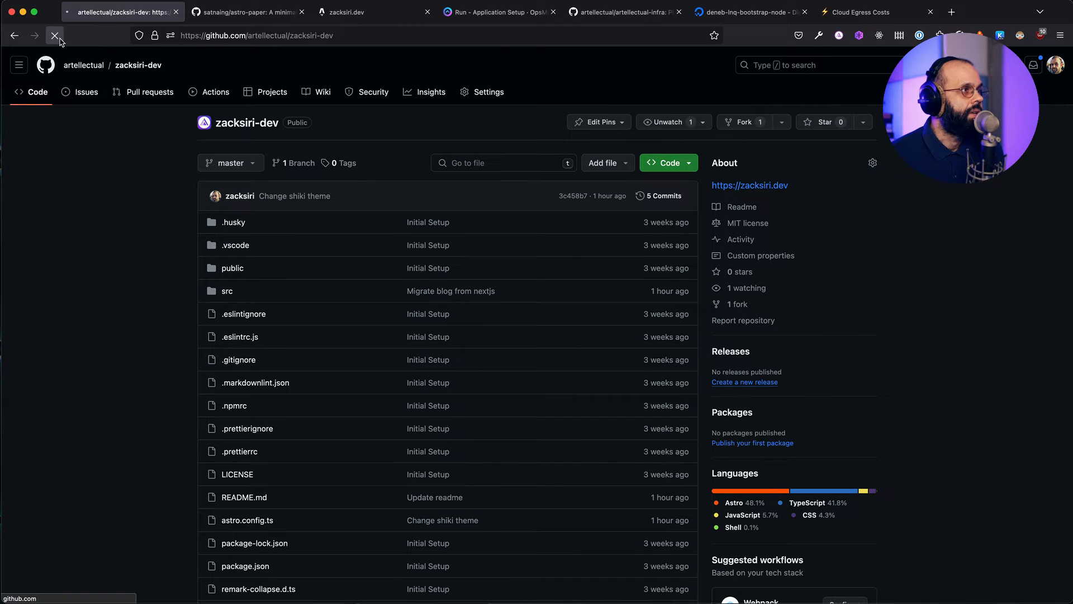
# Inspect pull request #1's changed deployment.yml and instellar.yml files on GitHub.
pyautogui.click(151, 92)
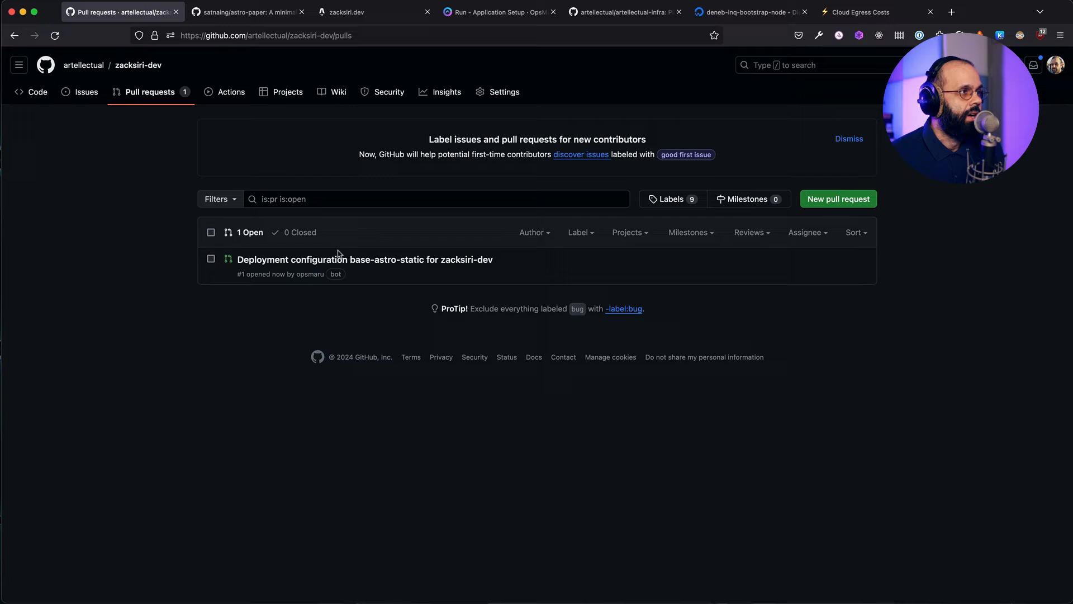
pyautogui.click(364, 259)
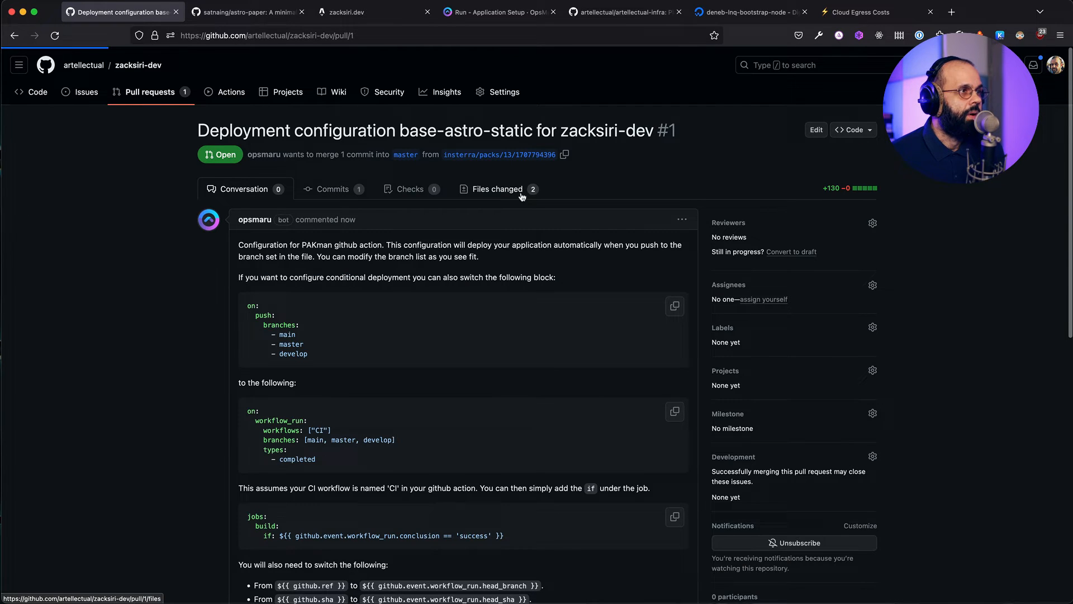
pyautogui.click(496, 189)
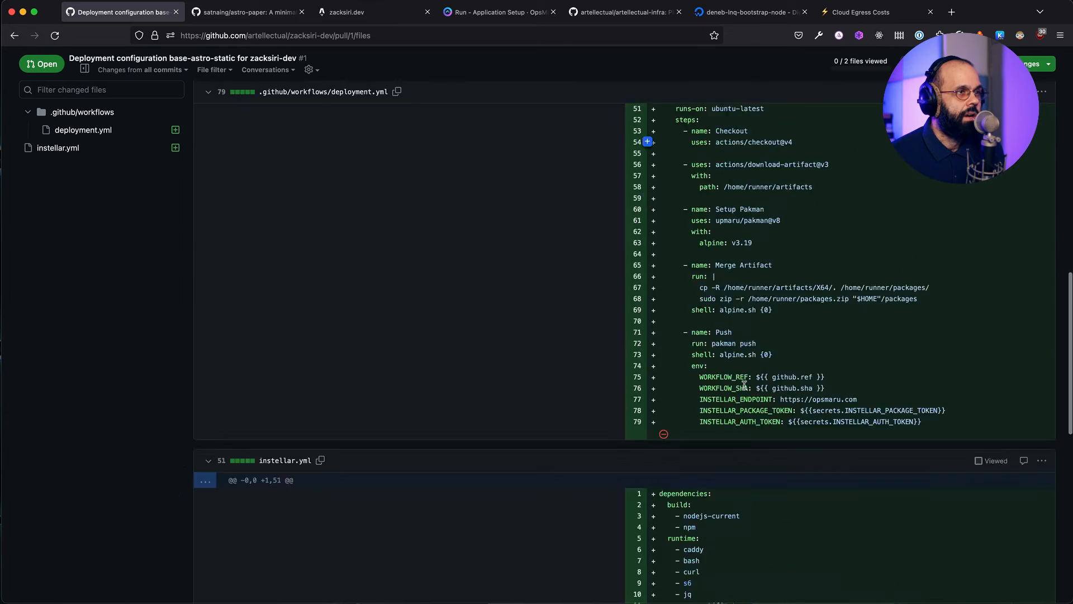
pyautogui.scroll(-3)
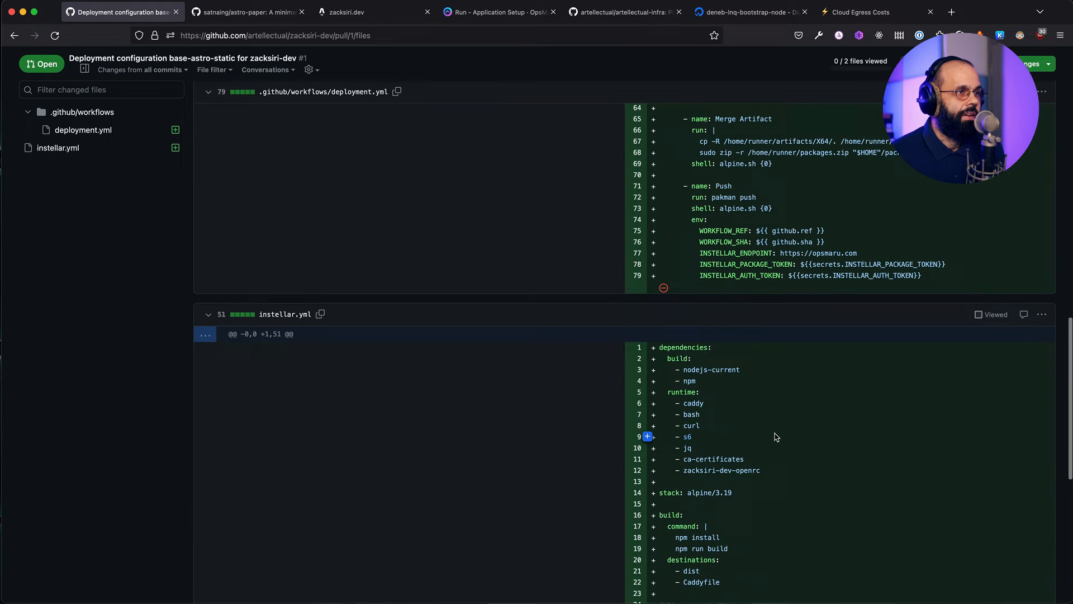
pyautogui.scroll(-3)
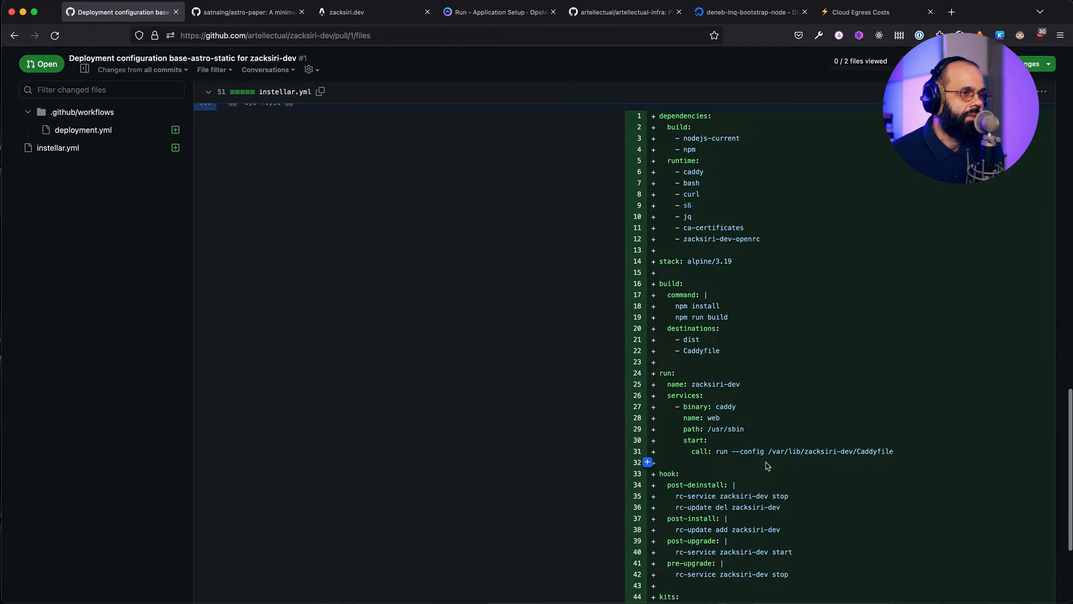
pyautogui.scroll(3)
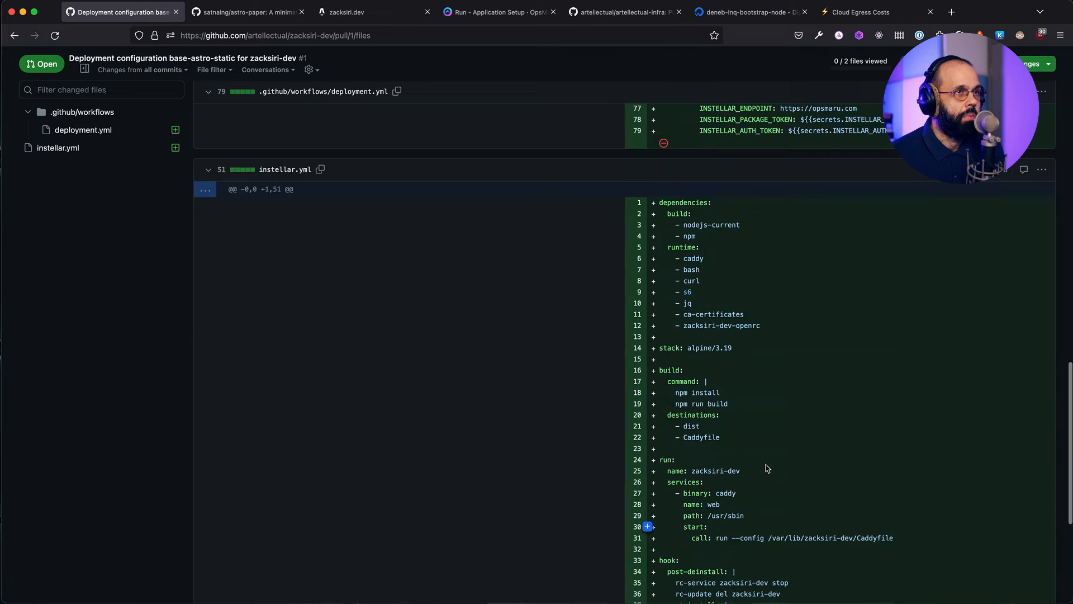
pyautogui.scroll(3)
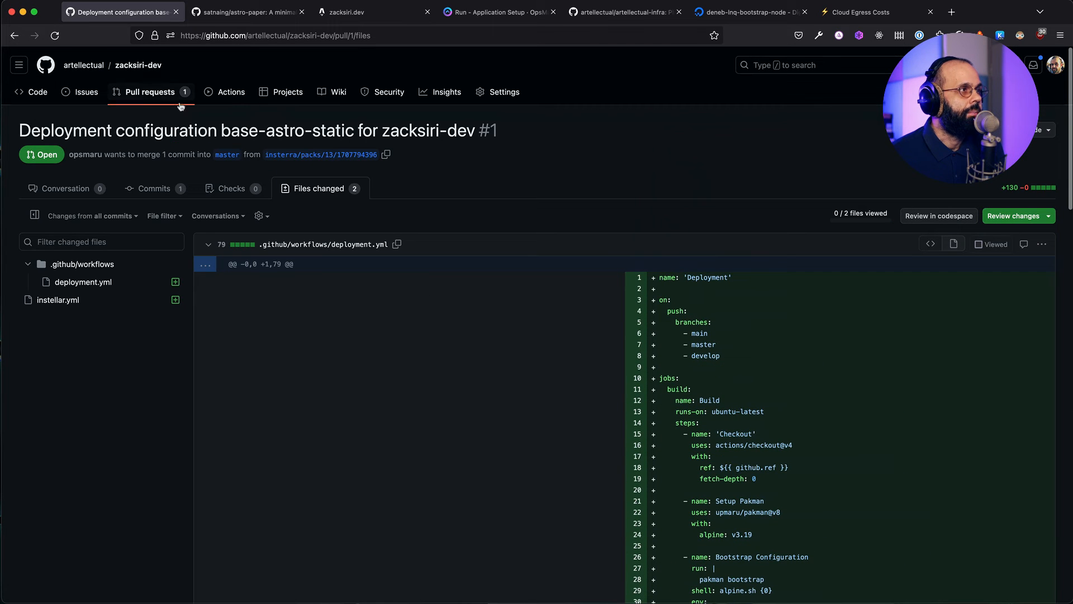
pyautogui.moveTo(146, 92)
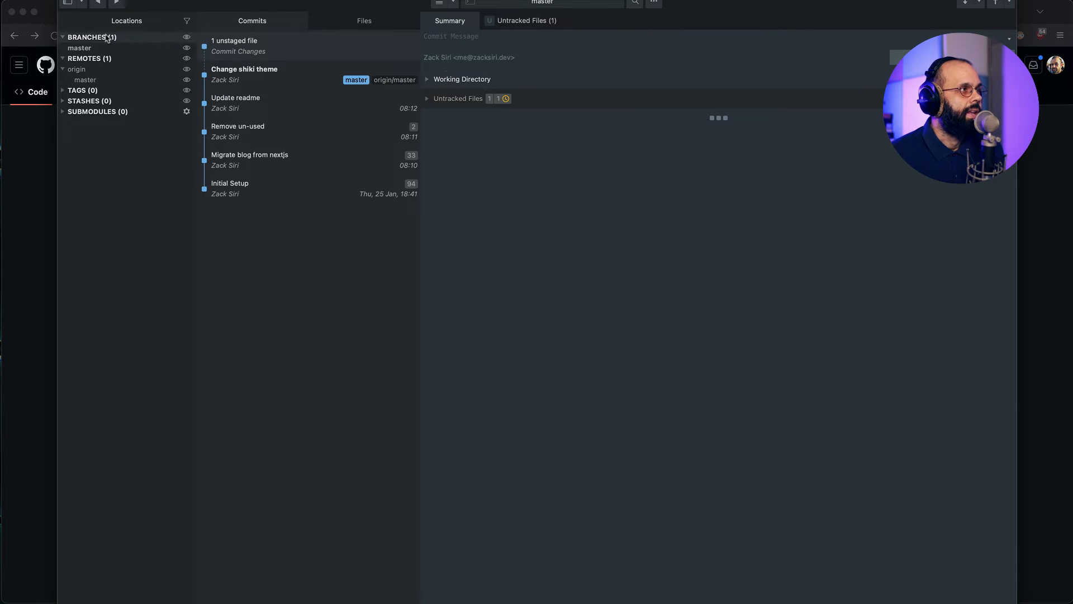
# Pull the merged deployment pull request into the local zacksiri-dev repository.
pyautogui.click(63, 58)
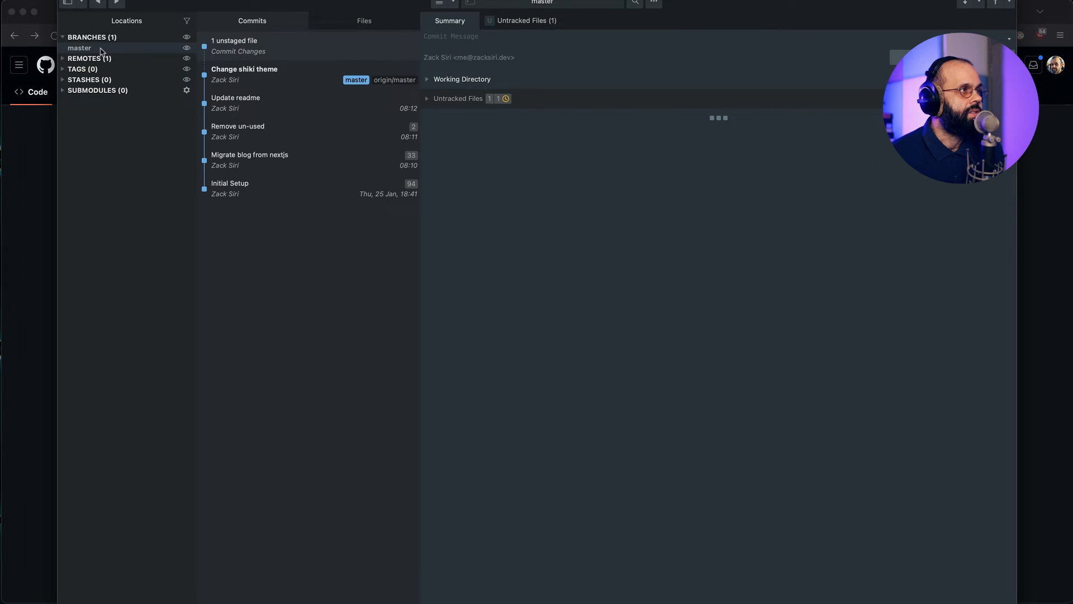
pyautogui.click(244, 74)
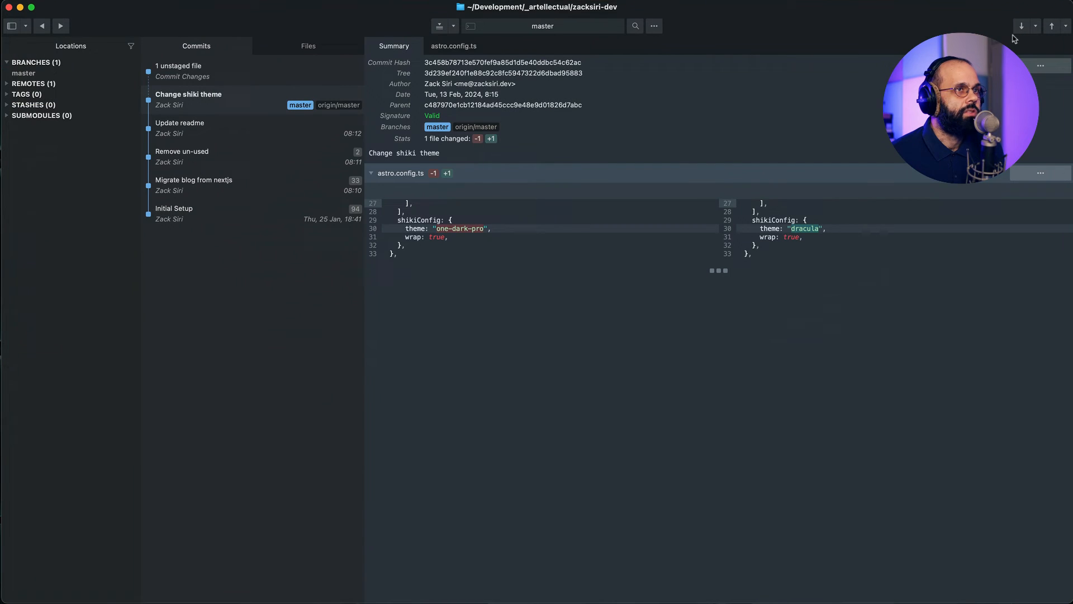
pyautogui.click(1022, 26)
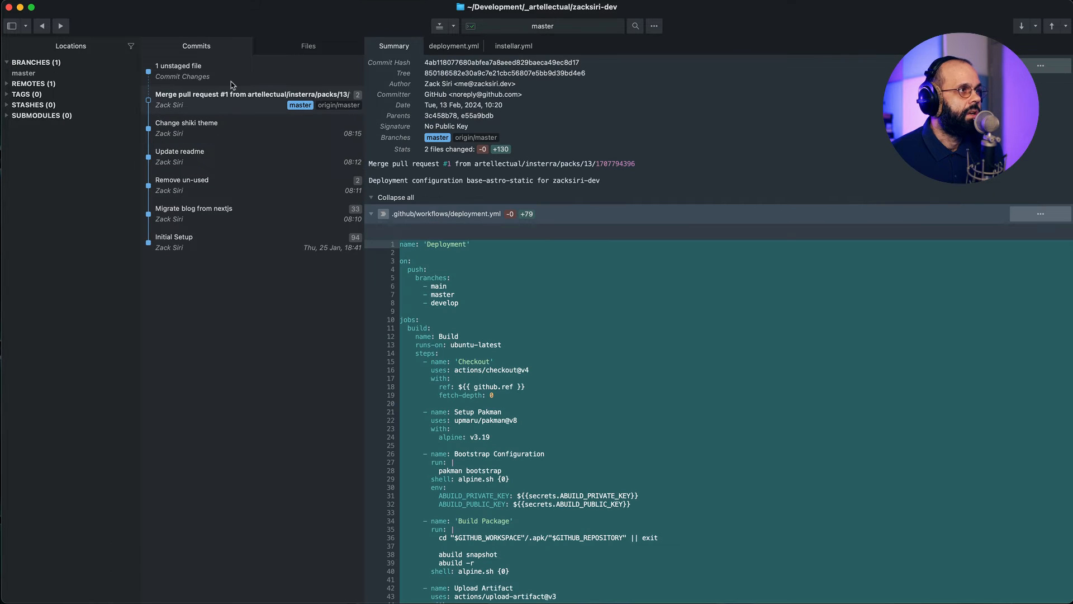
# Stage the new untracked Caddyfile and start the commit message 'Add caddy co'.
pyautogui.click(182, 71)
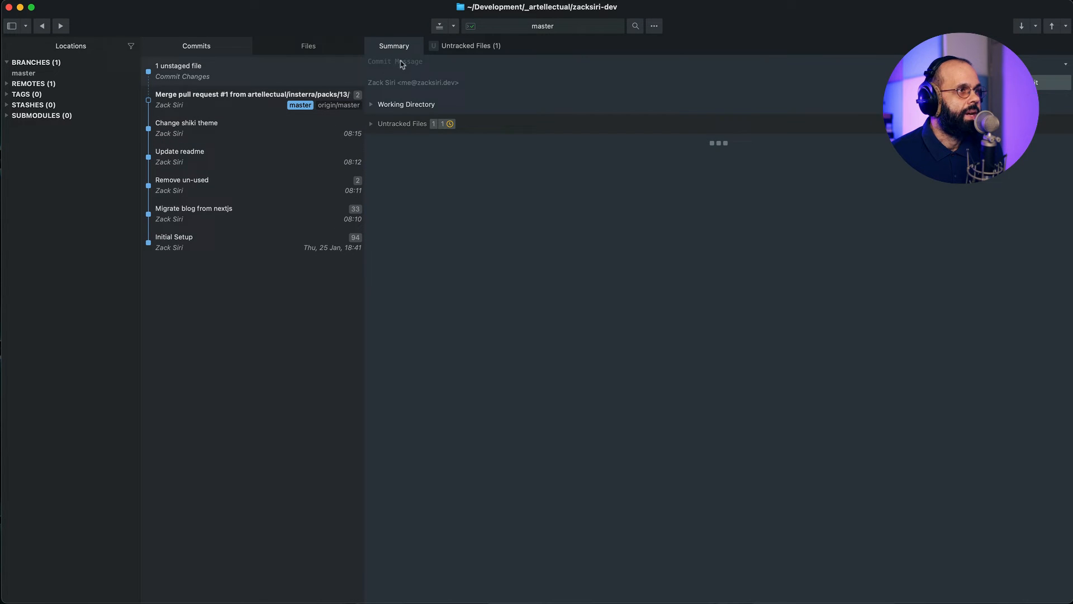
pyautogui.click(370, 124)
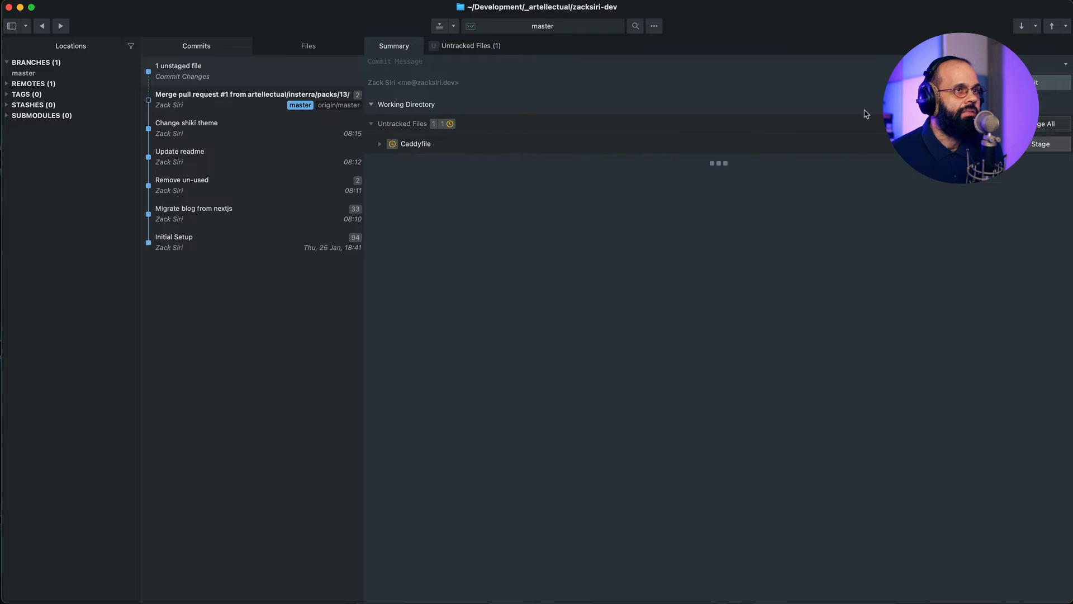
pyautogui.click(1043, 124)
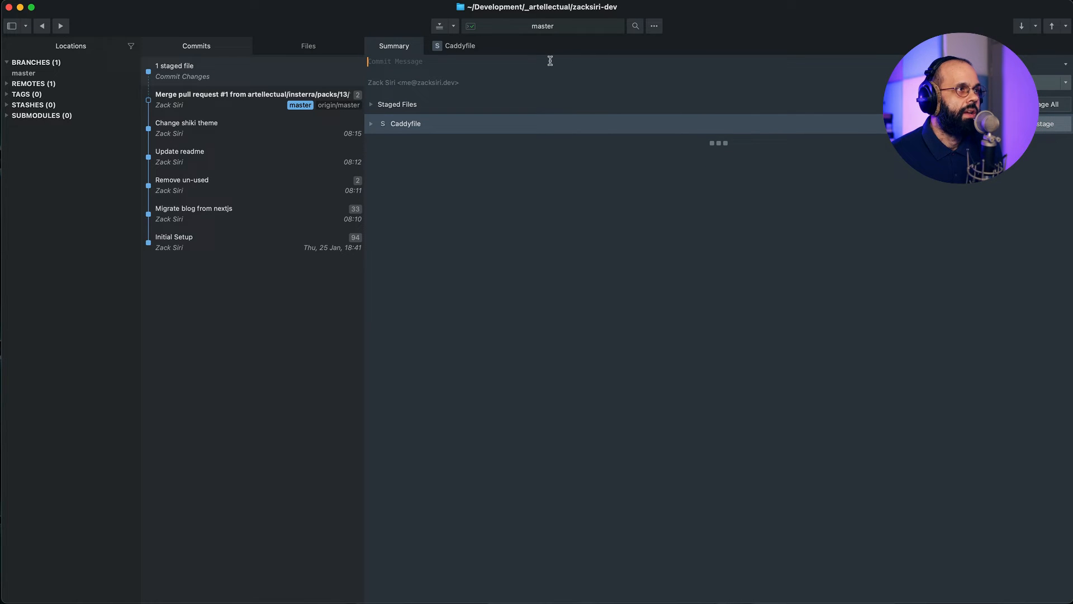
pyautogui.write('Add caddy co')
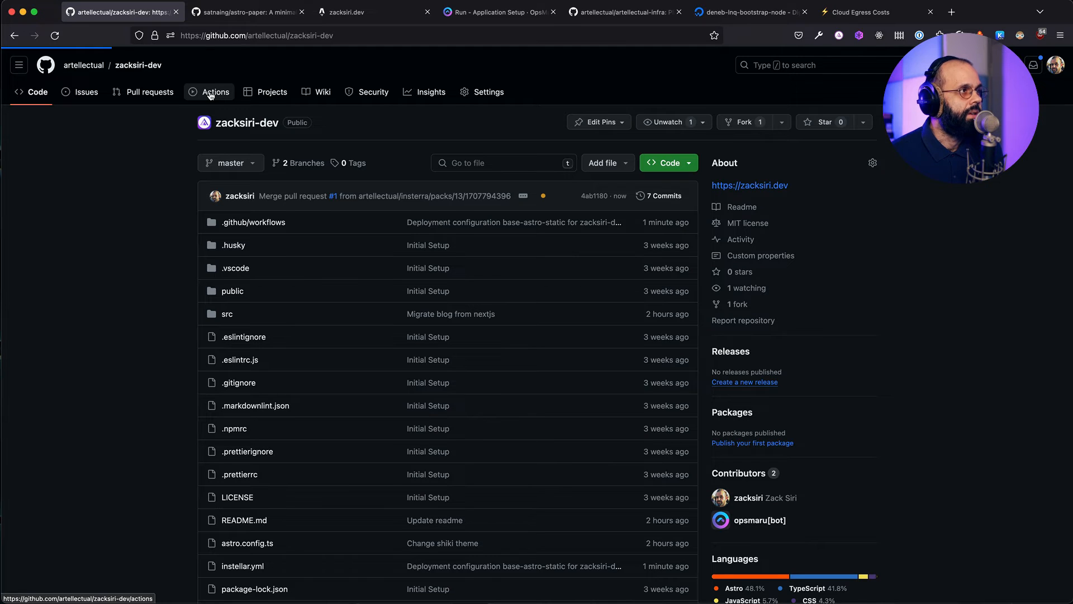
# Locate the 'Add caddy config' workflow run among the repository's Actions runs.
pyautogui.click(215, 92)
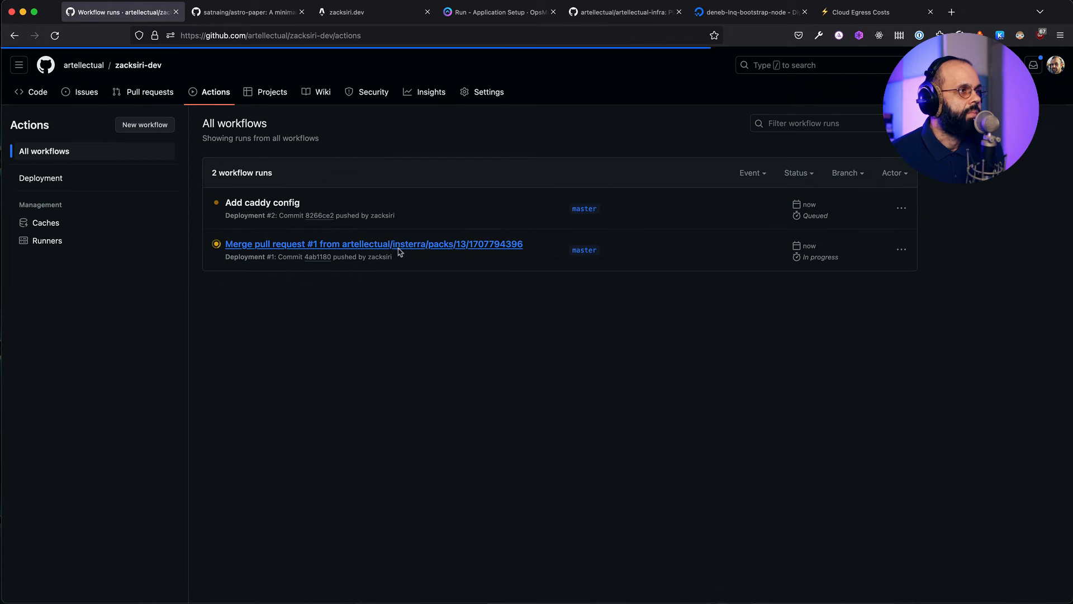
pyautogui.click(373, 244)
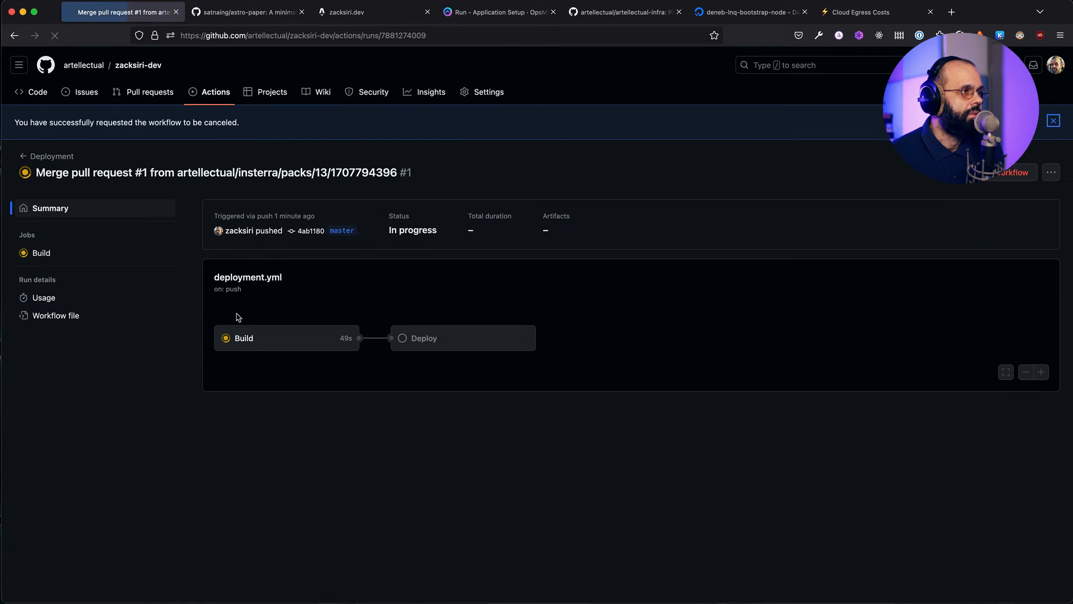
pyautogui.click(214, 92)
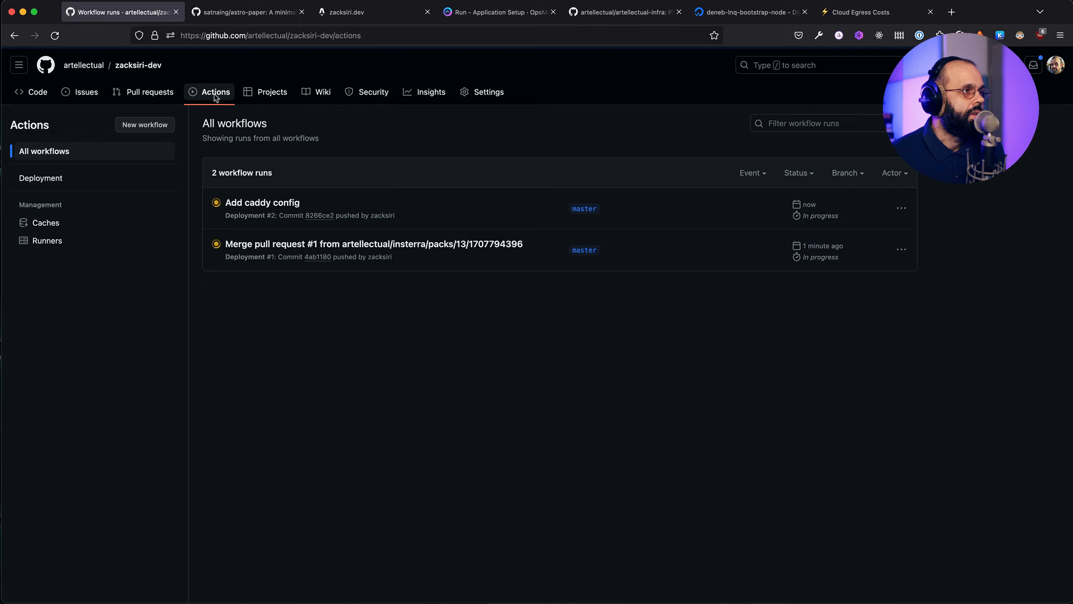
pyautogui.click(262, 202)
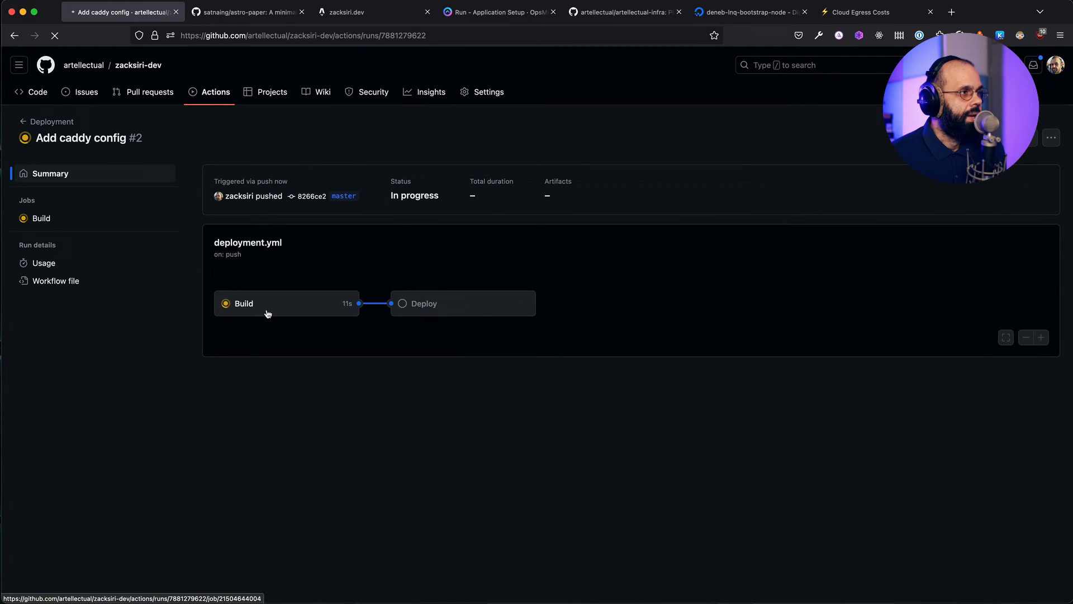
# Follow the Build job's log through the Build Package step completing.
pyautogui.click(243, 303)
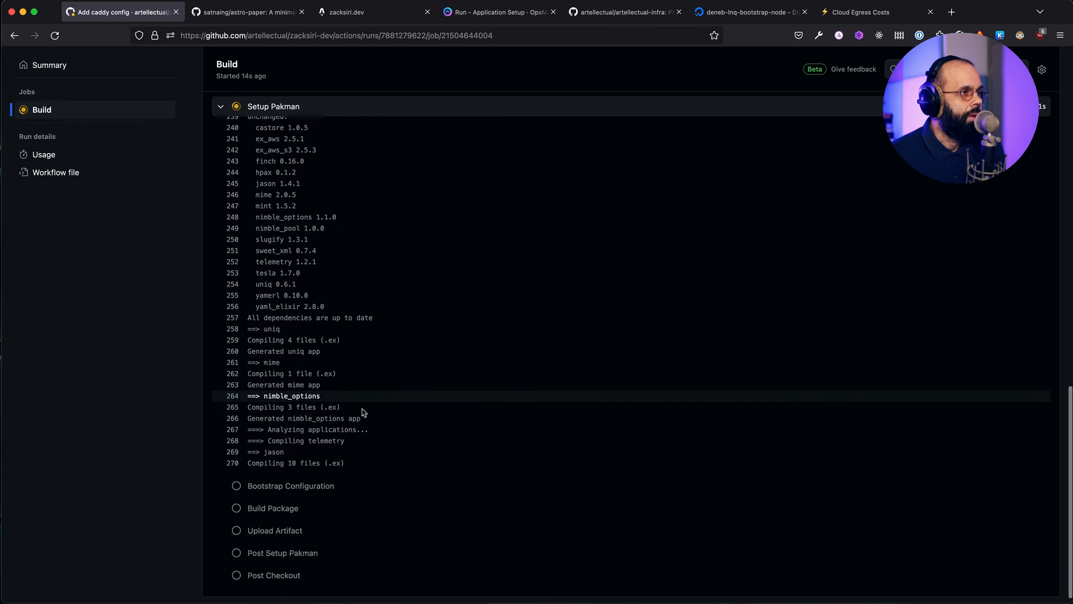
pyautogui.scroll(-3)
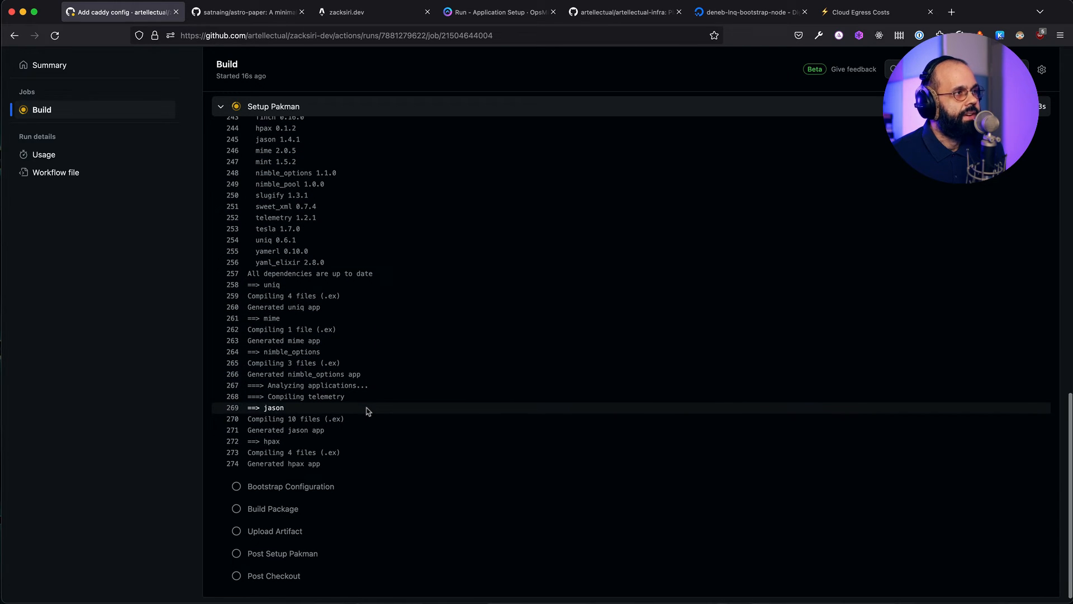
pyautogui.scroll(-3)
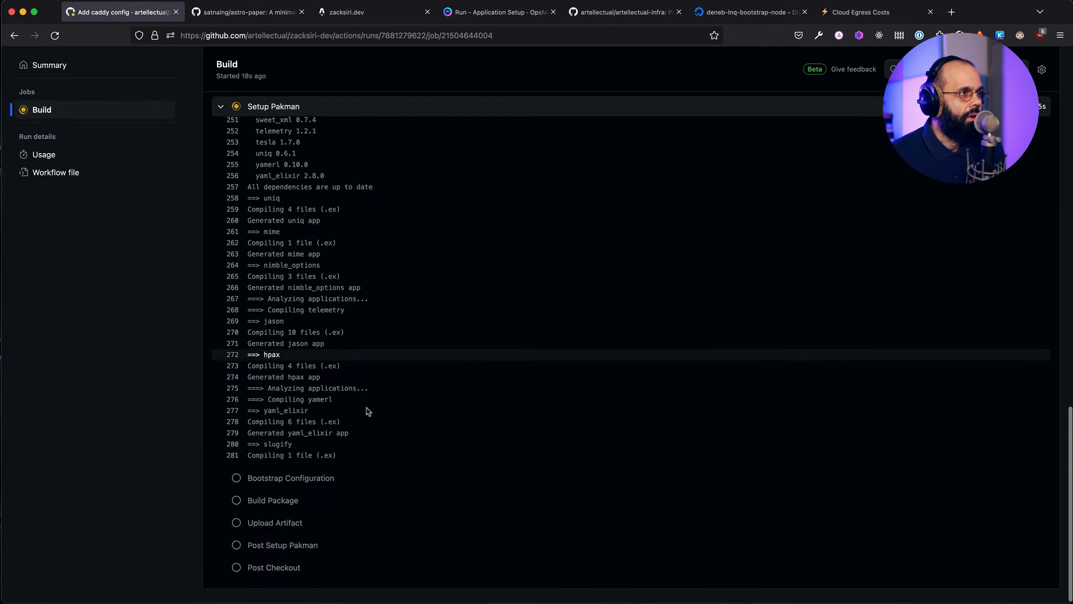
pyautogui.scroll(-3)
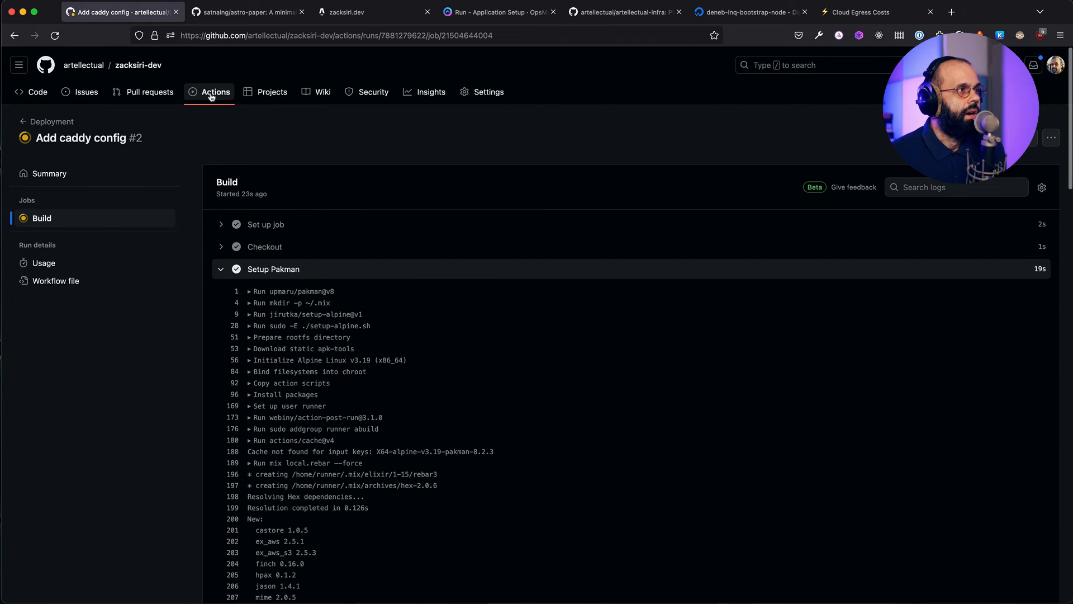
pyautogui.click(215, 92)
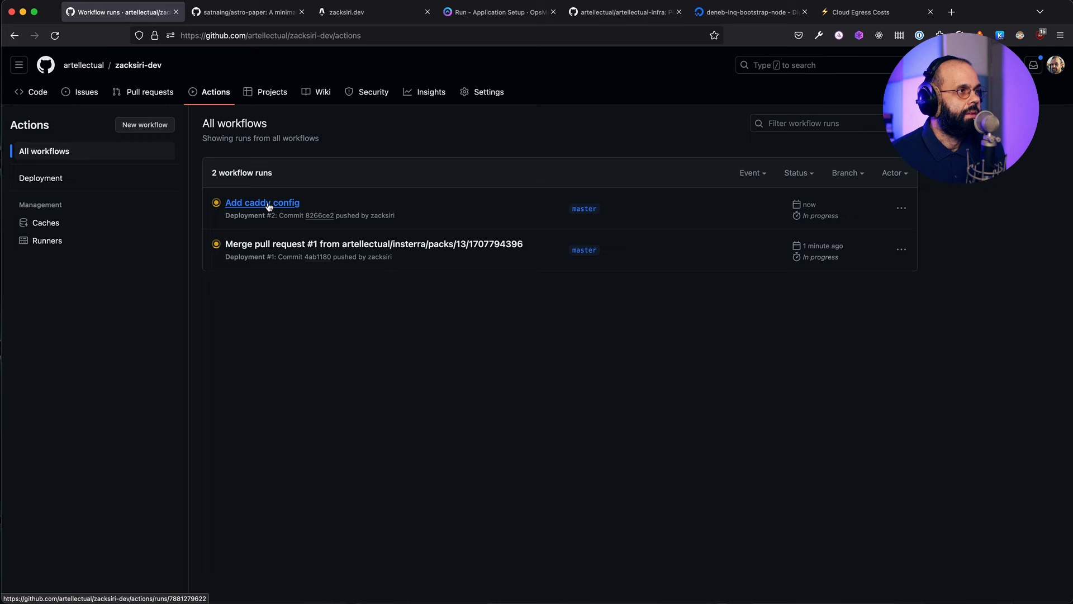
pyautogui.click(261, 202)
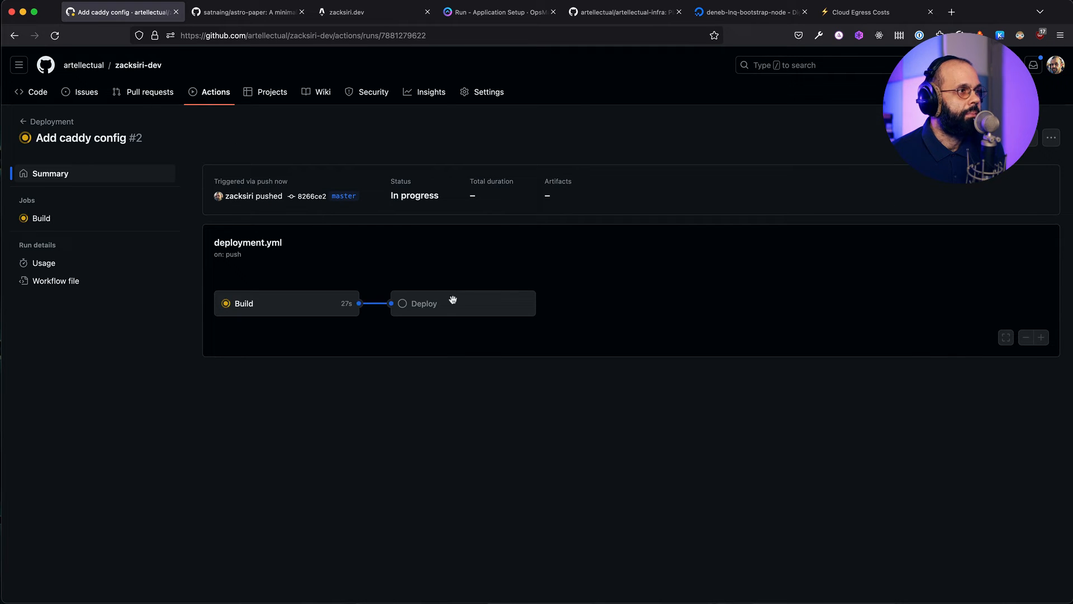
pyautogui.moveTo(499, 11)
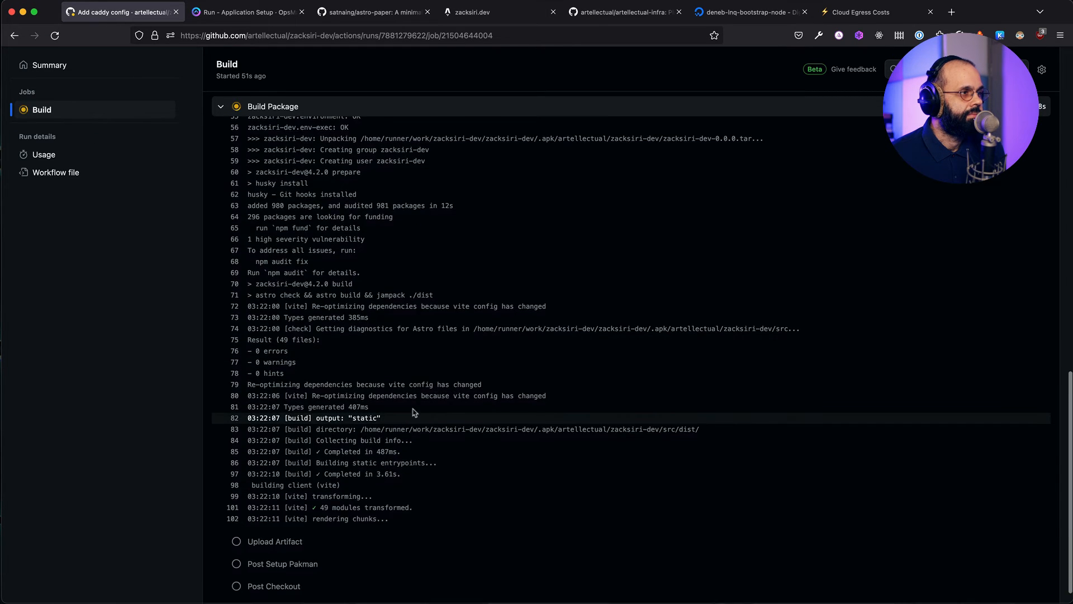
# Switch to the Deploy job's log where the package is being pushed.
pyautogui.scroll(-3)
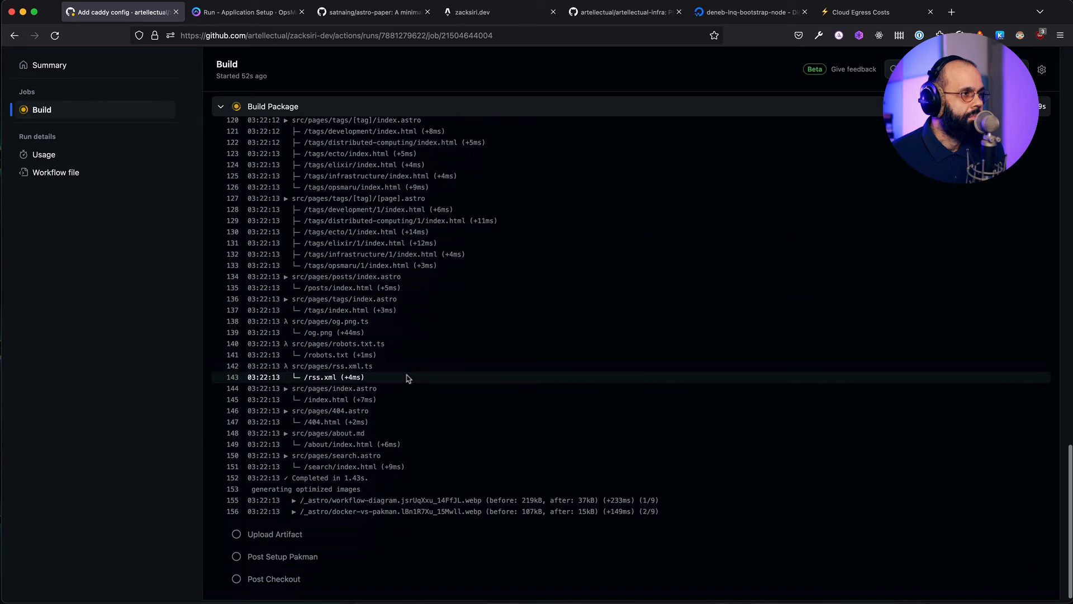
pyautogui.scroll(-3)
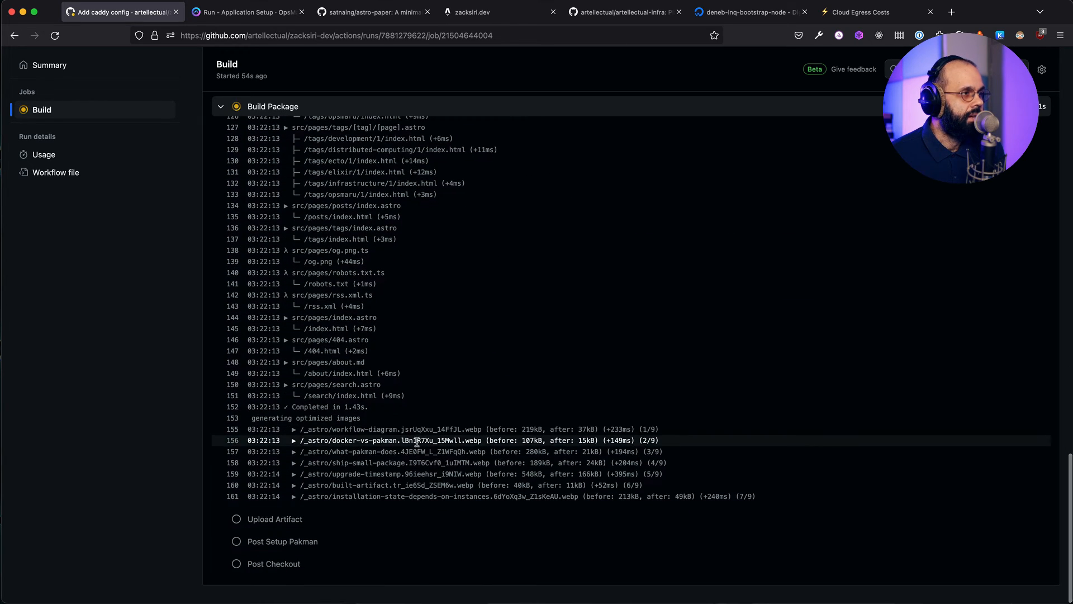
pyautogui.click(45, 127)
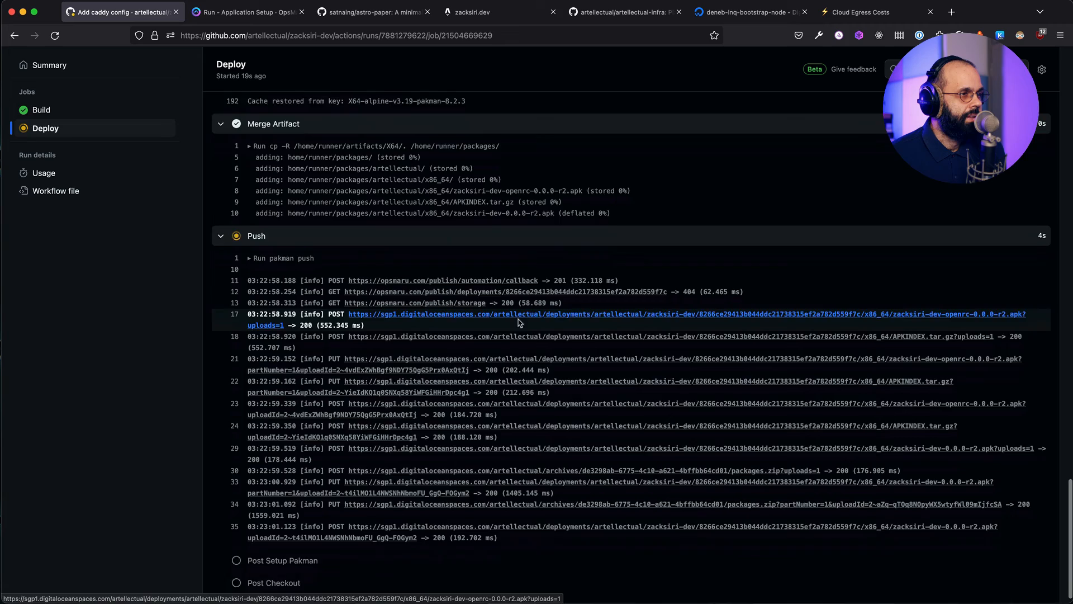
# Finish reviewing the Deploy log and return to the OpsMaru Application Setup tab.
pyautogui.scroll(3)
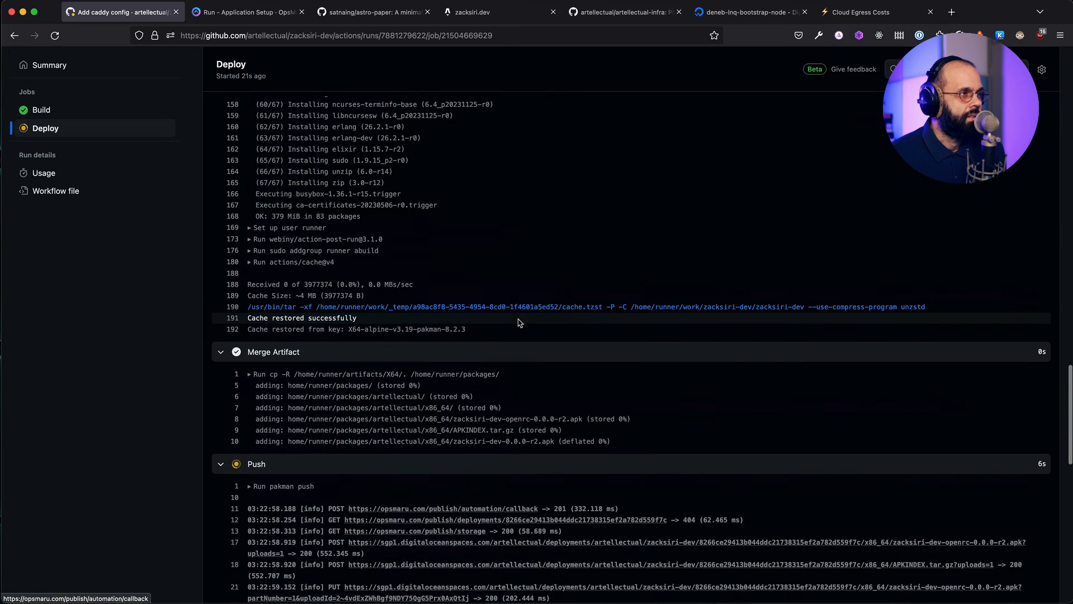
pyautogui.click(246, 11)
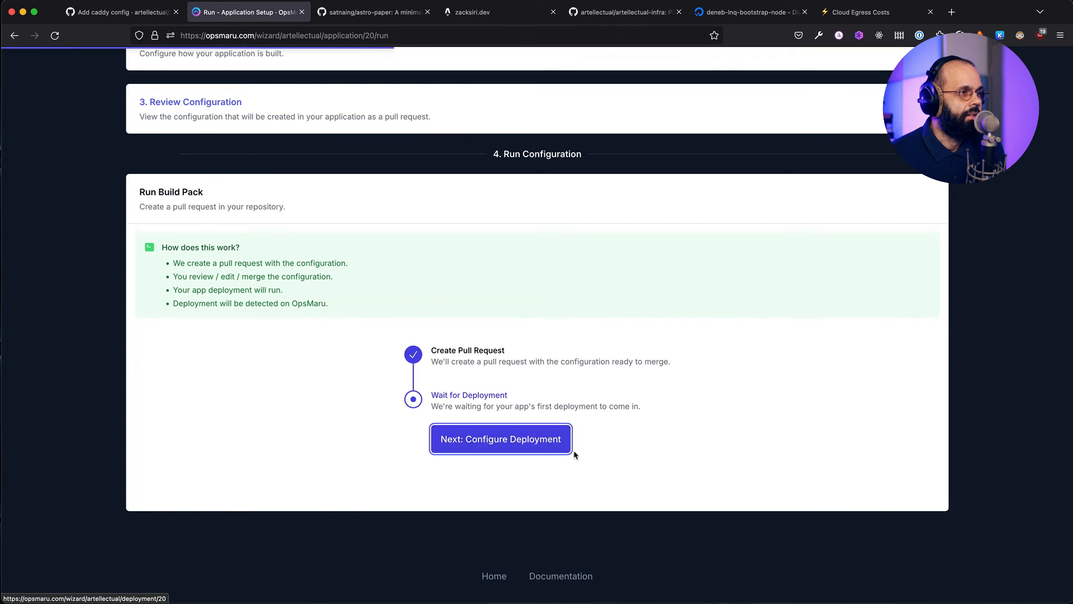
# Configure the deployment with master channel, web kit and the deneb-lnq cluster.
pyautogui.click(501, 438)
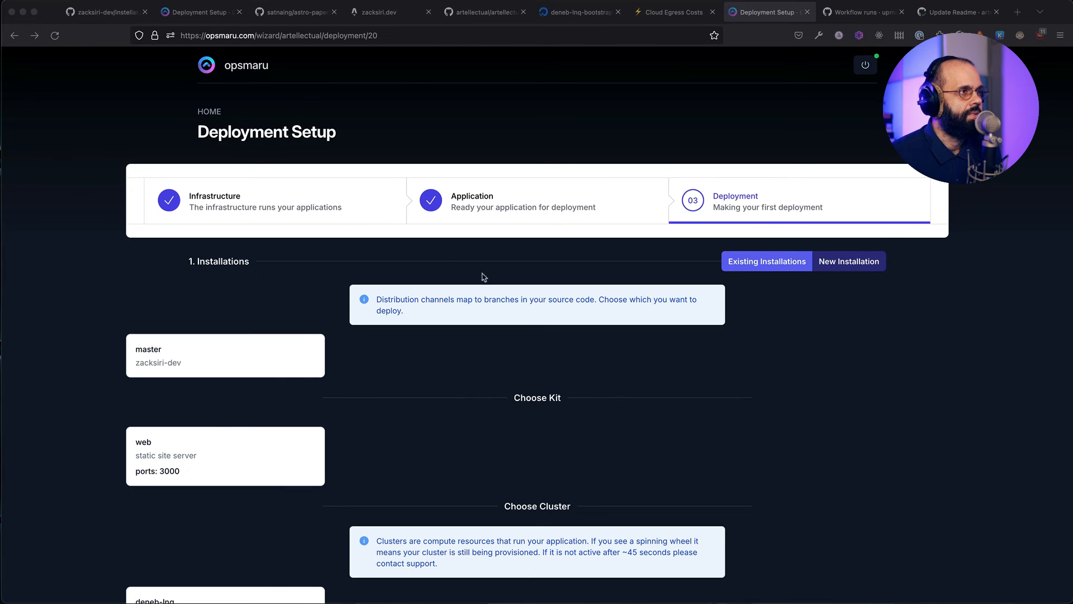
pyautogui.moveTo(412, 331)
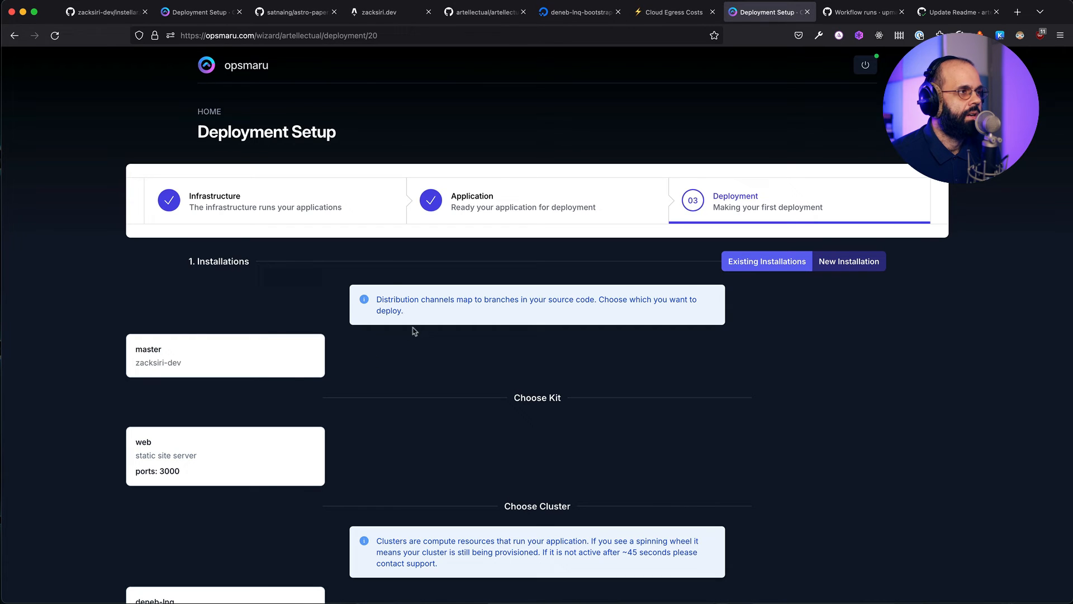
pyautogui.moveTo(276, 362)
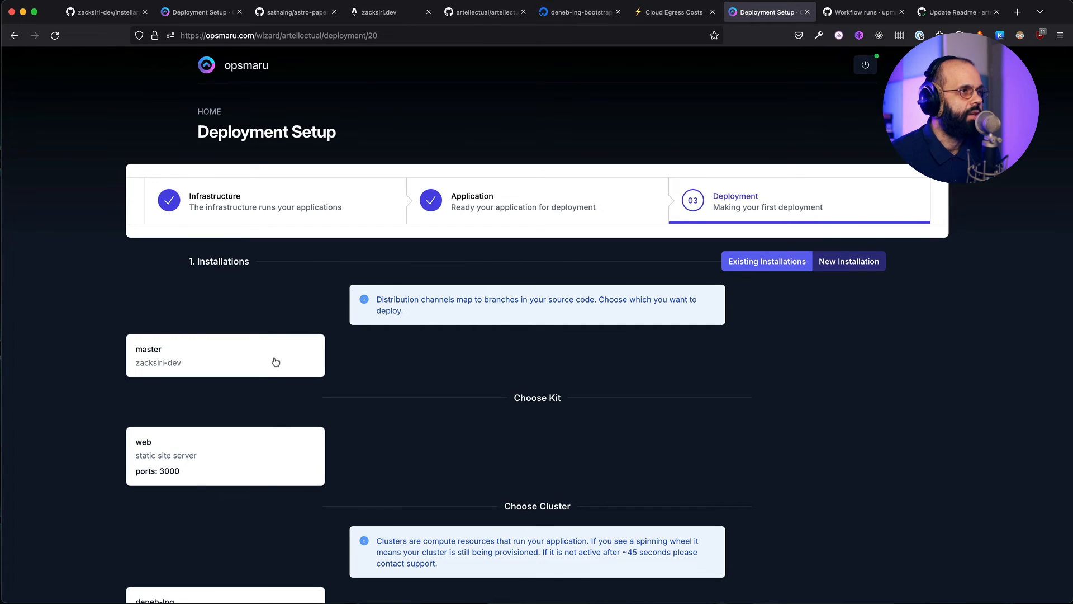
pyautogui.moveTo(213, 353)
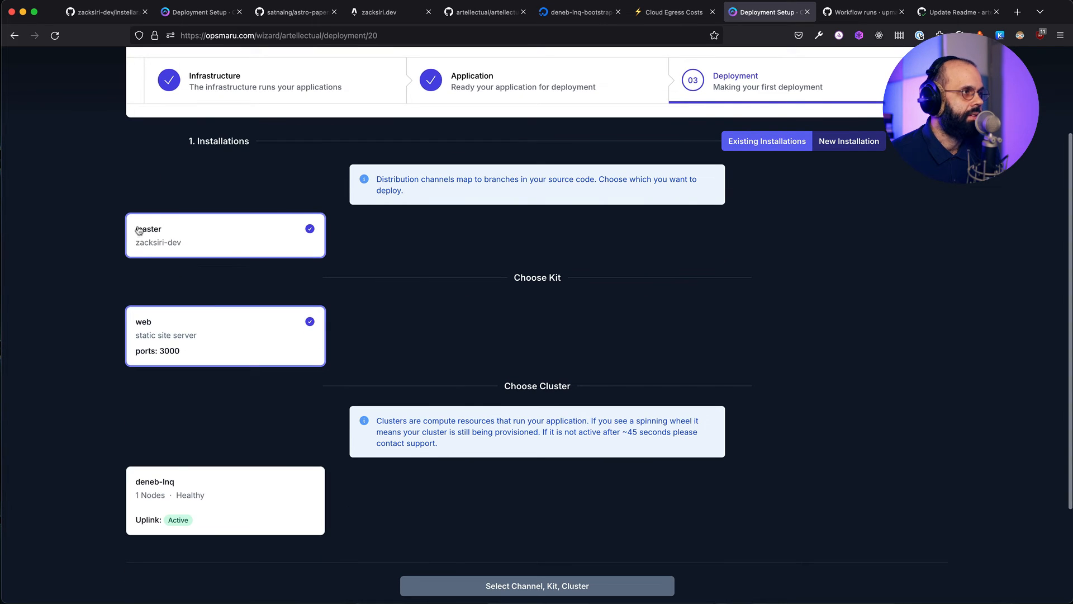
pyautogui.moveTo(191, 344)
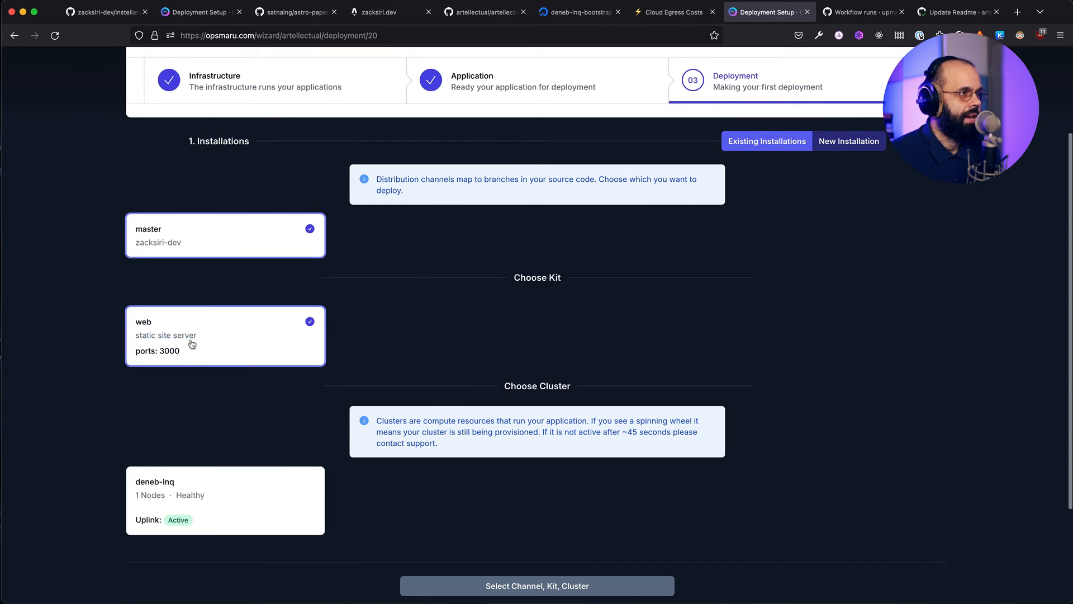
pyautogui.scroll(-3)
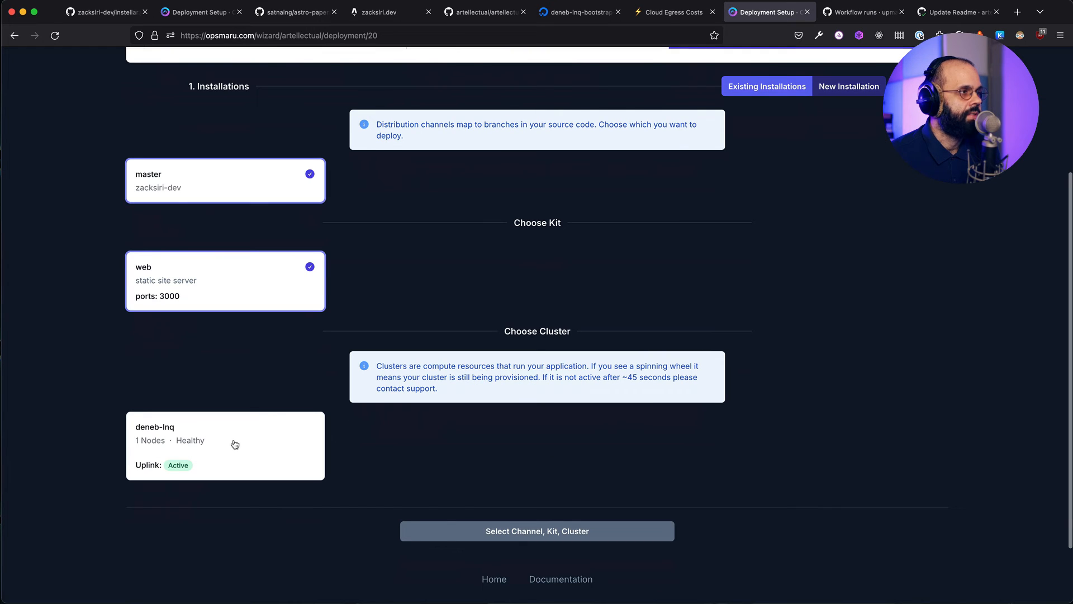
pyautogui.moveTo(242, 459)
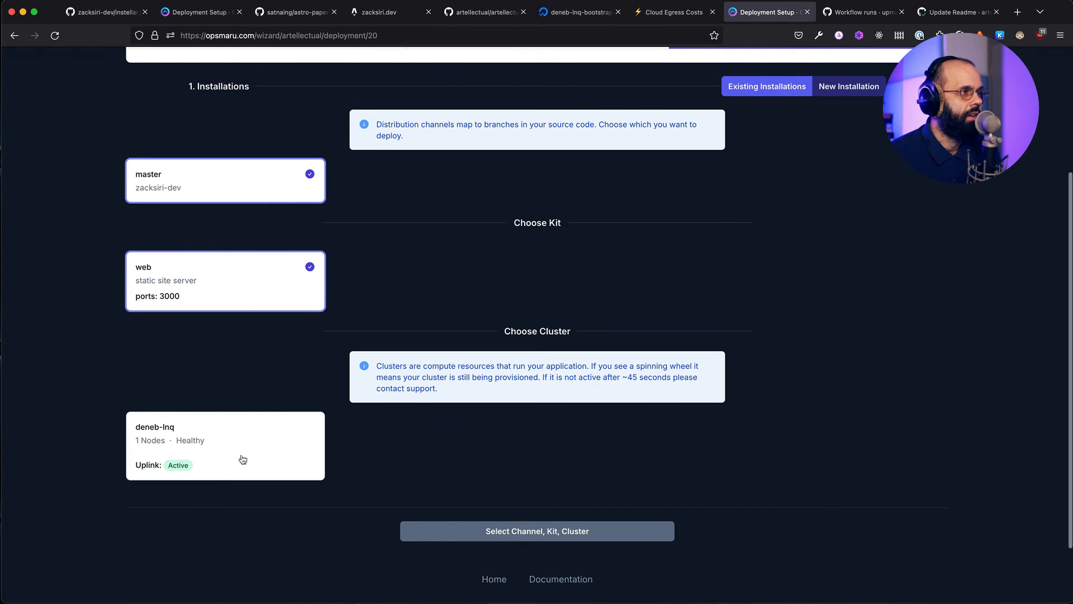
pyautogui.moveTo(449, 126)
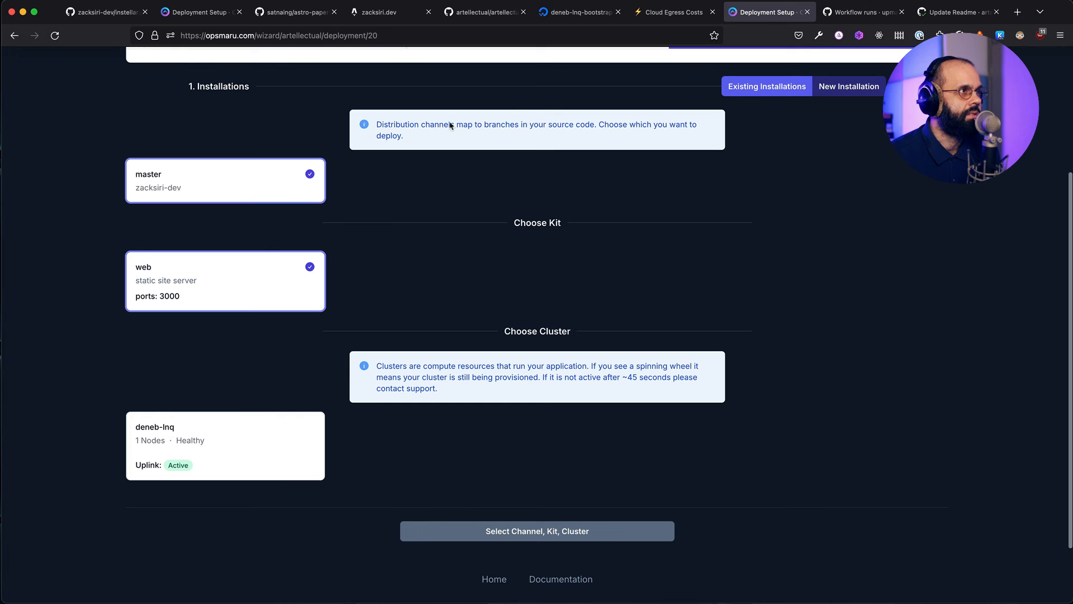
pyautogui.scroll(3)
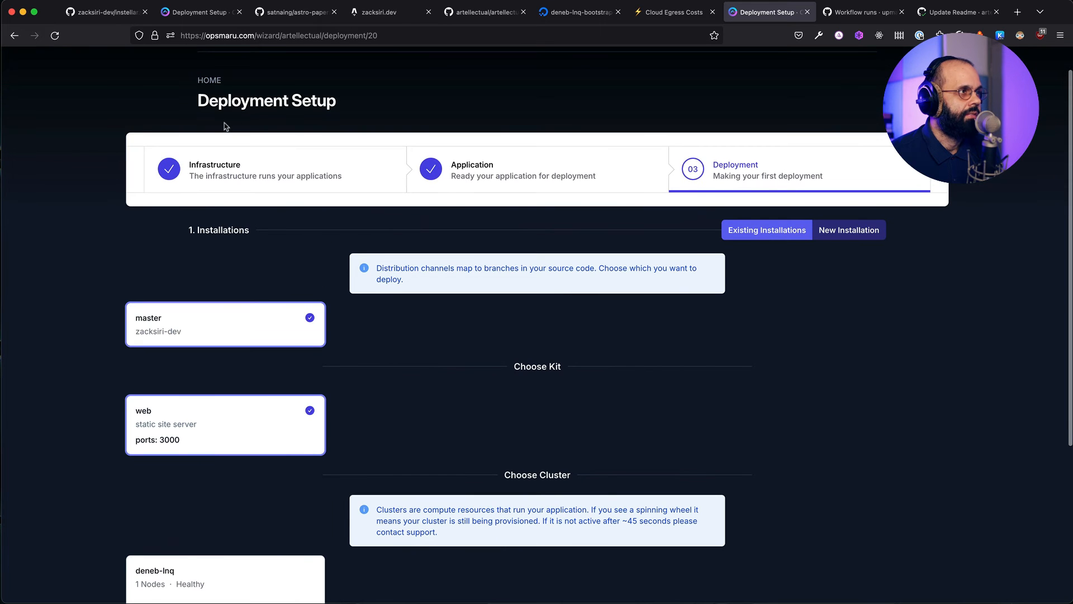
pyautogui.scroll(-3)
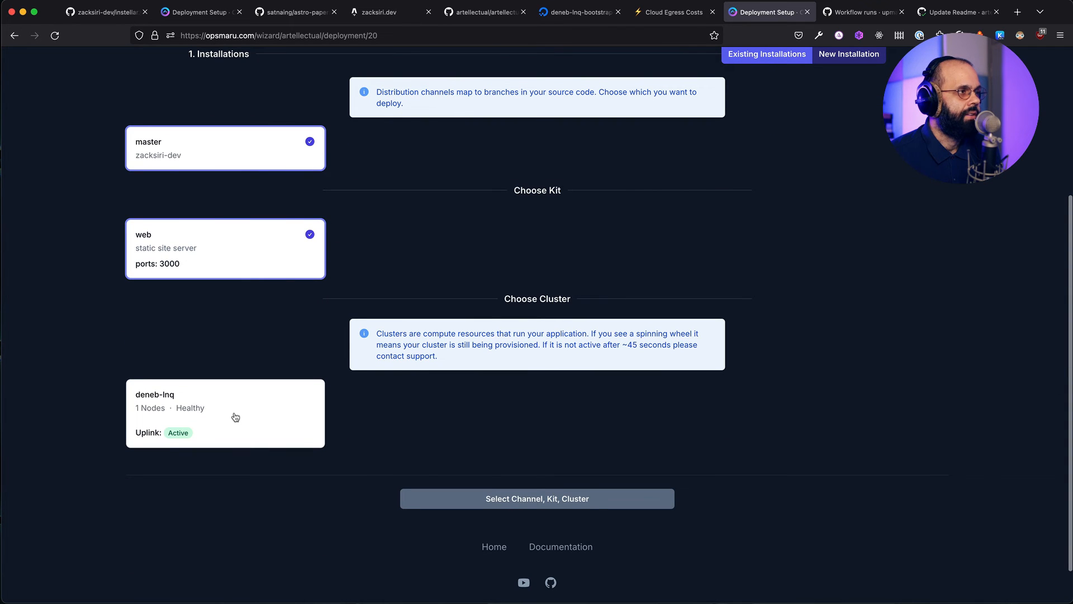
pyautogui.click(225, 414)
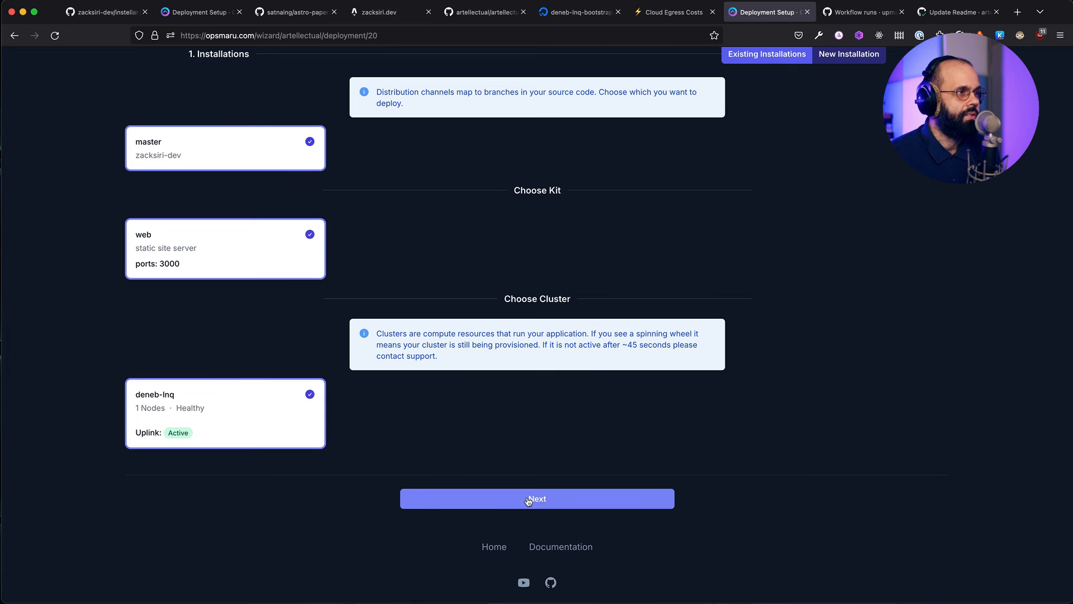
# Create the installation and save zacksiri.dev as its domain.
pyautogui.click(537, 499)
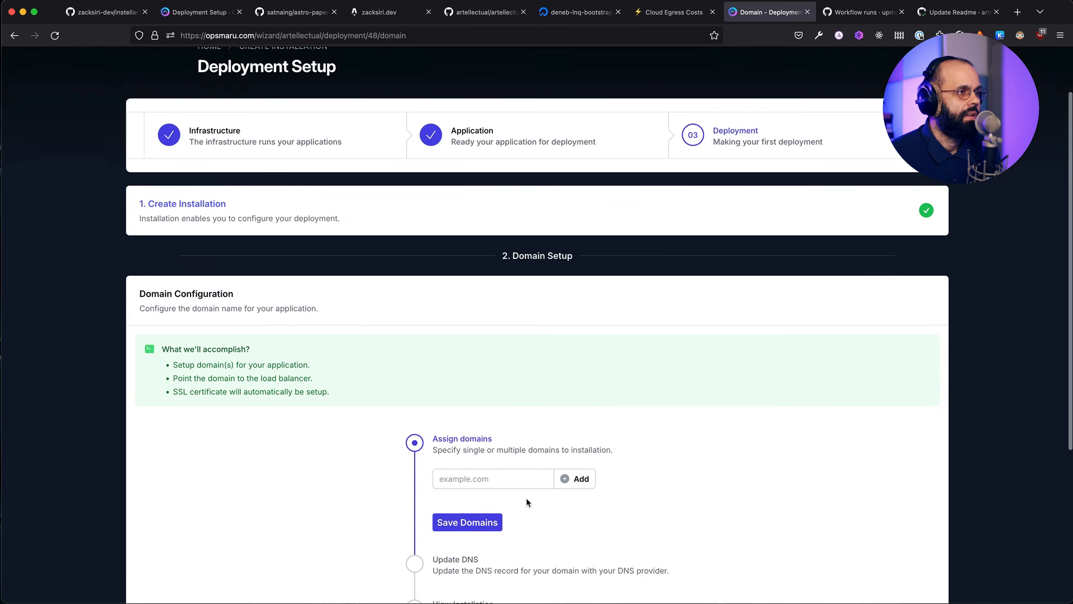
pyautogui.write('za')
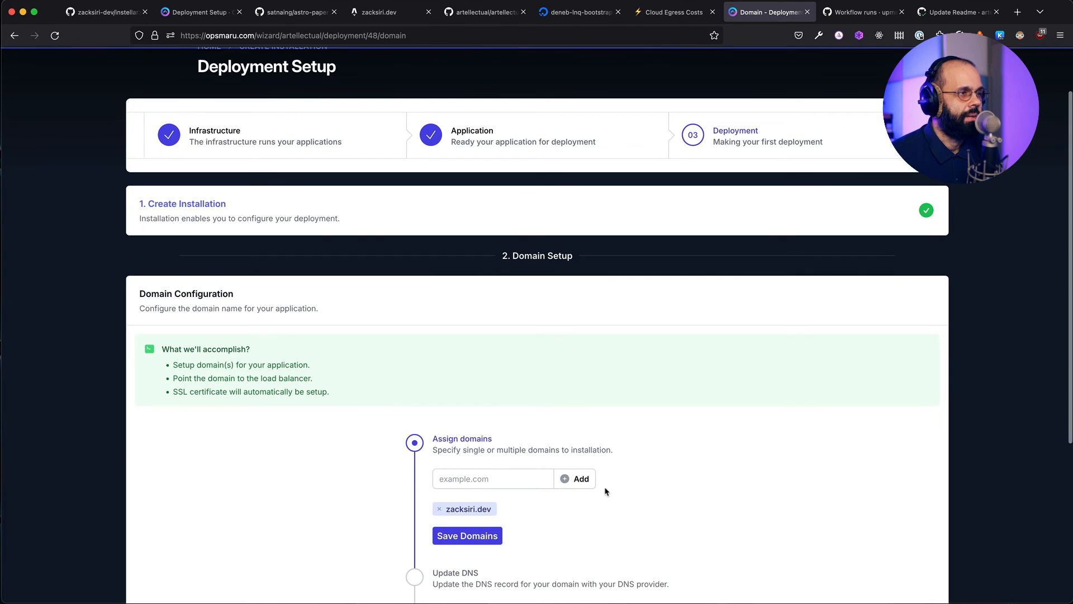
pyautogui.click(467, 536)
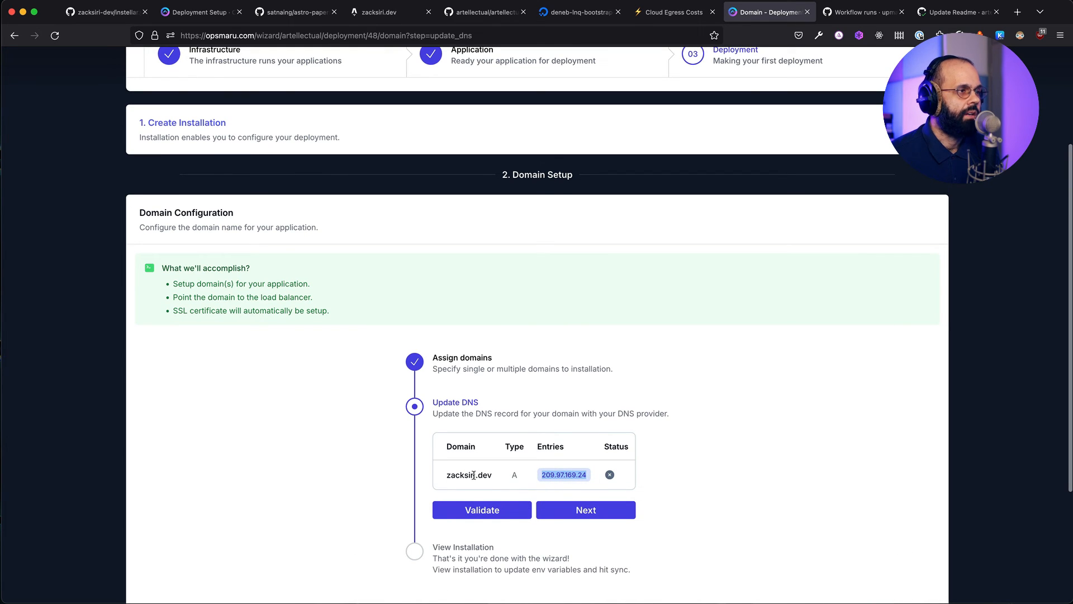
# Validate the domain's DNS record, finish the wizard and view the new installation.
pyautogui.click(585, 510)
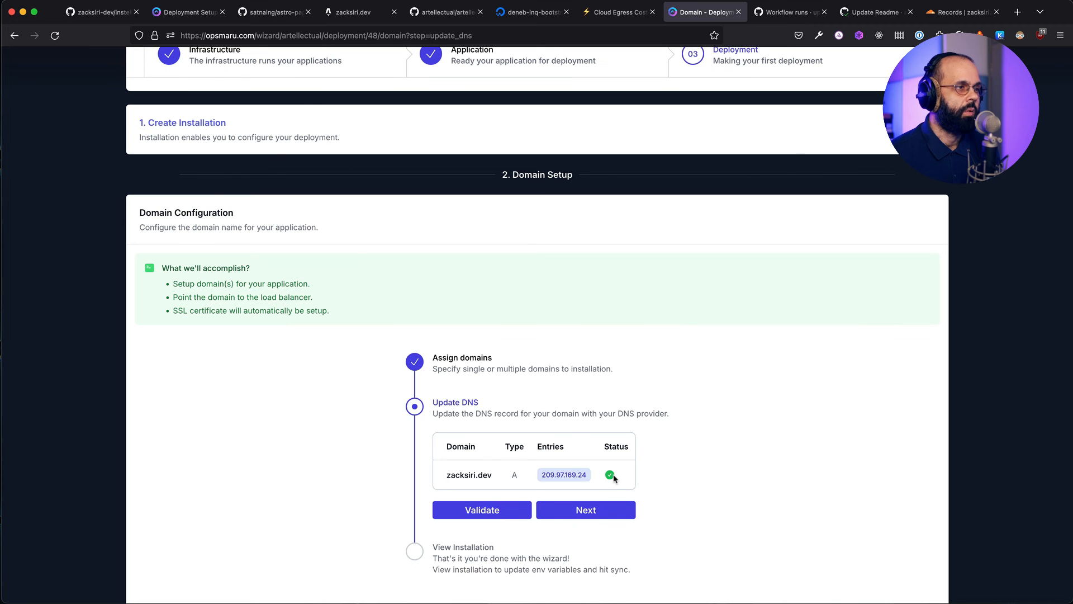
pyautogui.click(585, 510)
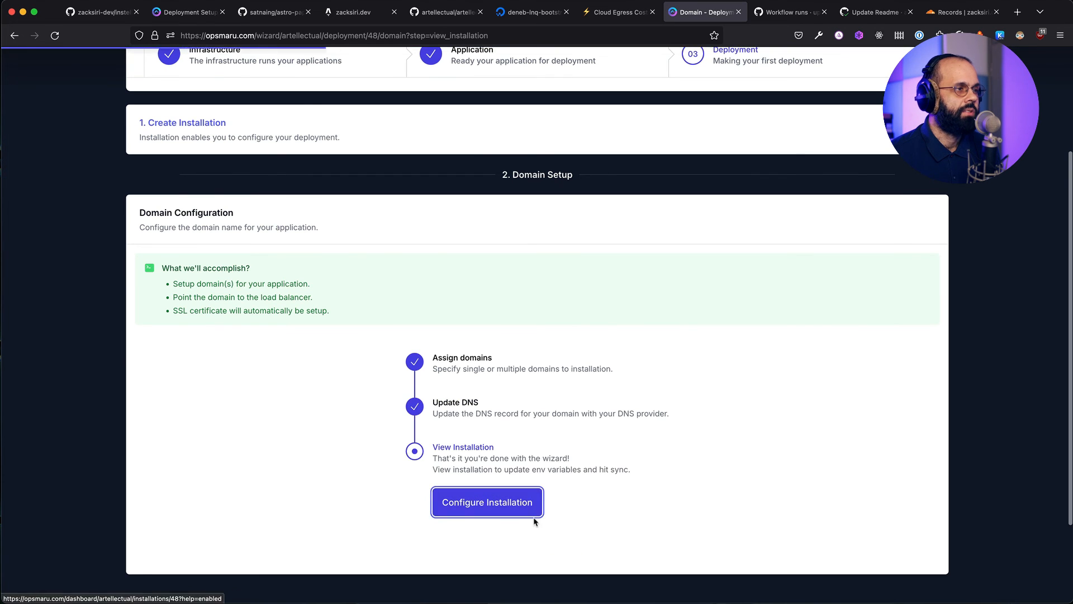
pyautogui.click(486, 502)
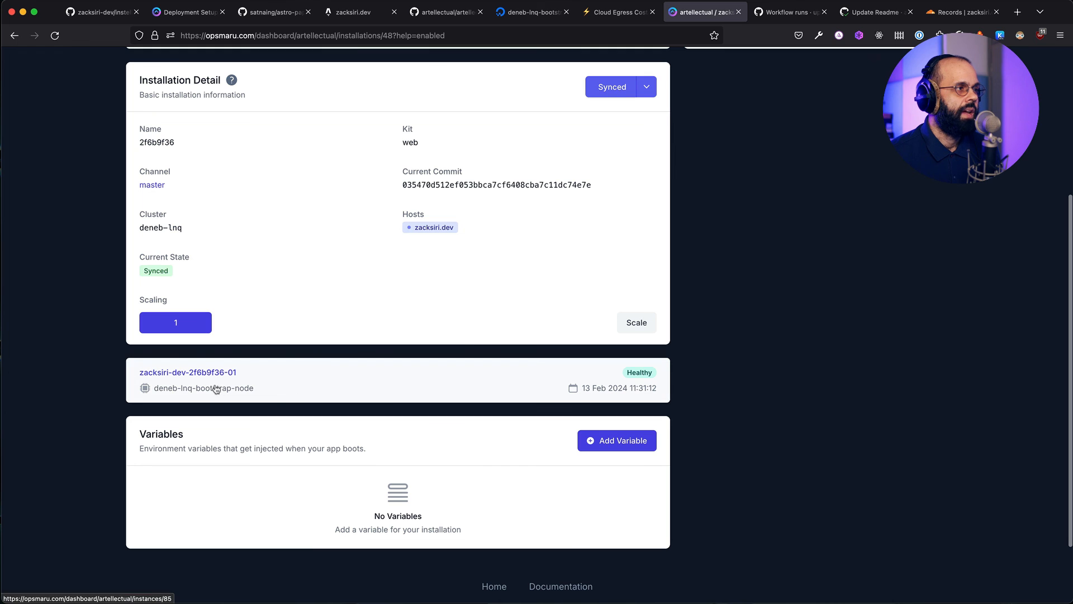
# Inspect the healthy running instance, then start a new browser tab.
pyautogui.click(188, 371)
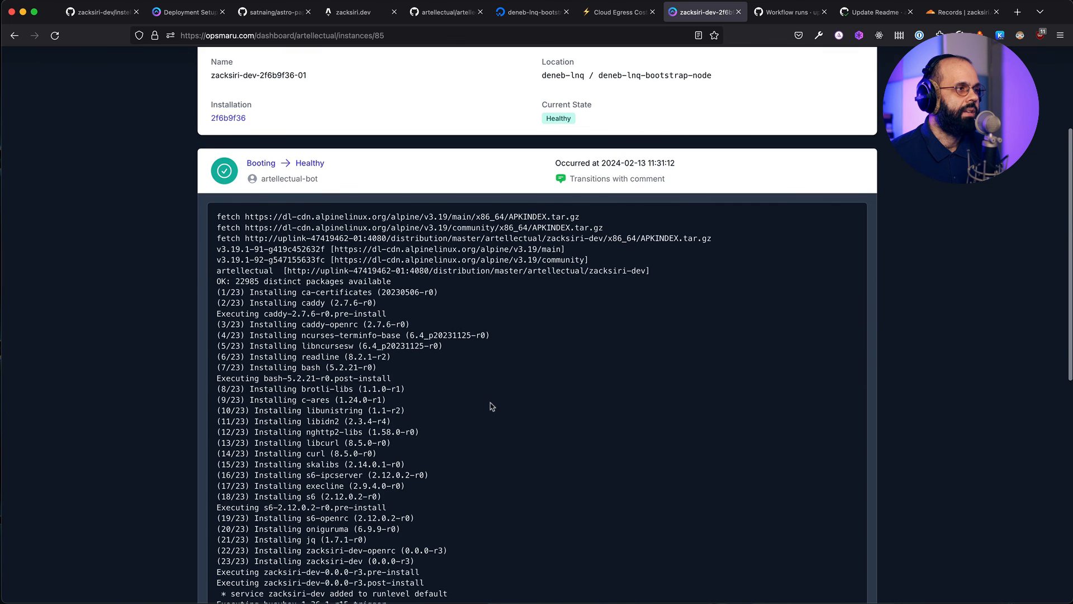
pyautogui.scroll(3)
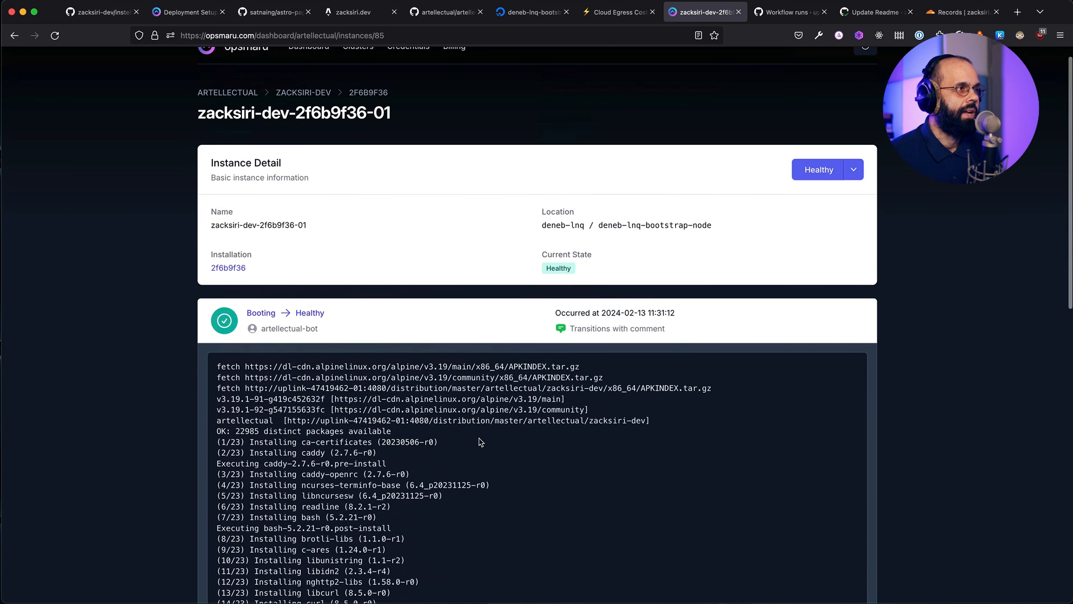
pyautogui.click(1017, 12)
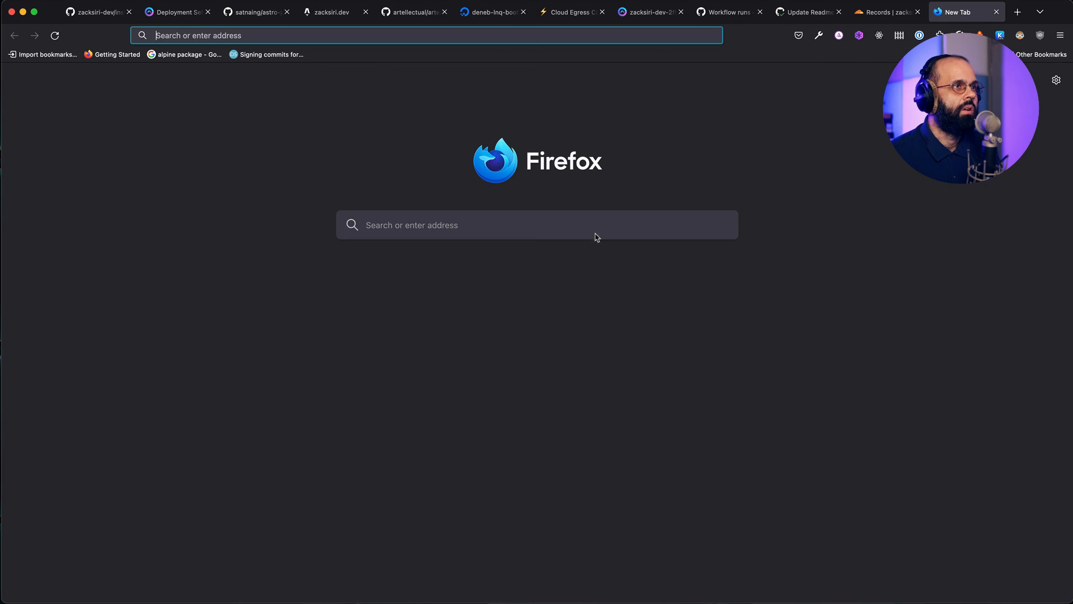
# Load zacksiri.dev in the new tab to confirm the blog is live.
pyautogui.write('zacs')
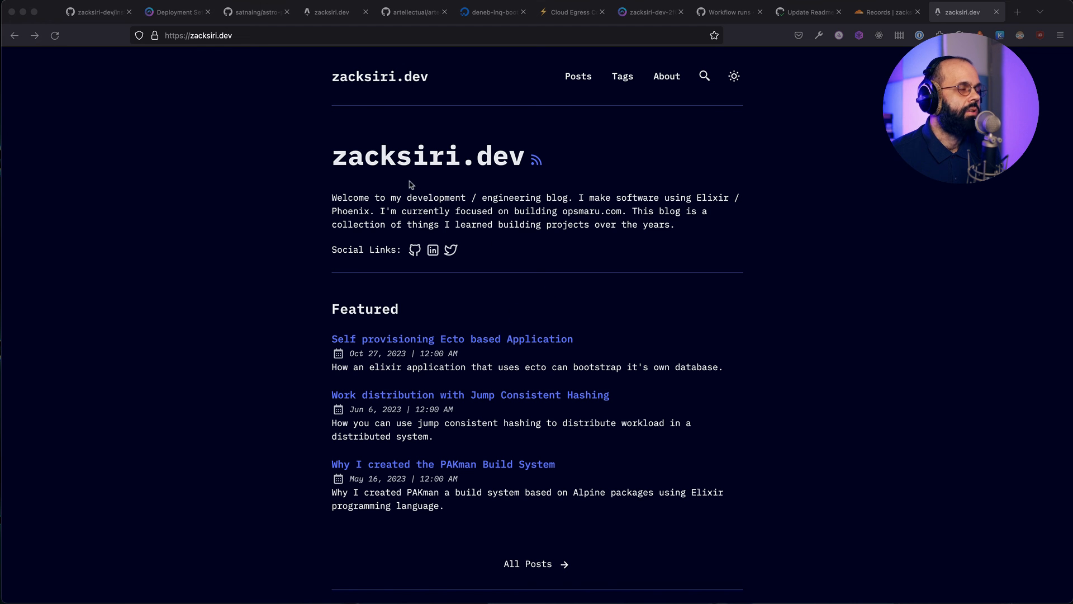
pyautogui.moveTo(566, 227)
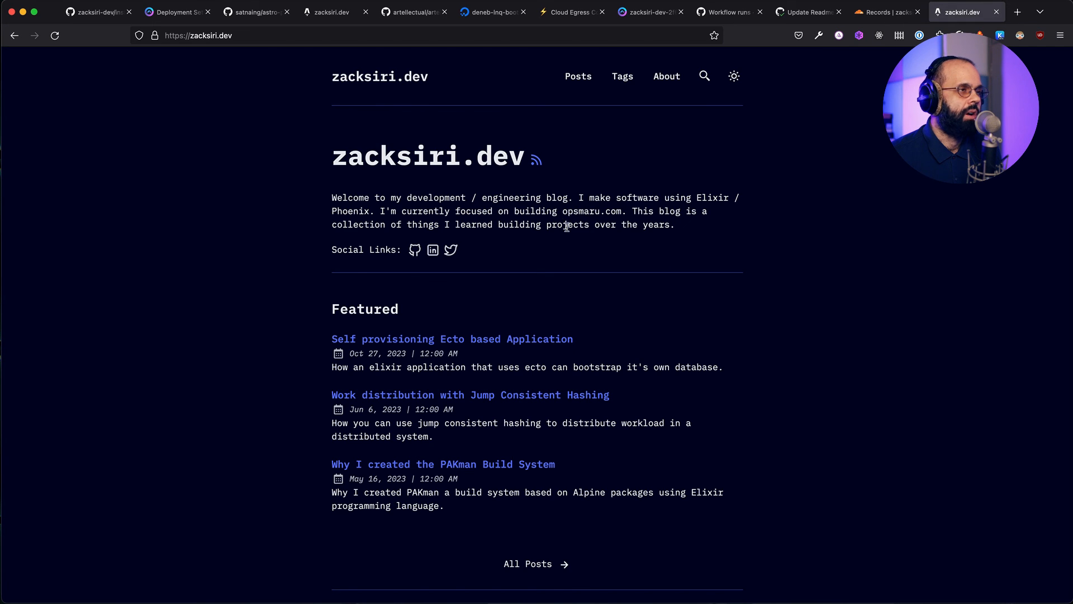
pyautogui.moveTo(612, 280)
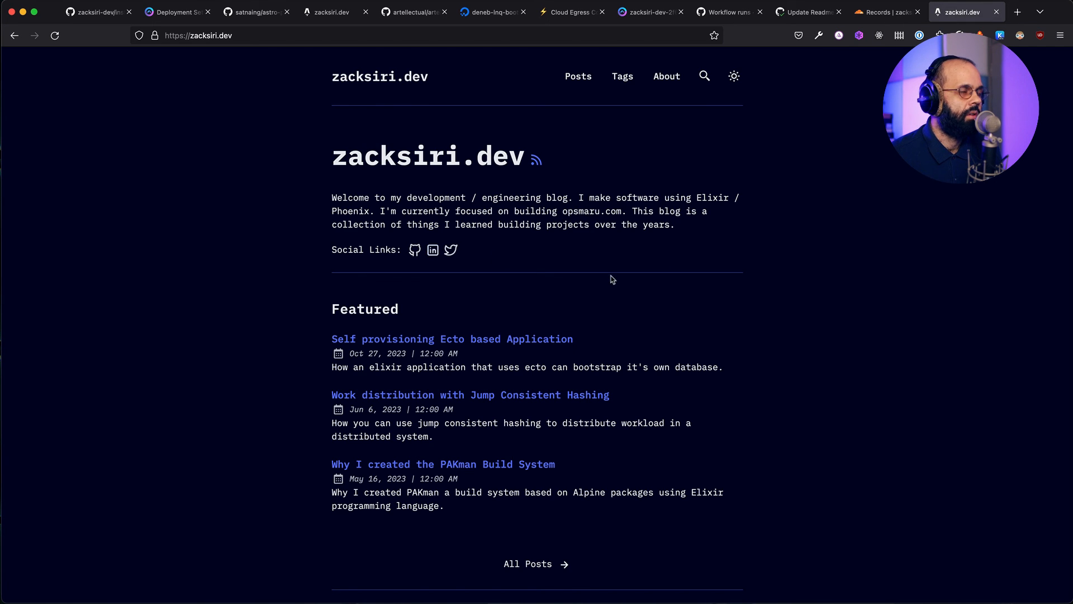
pyautogui.moveTo(664, 177)
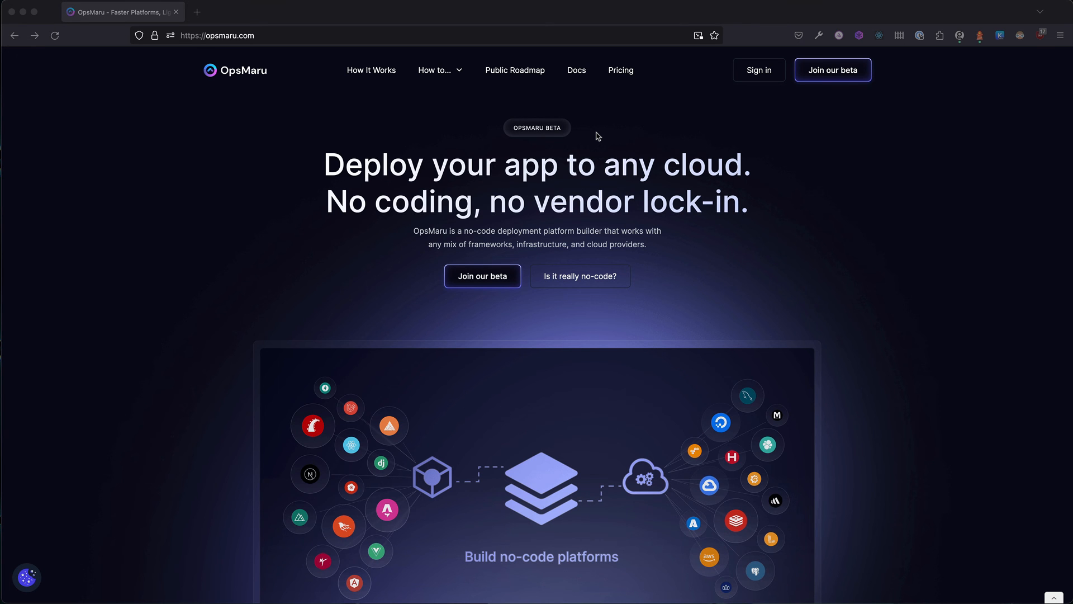
pyautogui.moveTo(578, 72)
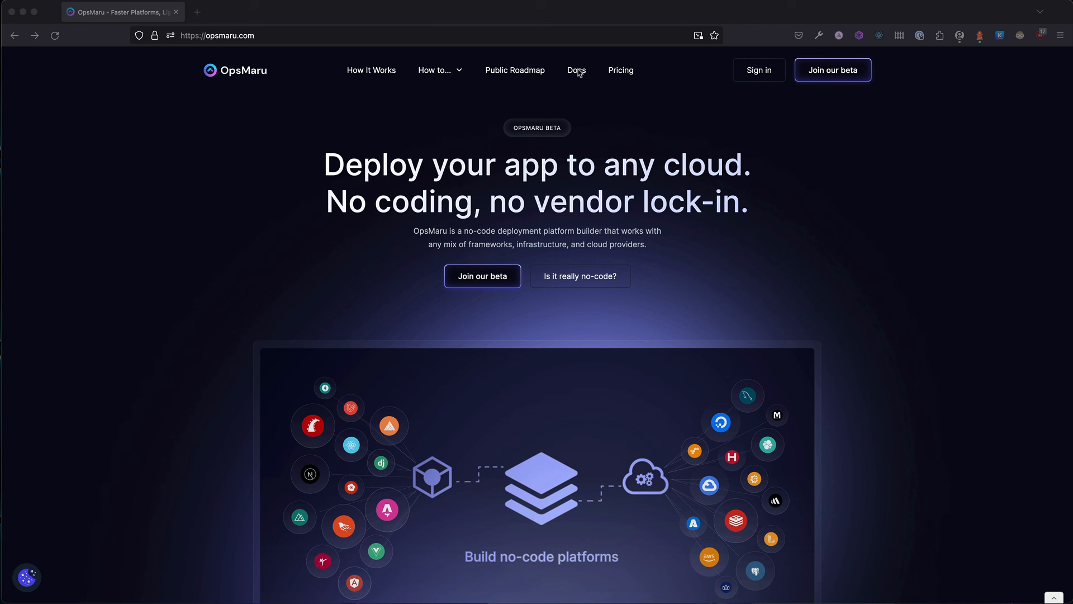
# Reach OpsMaru's Getting Started documentation from the opsmaru.com Docs link.
pyautogui.click(577, 69)
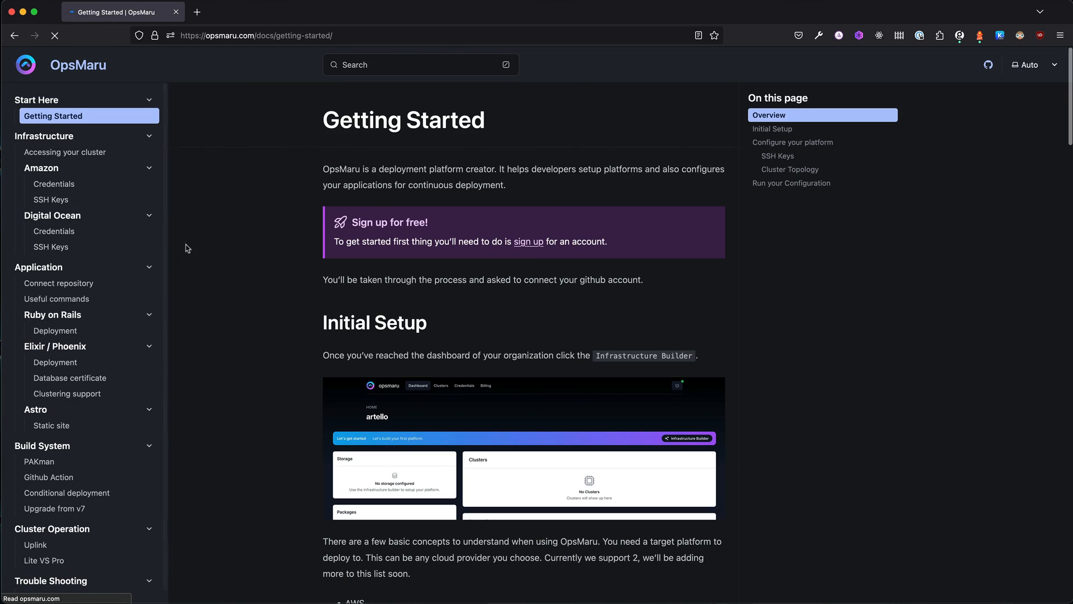
pyautogui.moveTo(50, 237)
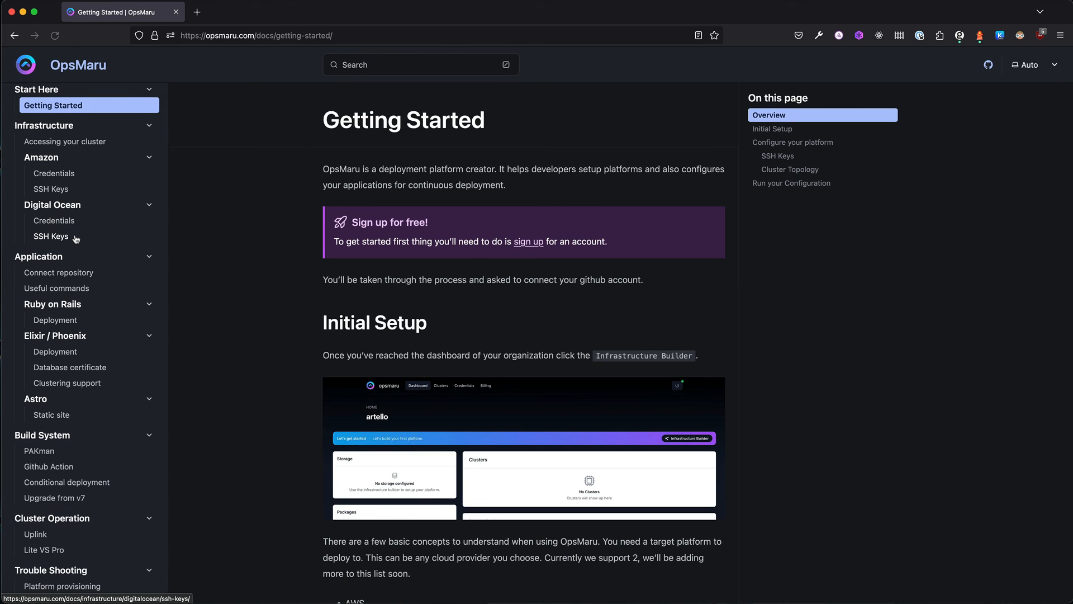
pyautogui.scroll(-3)
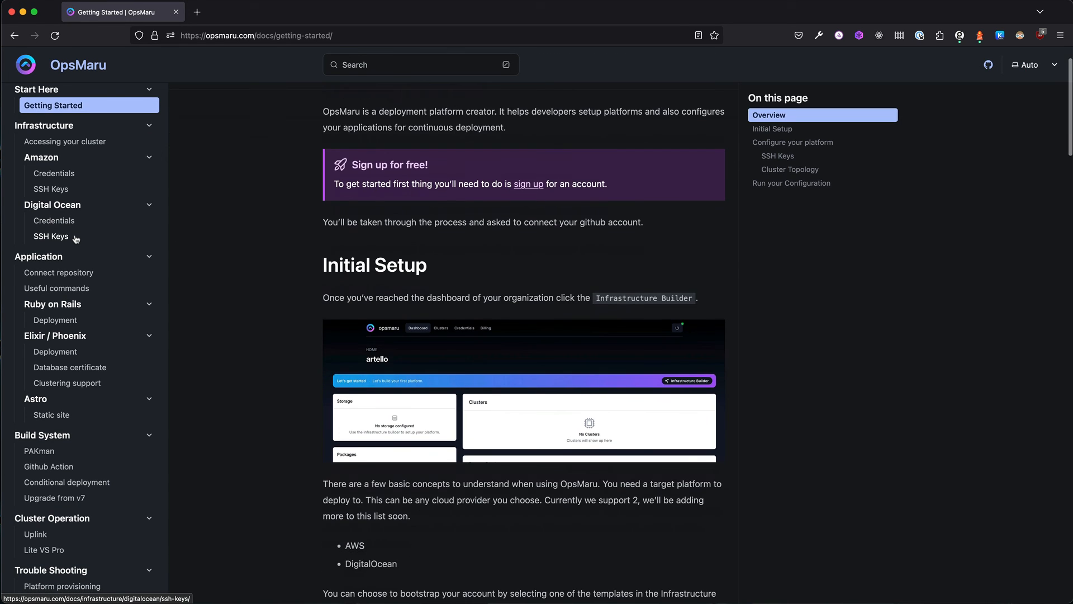